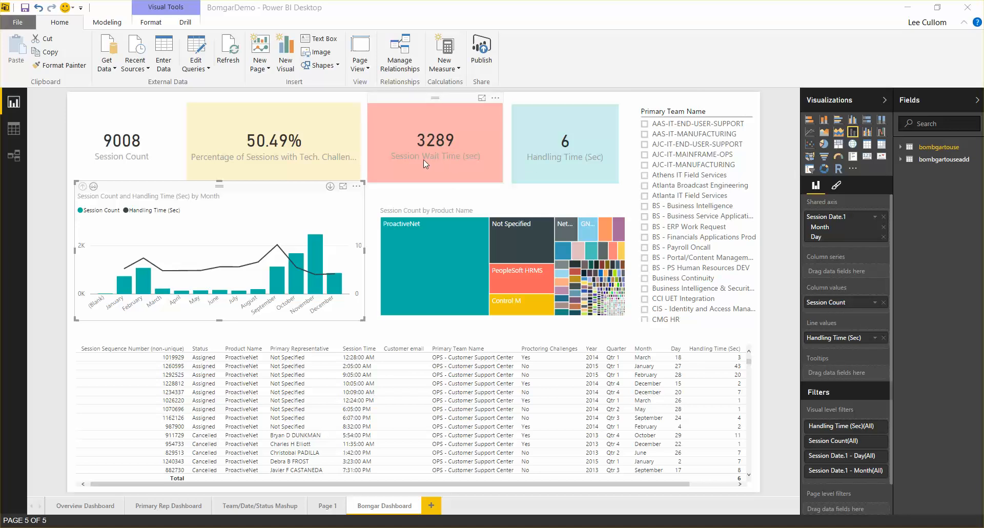
mouse_move(652, 5)
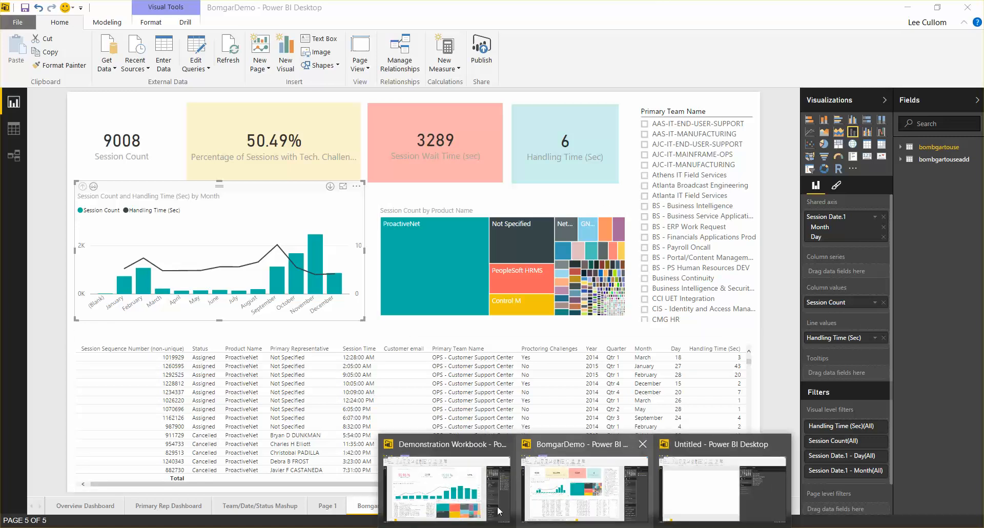
Step: Switch to the Demonstration Workbook incident dashboard and inspect its SLA cards
click(446, 490)
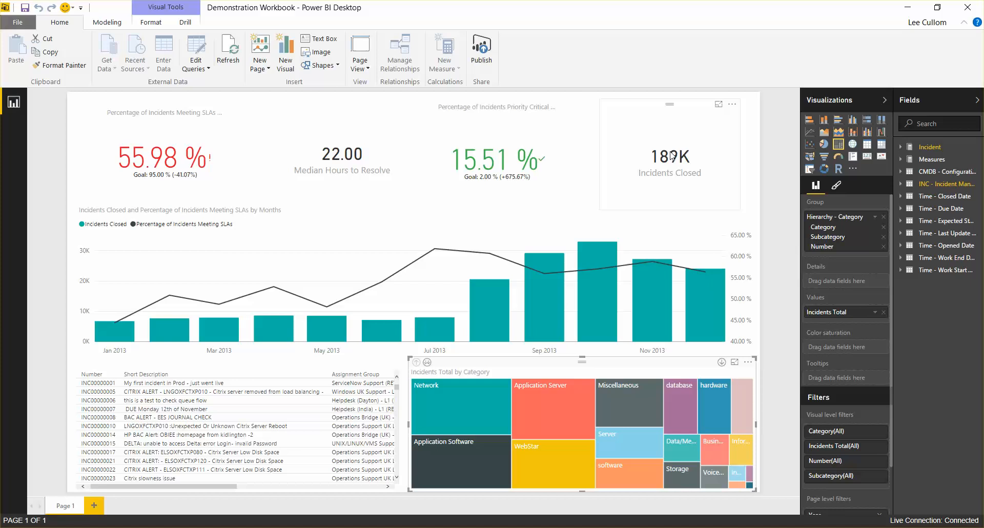
mouse_move(671, 156)
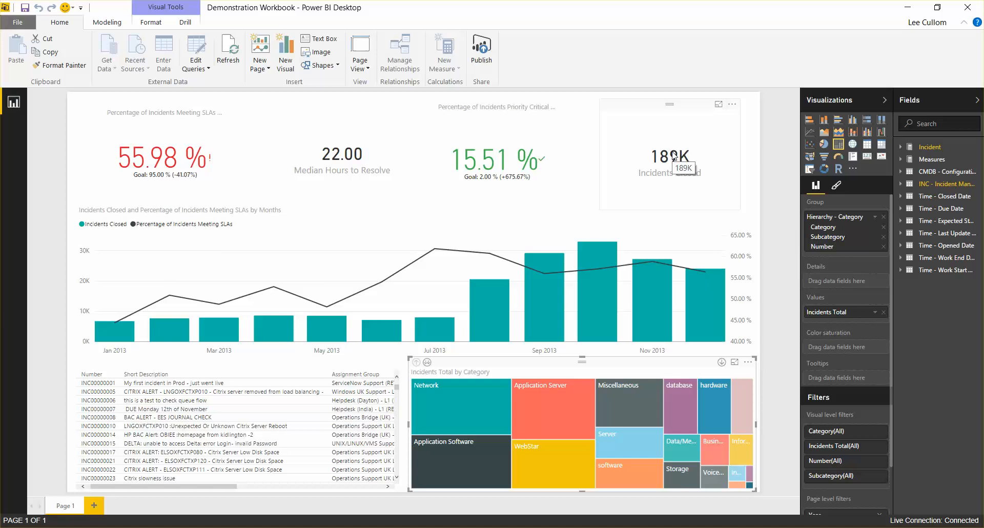
mouse_move(626, 128)
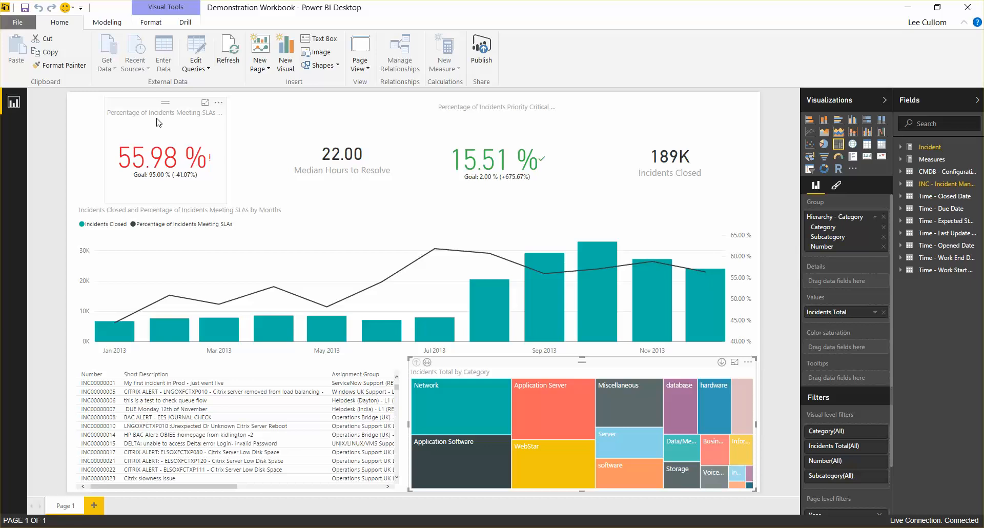
mouse_move(162, 120)
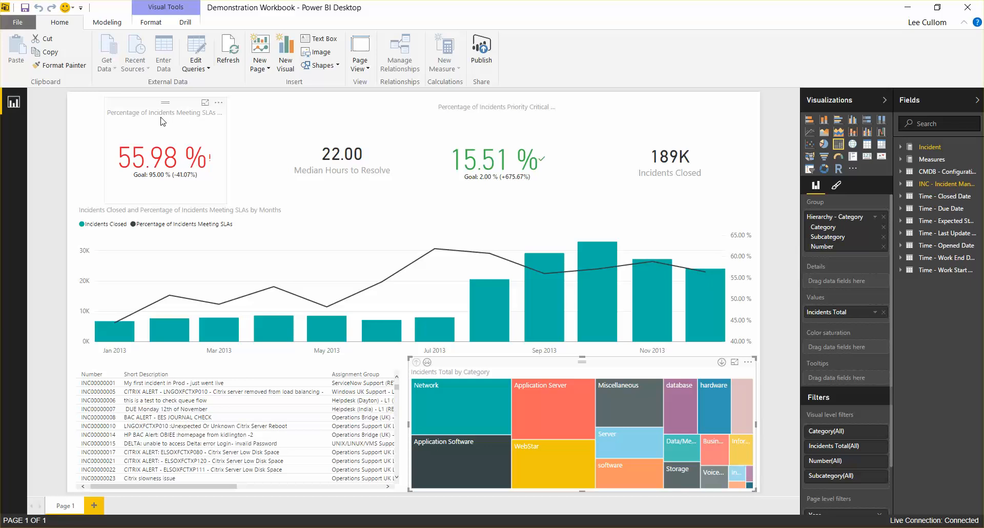
mouse_move(162, 121)
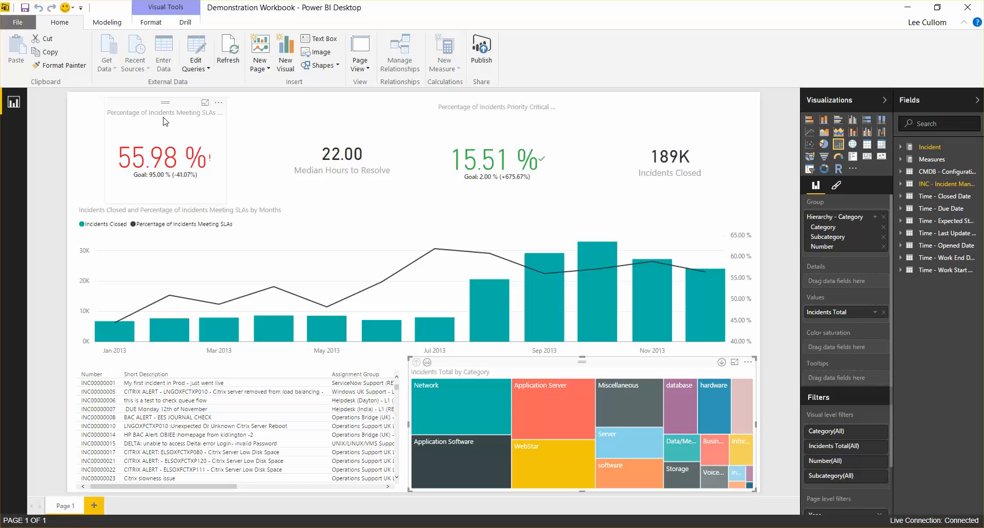
click(337, 136)
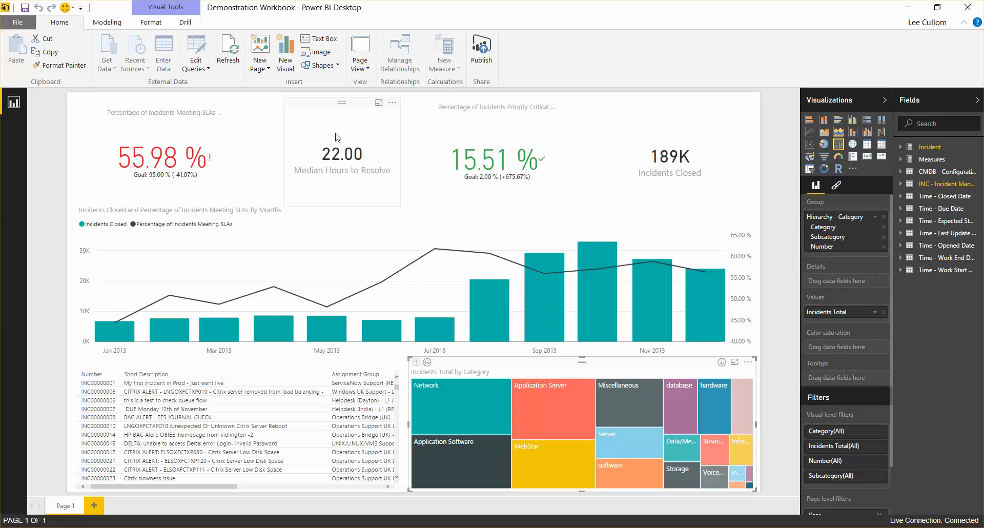
mouse_move(498, 124)
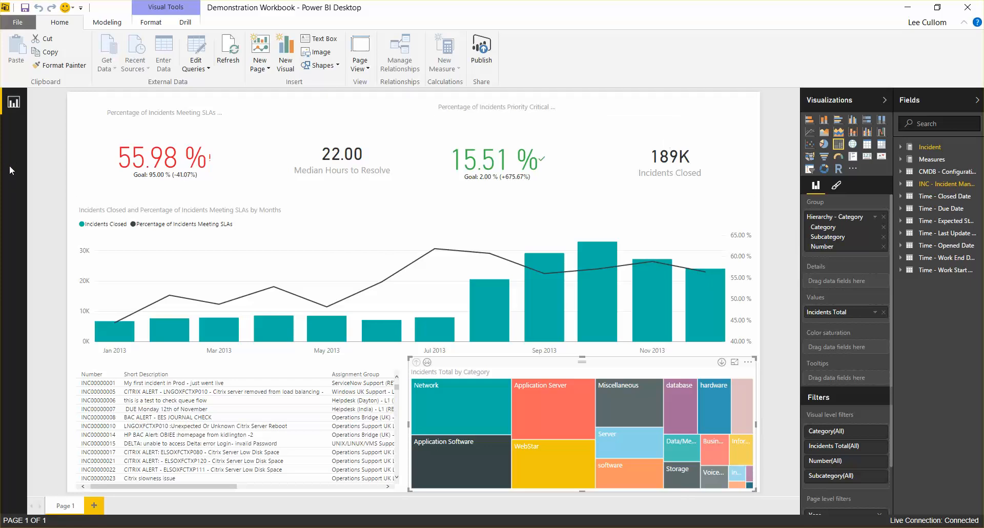
mouse_move(561, 263)
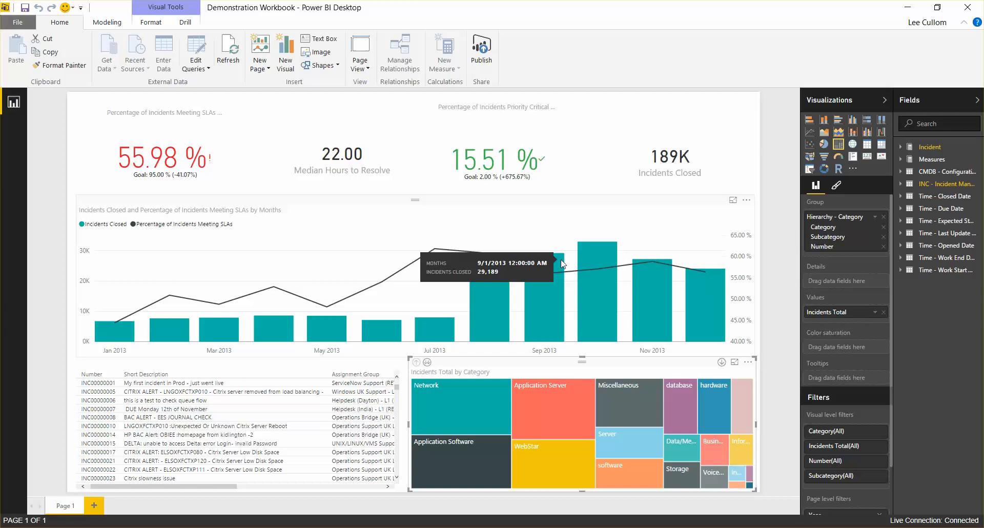
mouse_move(344, 329)
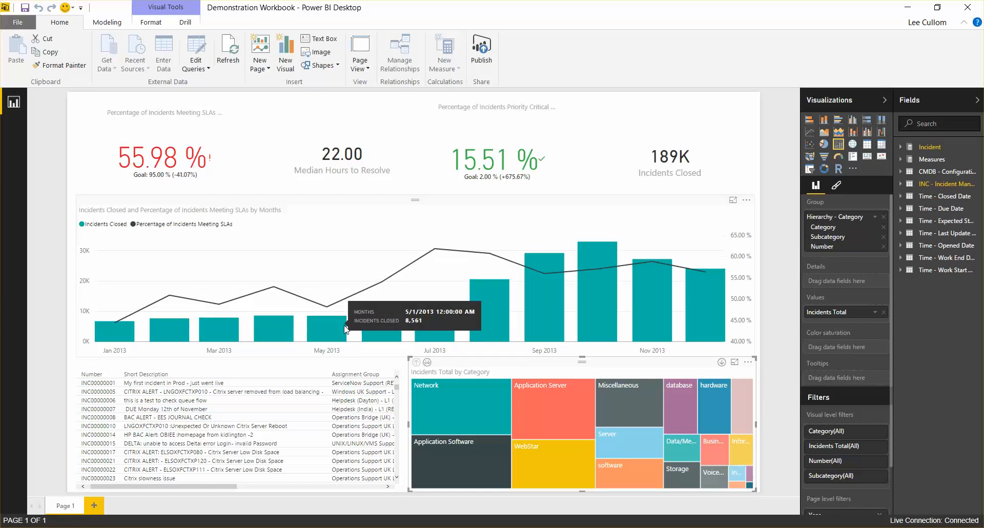
mouse_move(93, 292)
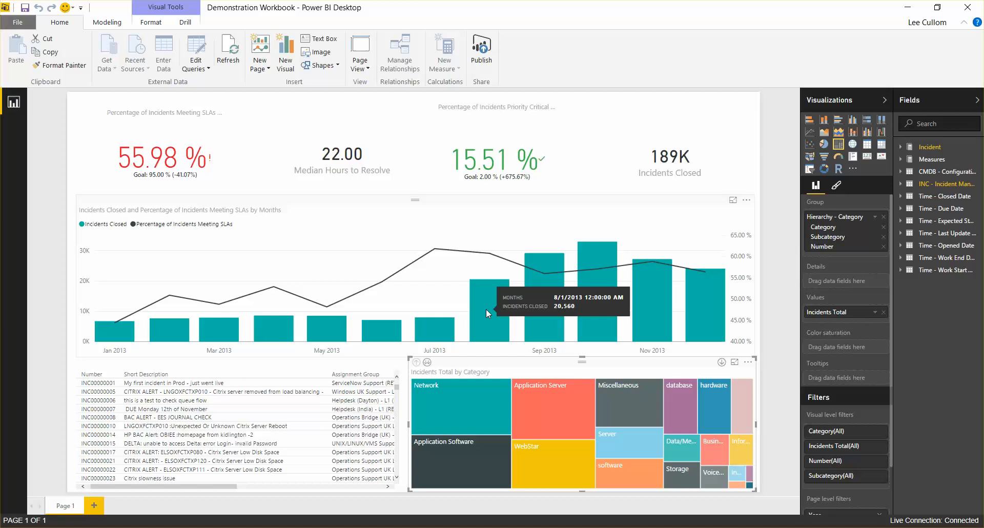
mouse_move(501, 312)
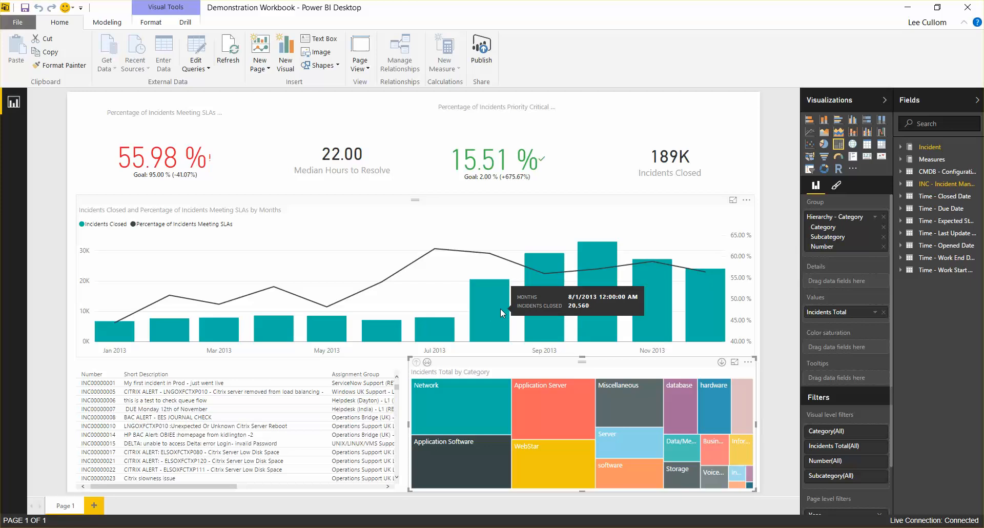
mouse_move(500, 320)
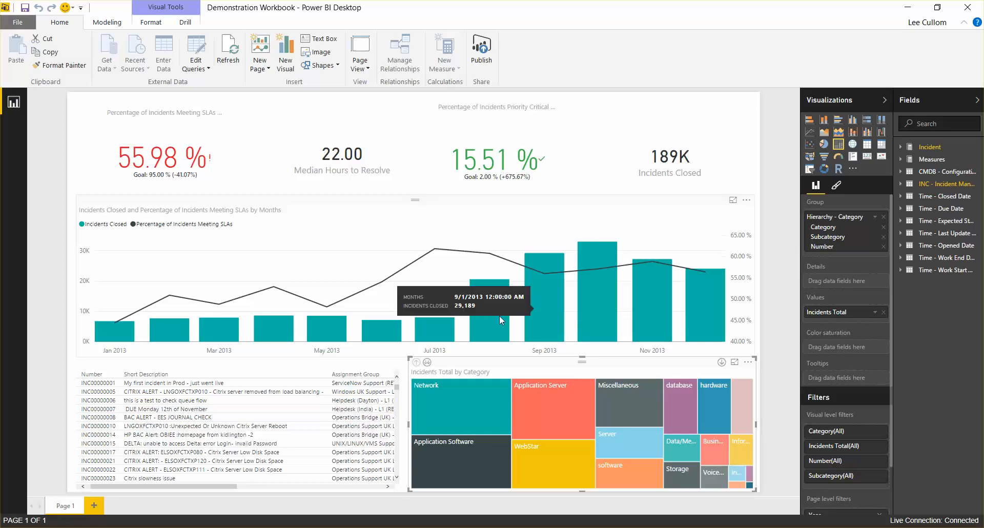
mouse_move(500, 297)
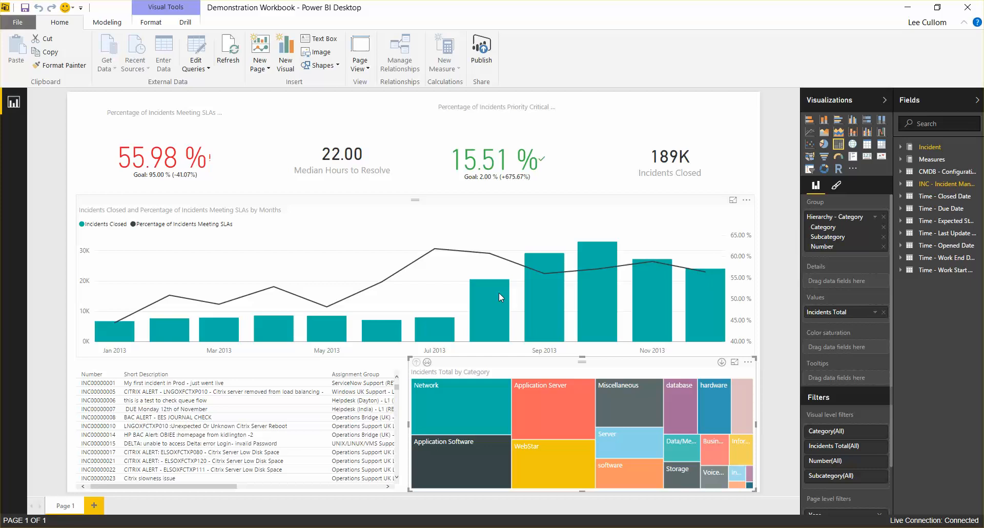
mouse_move(494, 300)
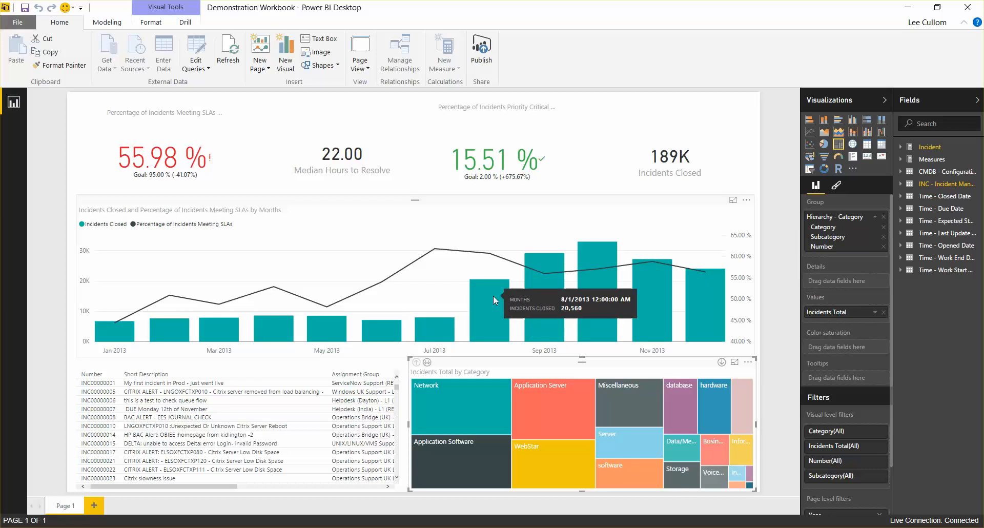
mouse_move(543, 255)
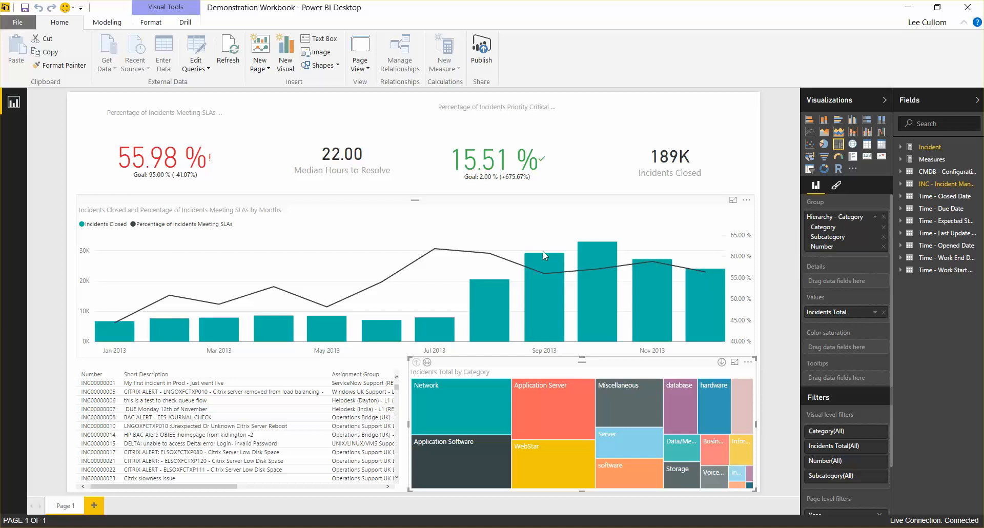
mouse_move(344, 281)
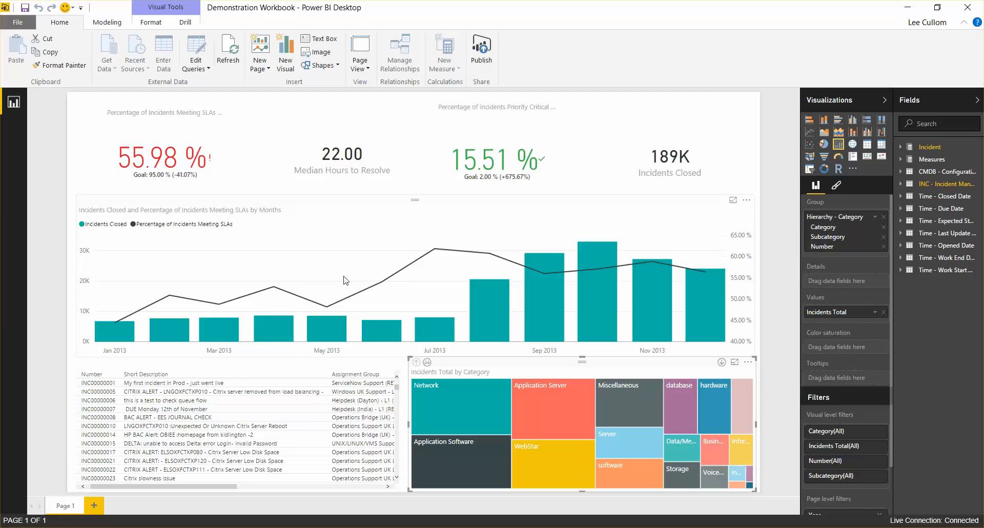
mouse_move(426, 384)
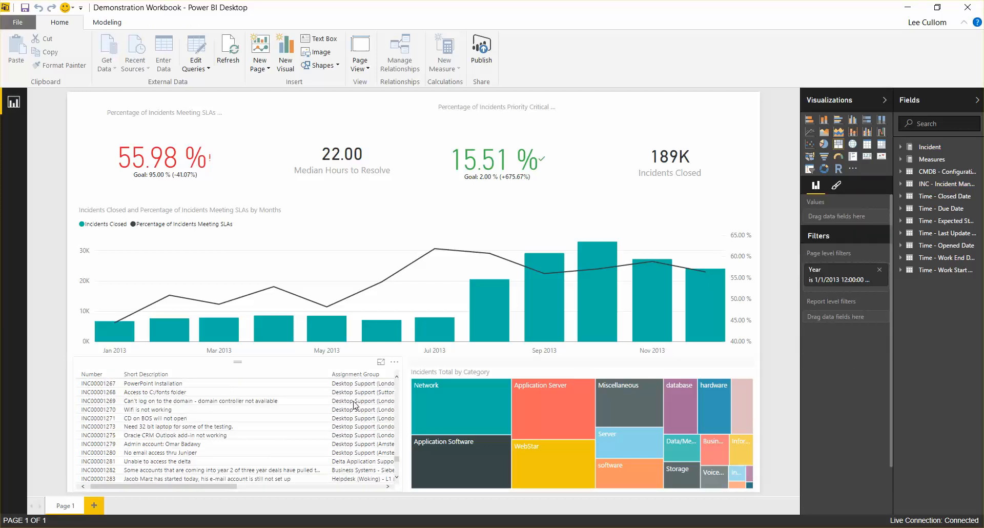
scroll(down, 3)
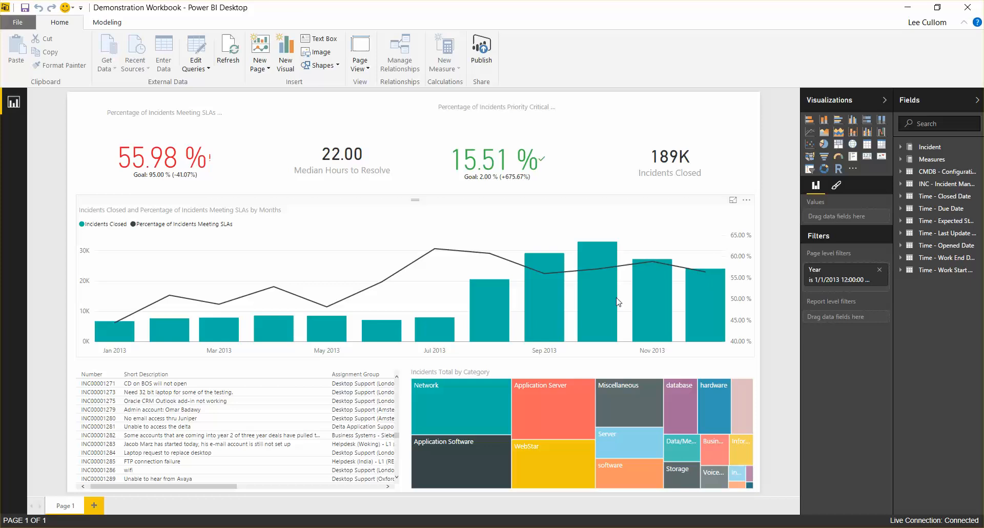
mouse_move(576, 298)
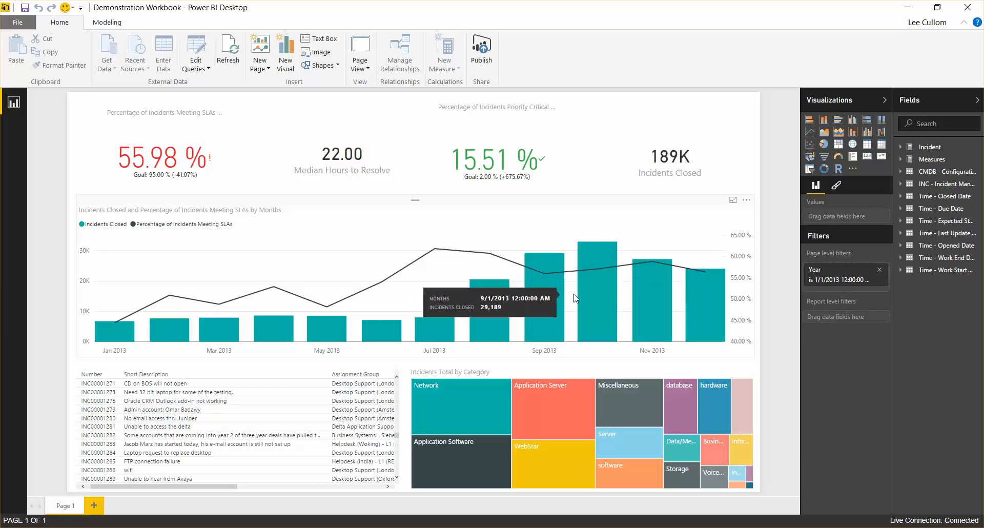
mouse_move(292, 182)
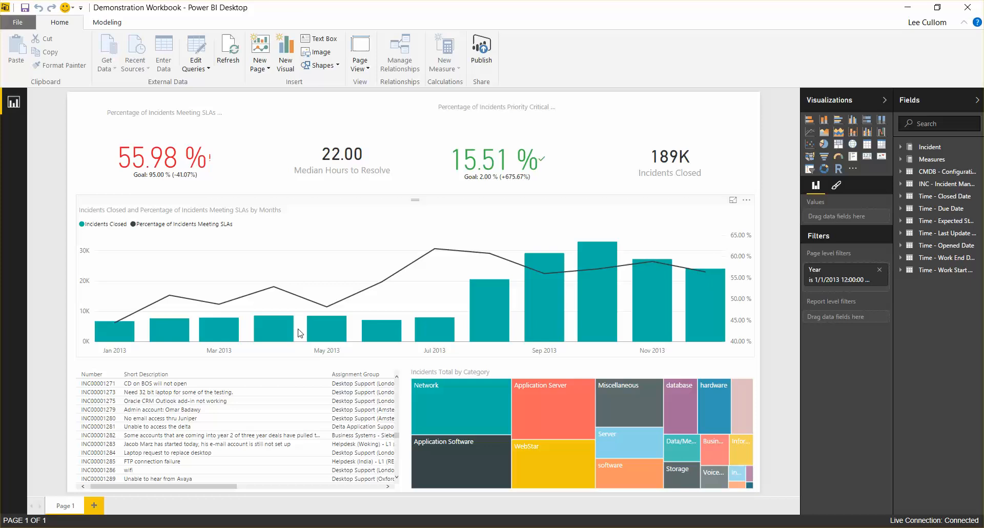
mouse_move(533, 377)
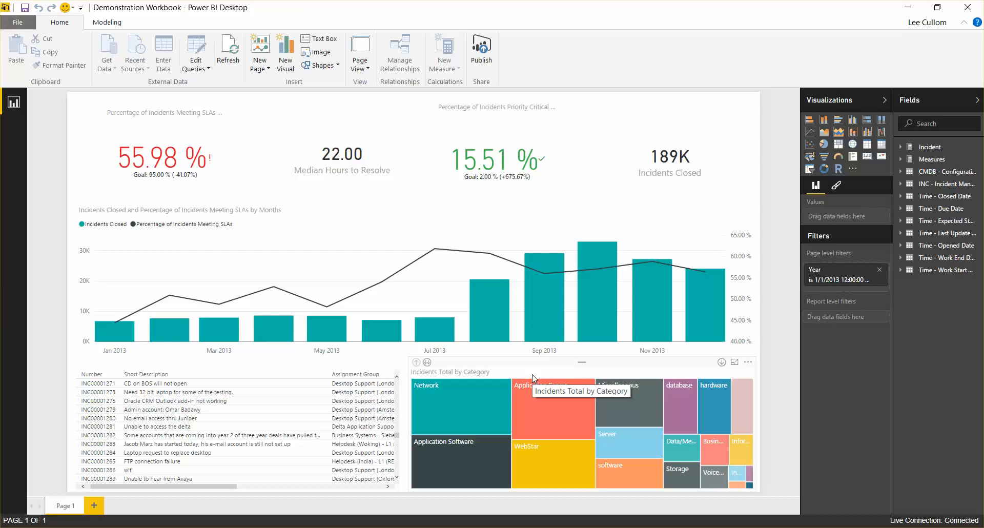
mouse_move(547, 400)
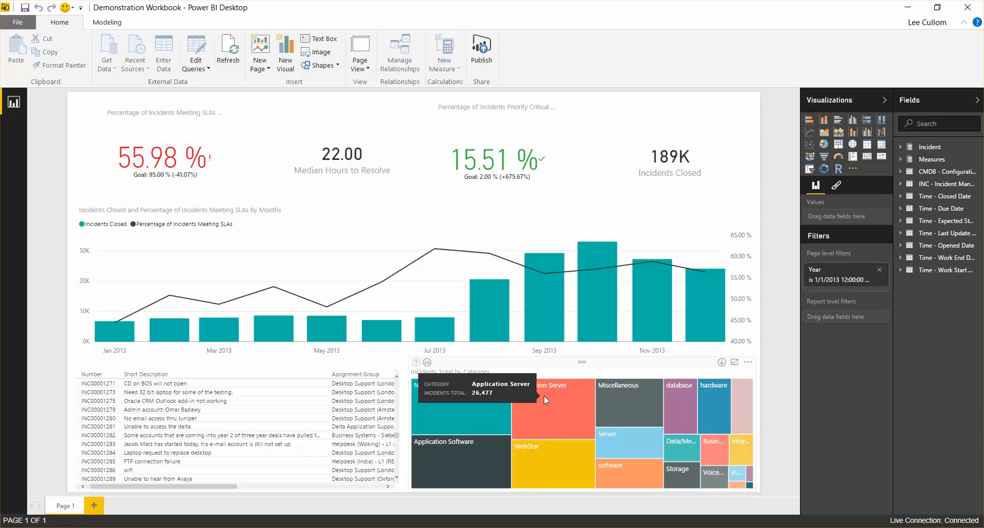
mouse_move(567, 389)
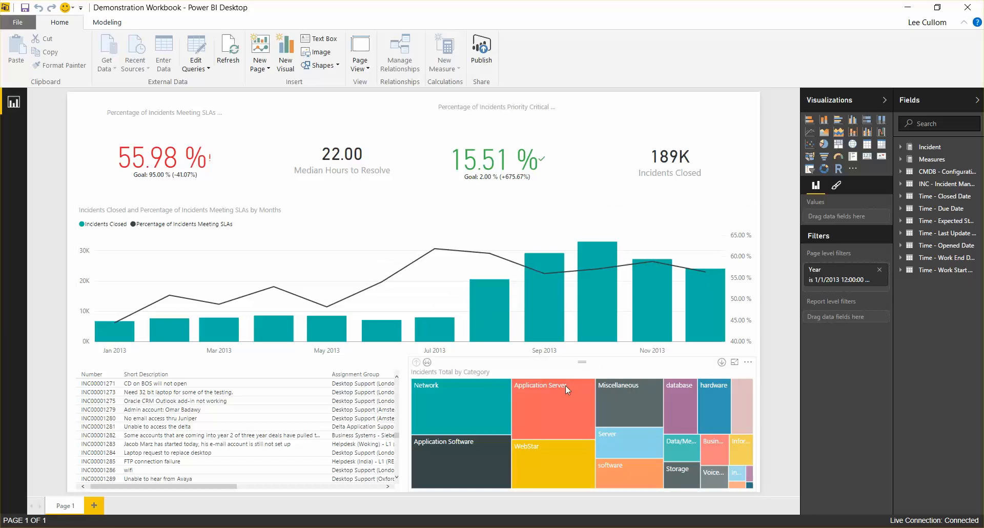
mouse_move(511, 430)
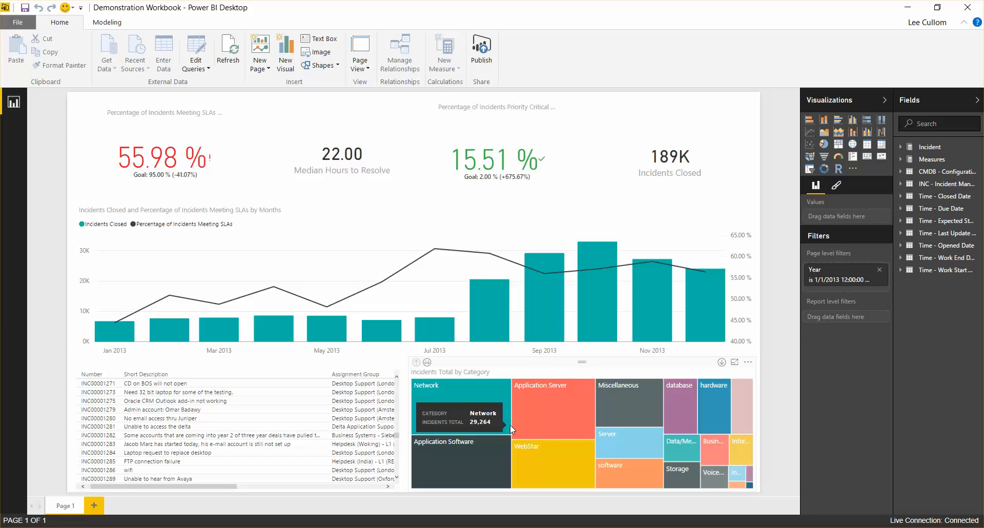
mouse_move(701, 411)
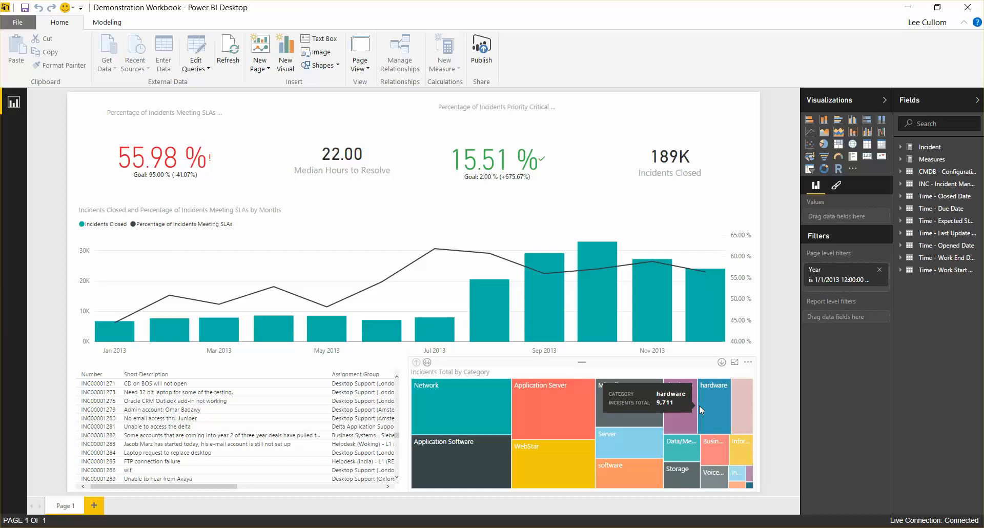
Step: Filter the dashboard to Application Server incidents and review the incident table
click(553, 408)
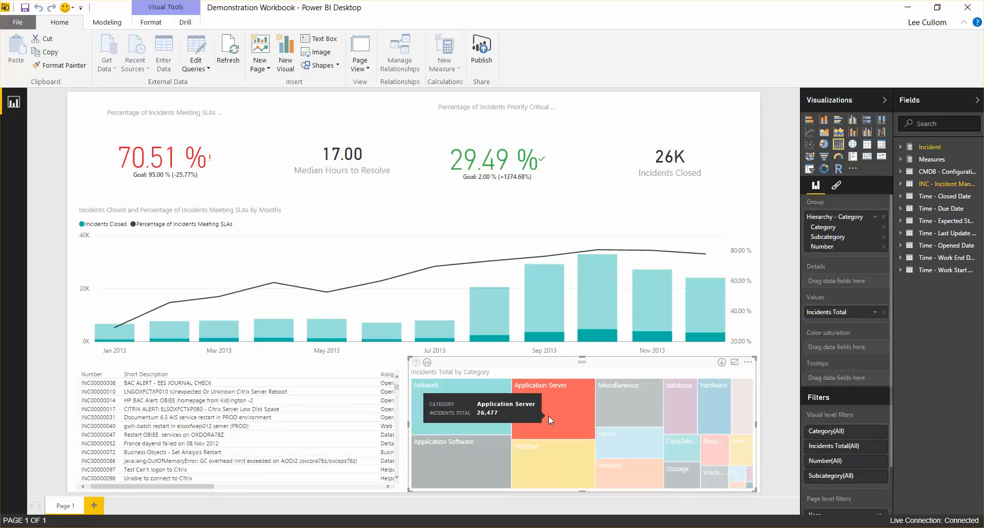
mouse_move(559, 418)
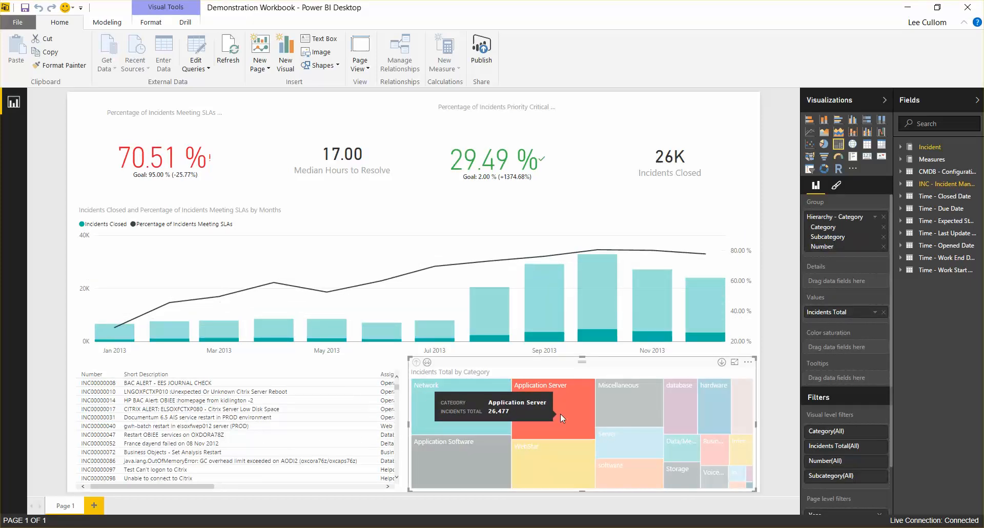
mouse_move(640, 144)
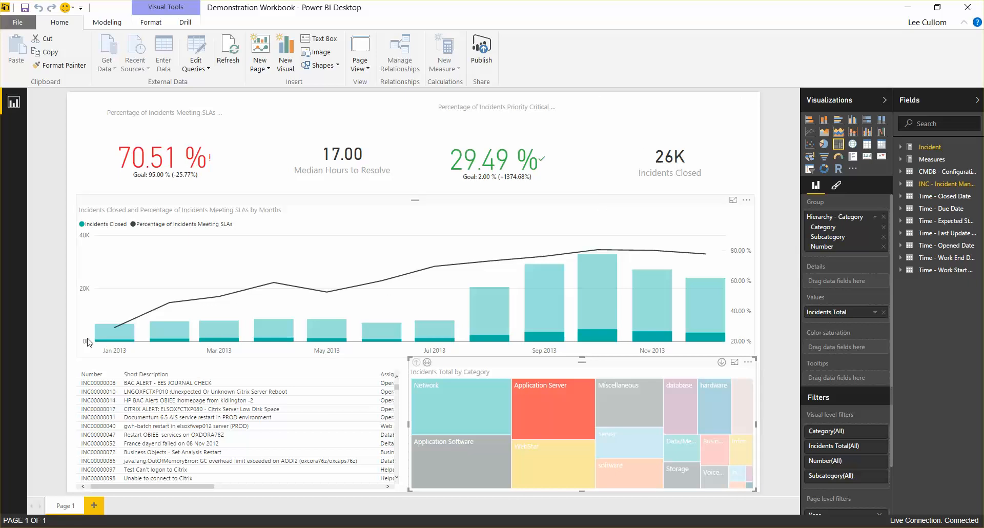
mouse_move(533, 308)
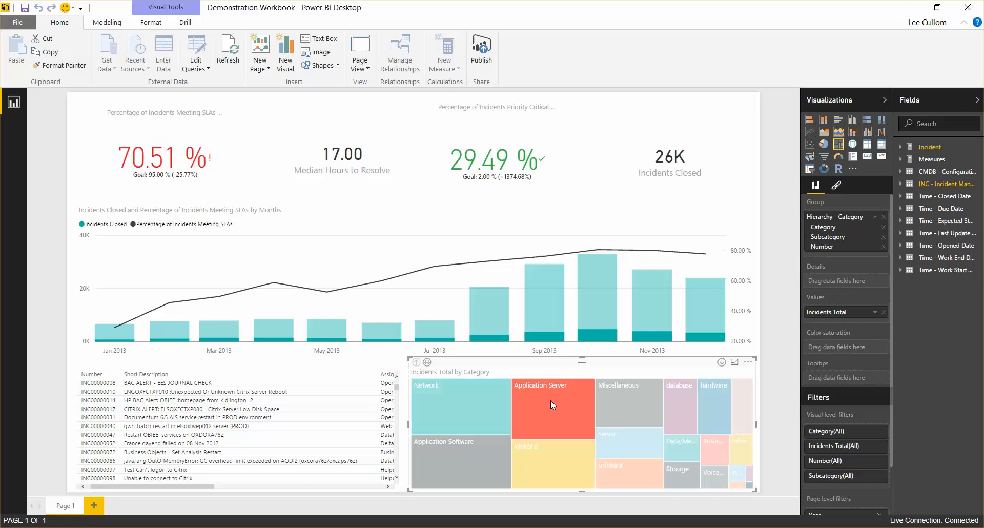
scroll(down, 3)
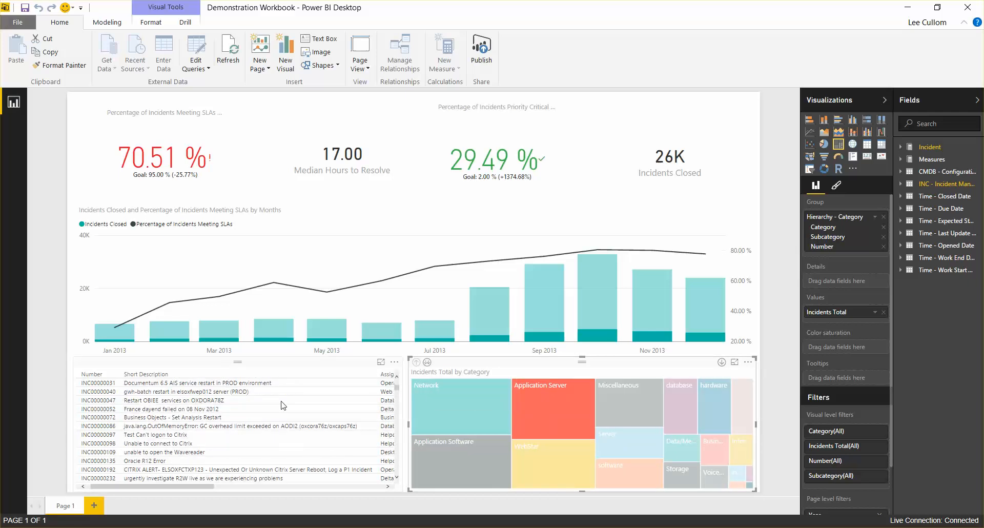
scroll(down, 3)
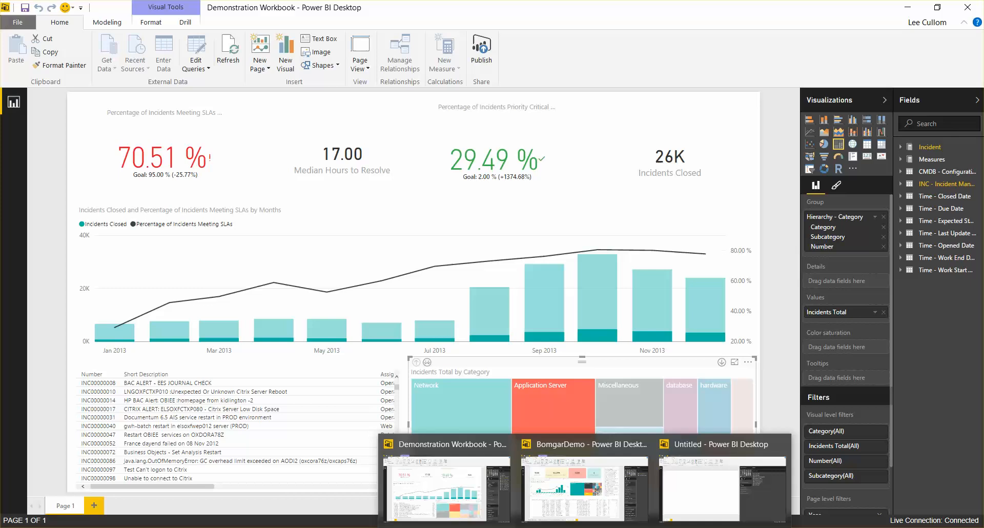
Step: Switch to the BomgarDemo report and filter its visuals to PeopleSoft HRMS sessions
click(583, 480)
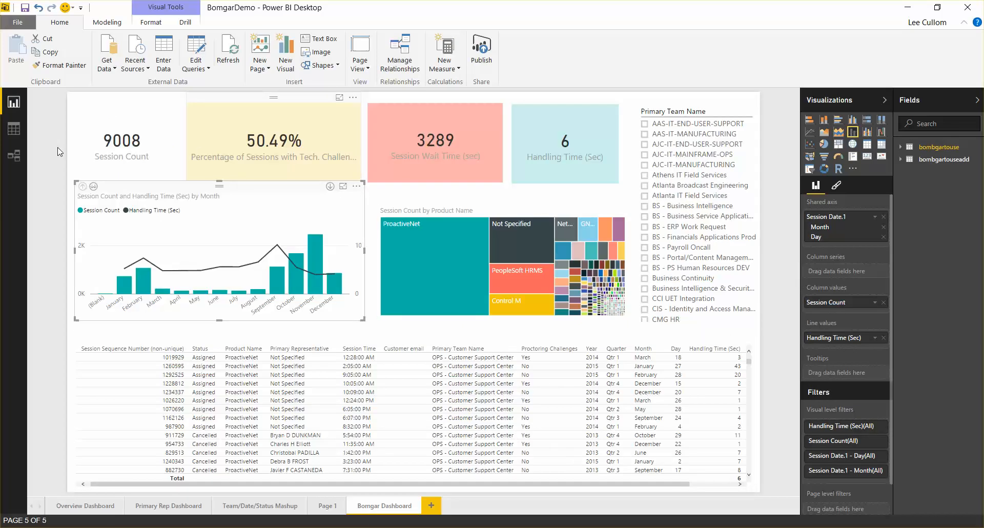
mouse_move(225, 156)
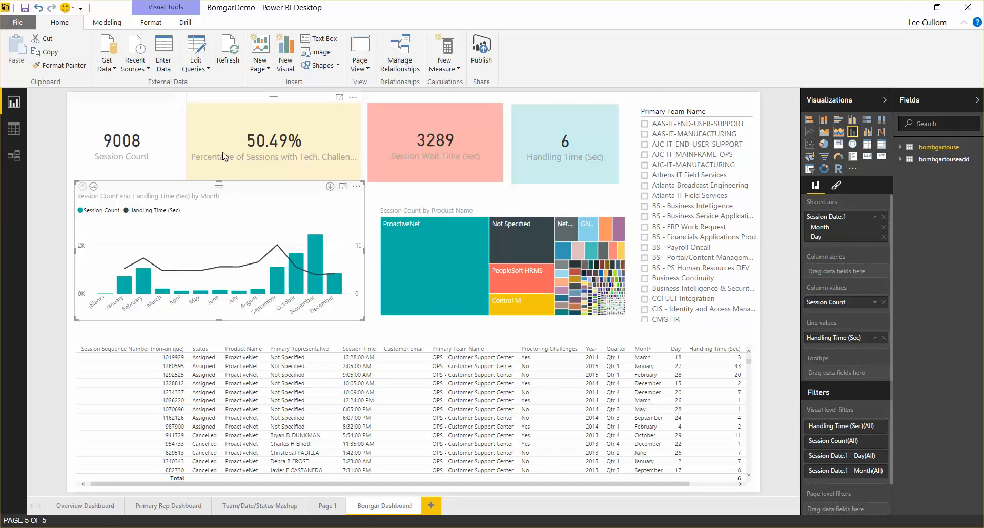
mouse_move(121, 140)
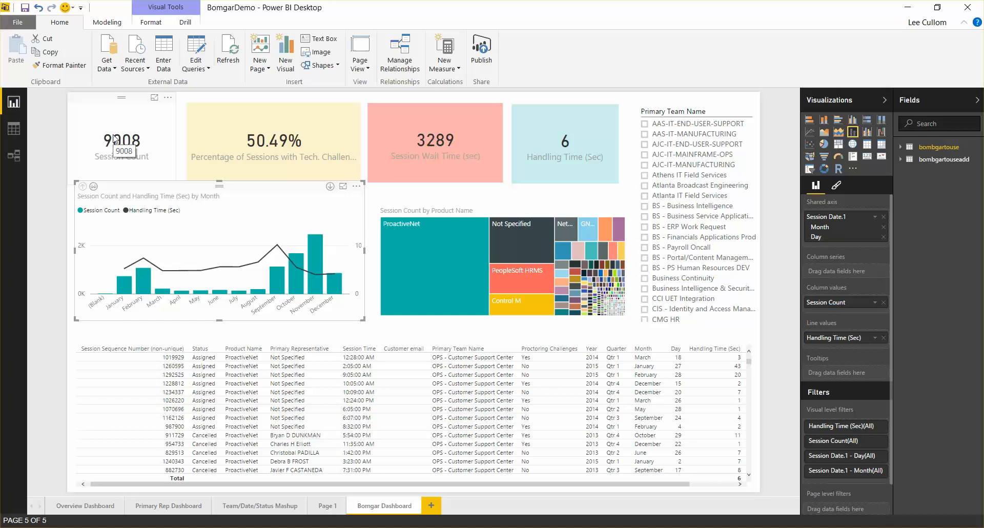
mouse_move(211, 169)
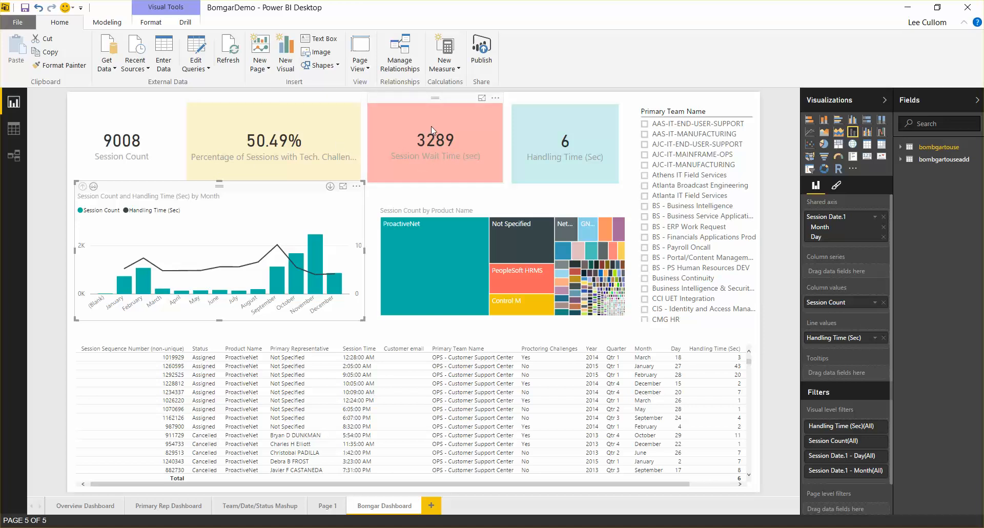
mouse_move(446, 153)
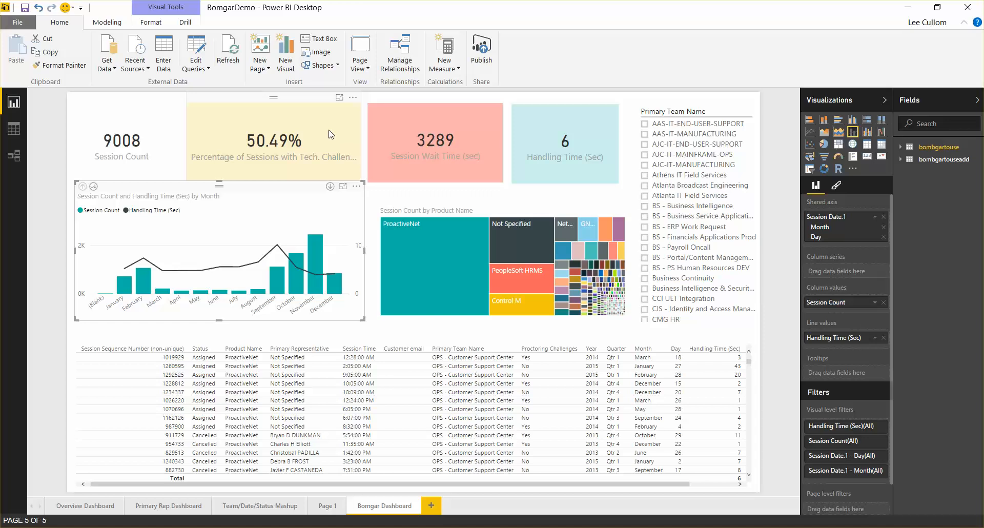
mouse_move(439, 155)
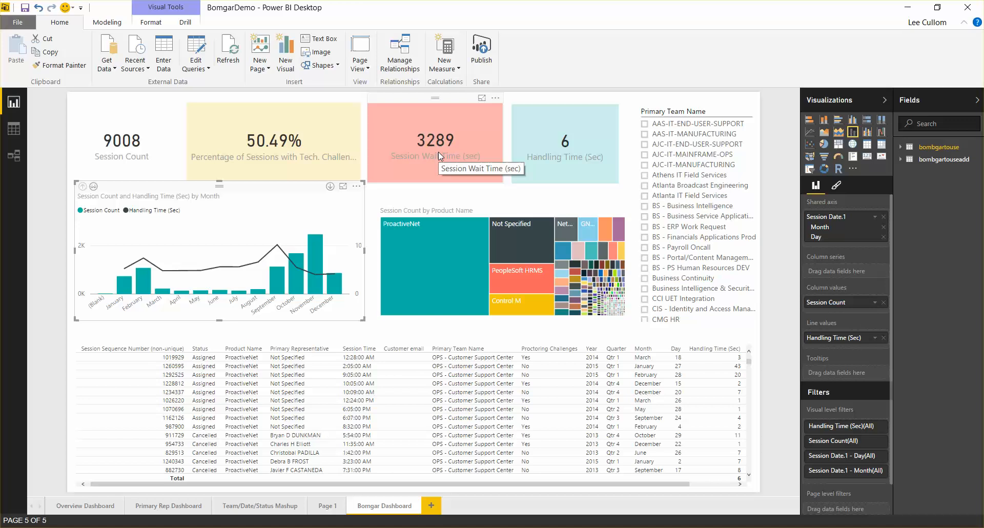
mouse_move(410, 171)
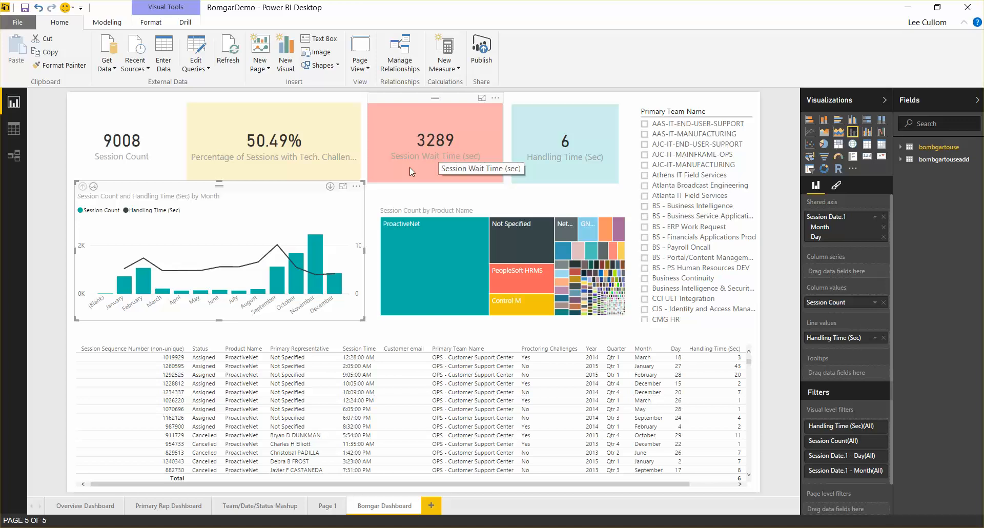
mouse_move(309, 160)
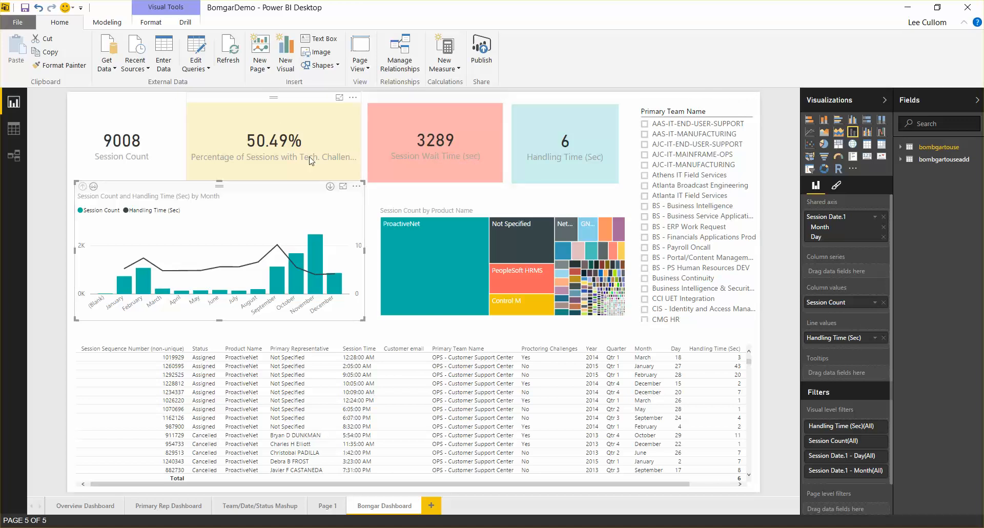
mouse_move(308, 157)
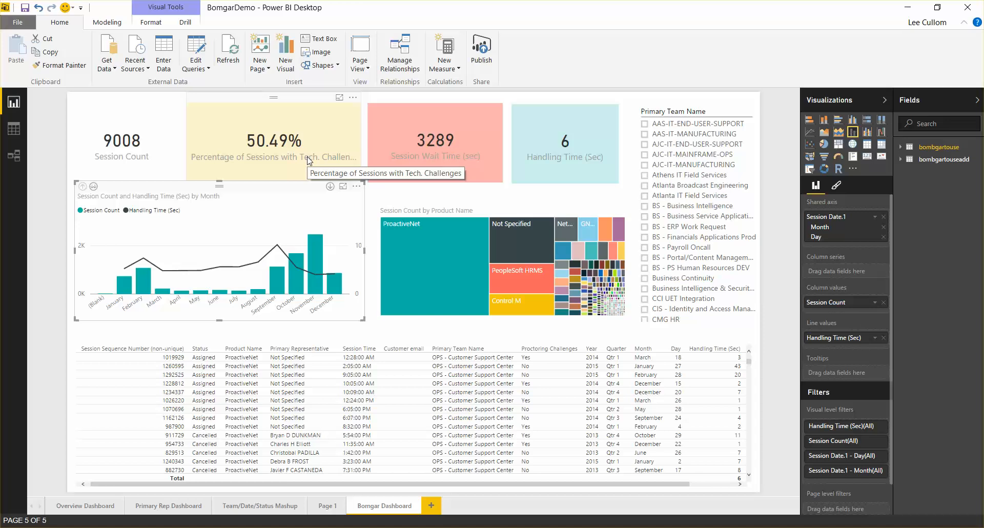
mouse_move(315, 252)
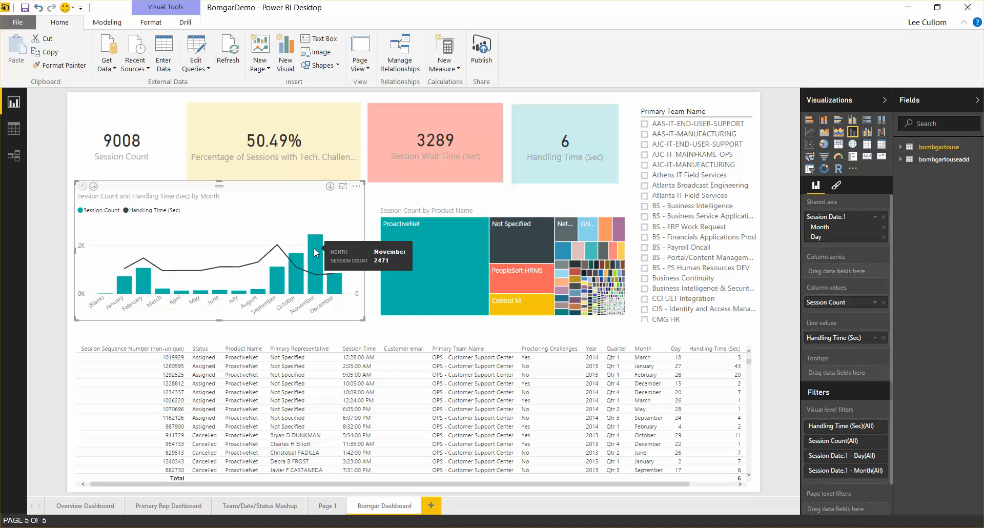
mouse_move(308, 263)
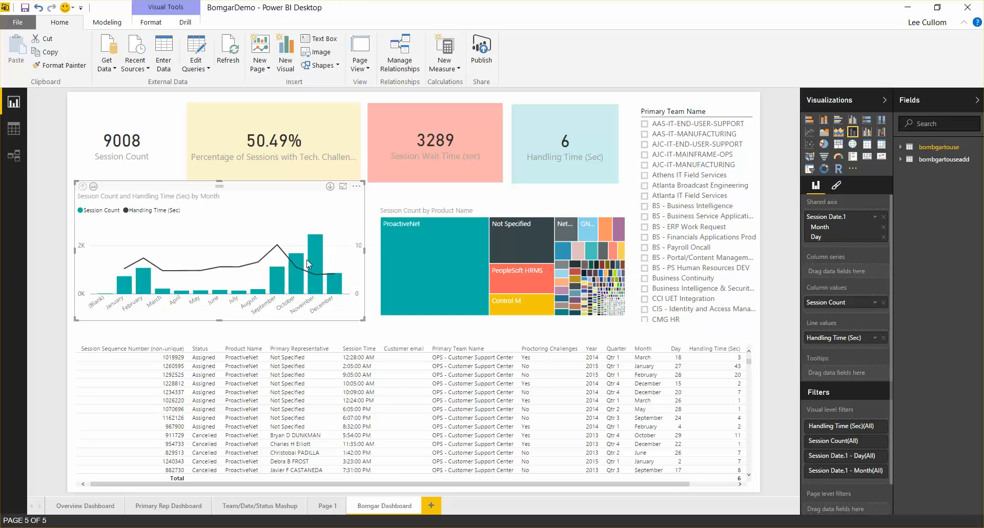
mouse_move(307, 261)
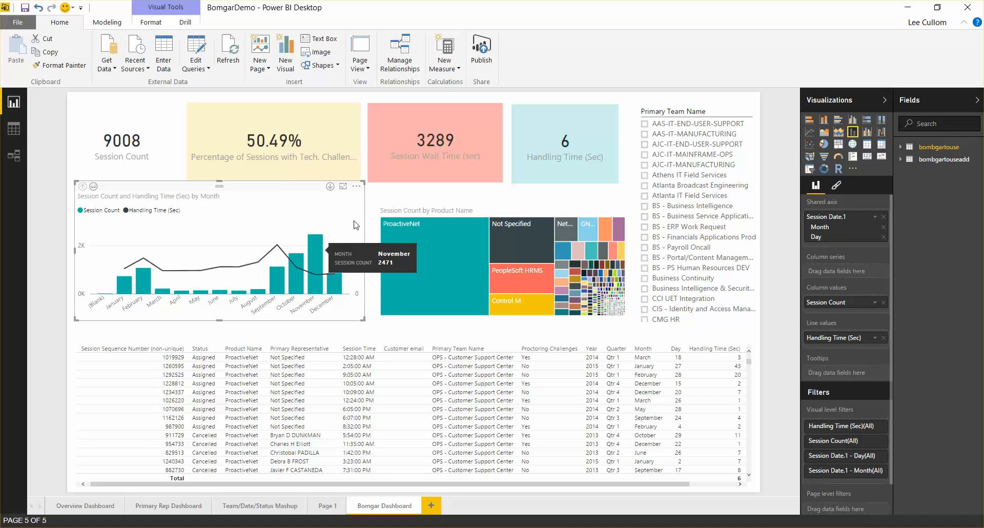
mouse_move(594, 199)
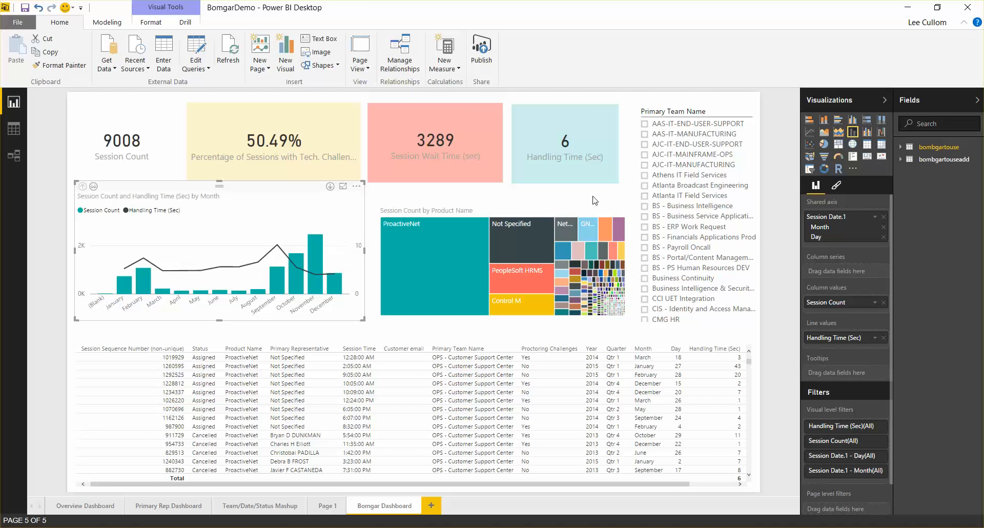
mouse_move(521, 276)
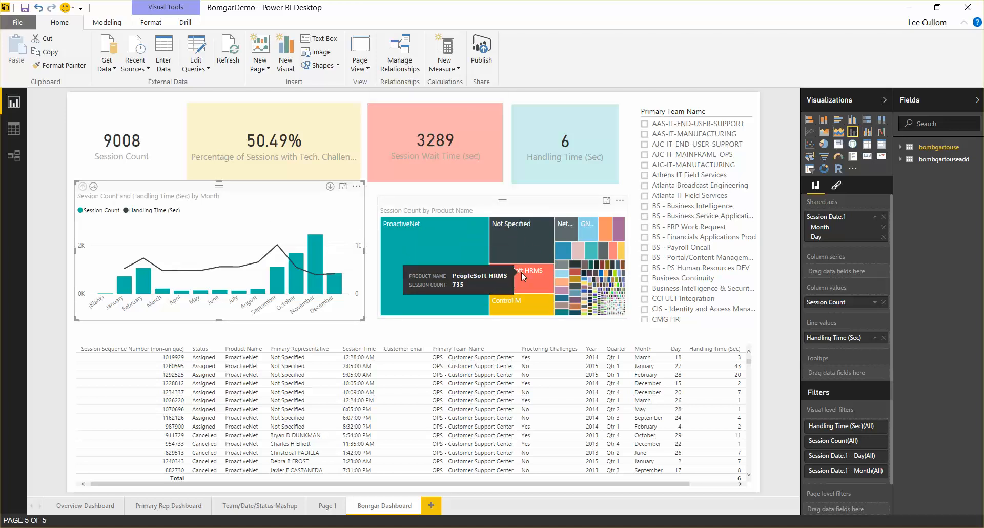
click(530, 275)
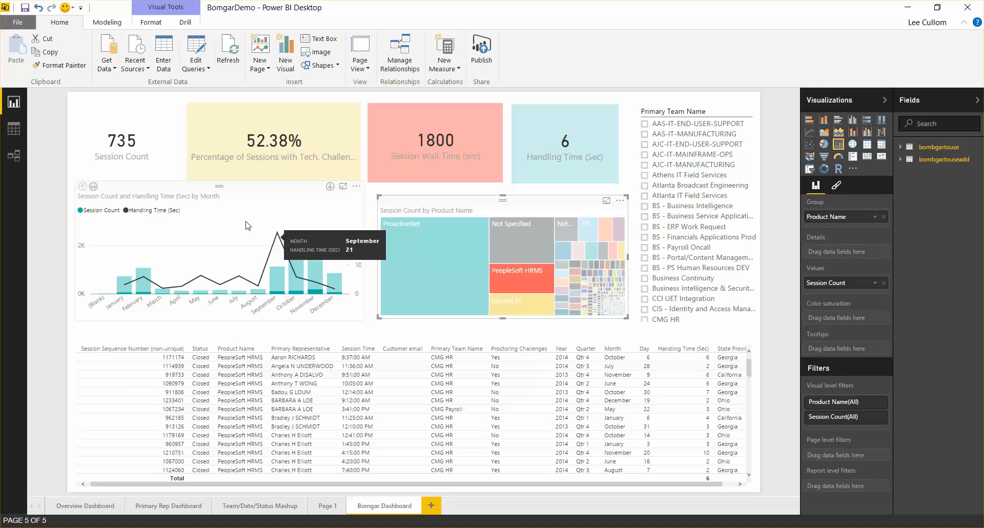
mouse_move(511, 277)
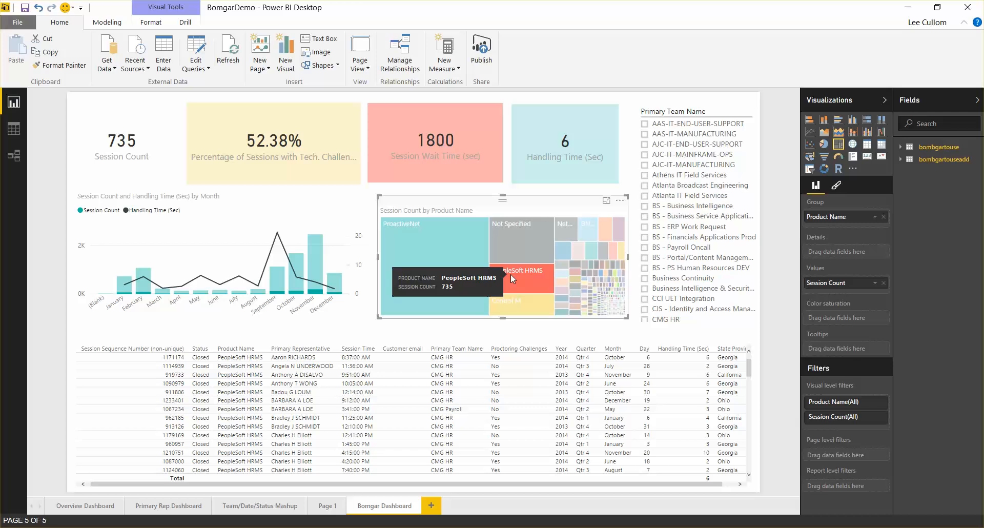
mouse_move(160, 174)
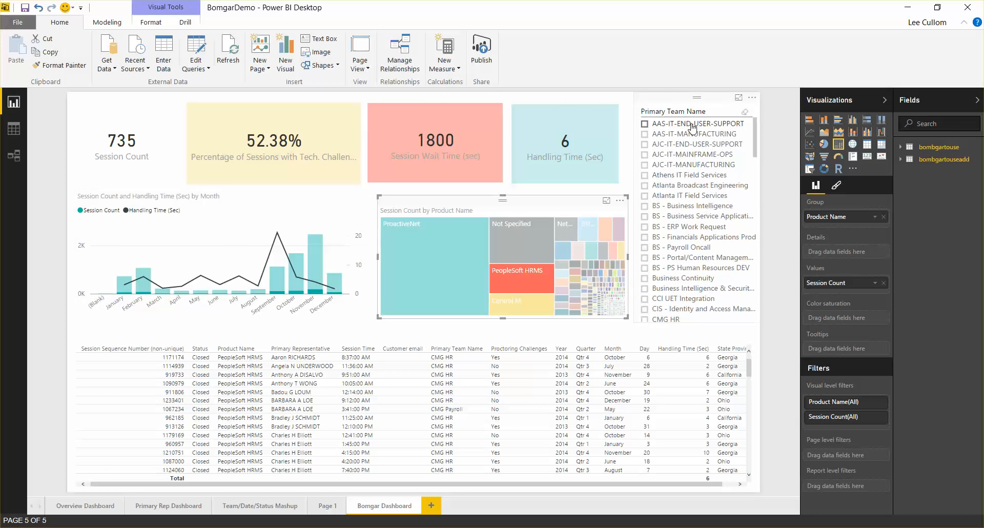
mouse_move(697, 124)
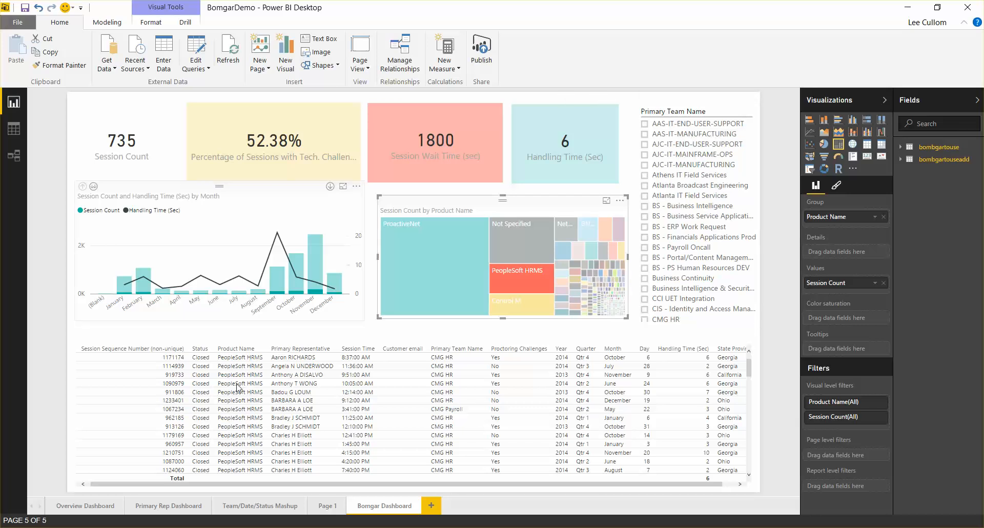
scroll(down, 3)
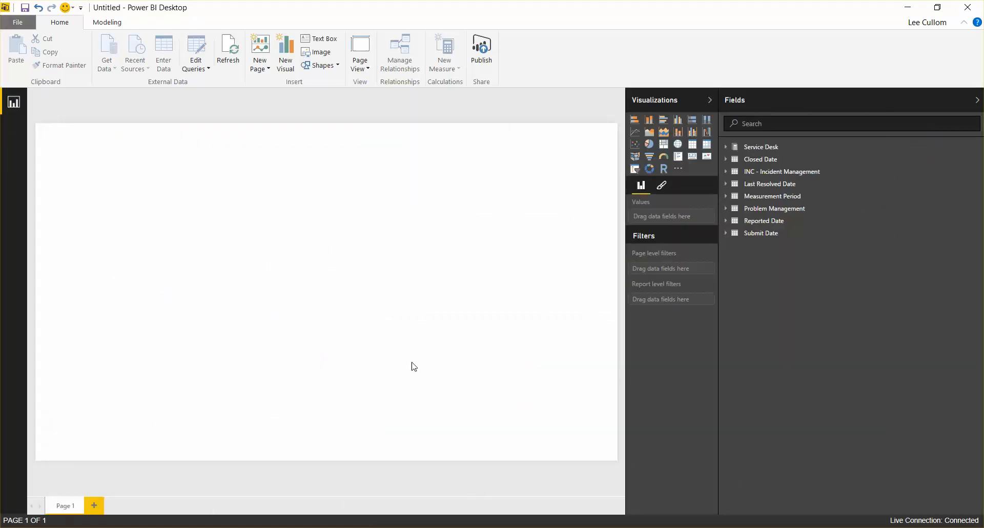
mouse_move(436, 314)
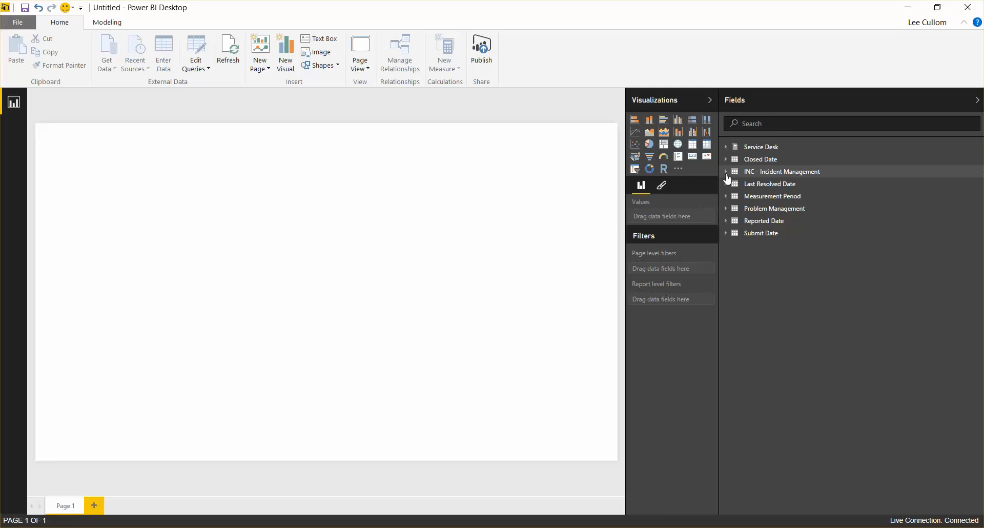
mouse_move(575, 186)
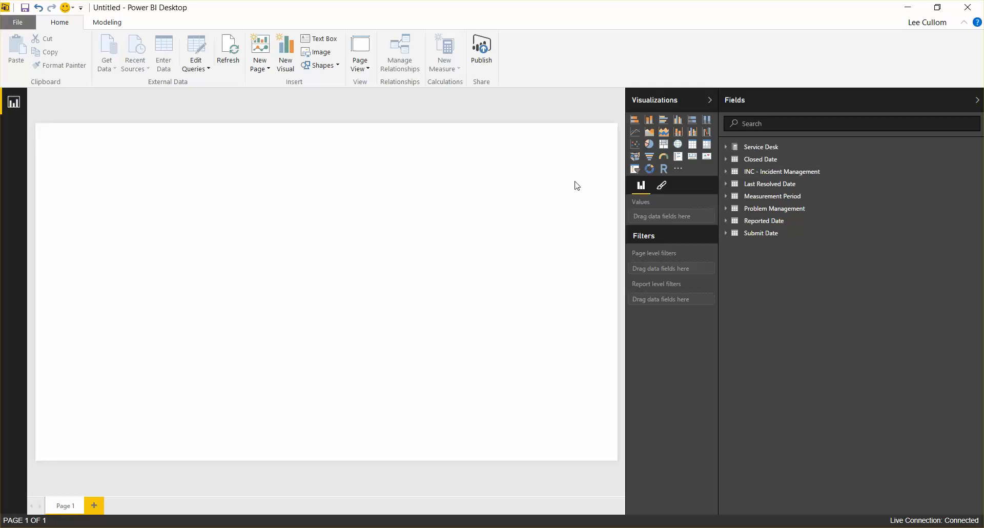
mouse_move(705, 161)
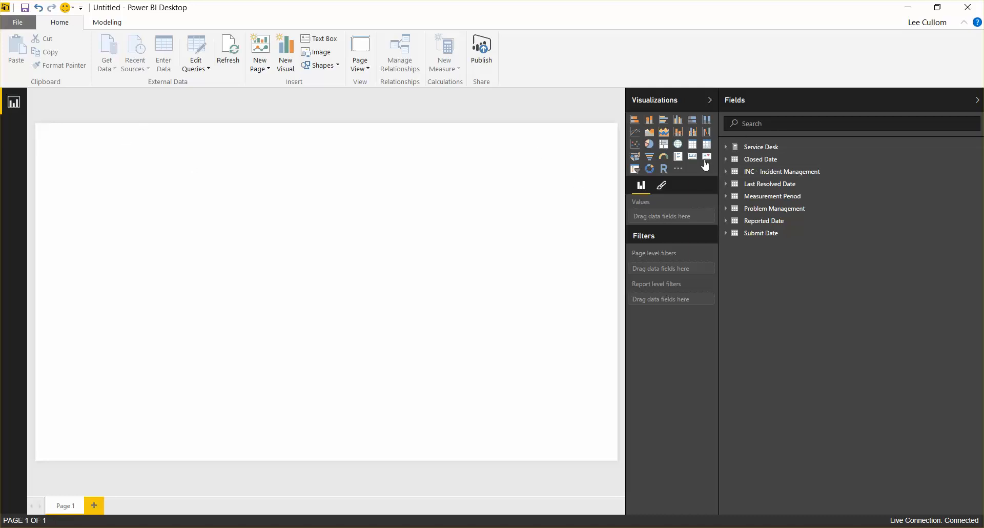
Step: Add a KPI card for Percentage of Incidents Breaching SLA Targets value and goal, trended by Submit Date
click(705, 157)
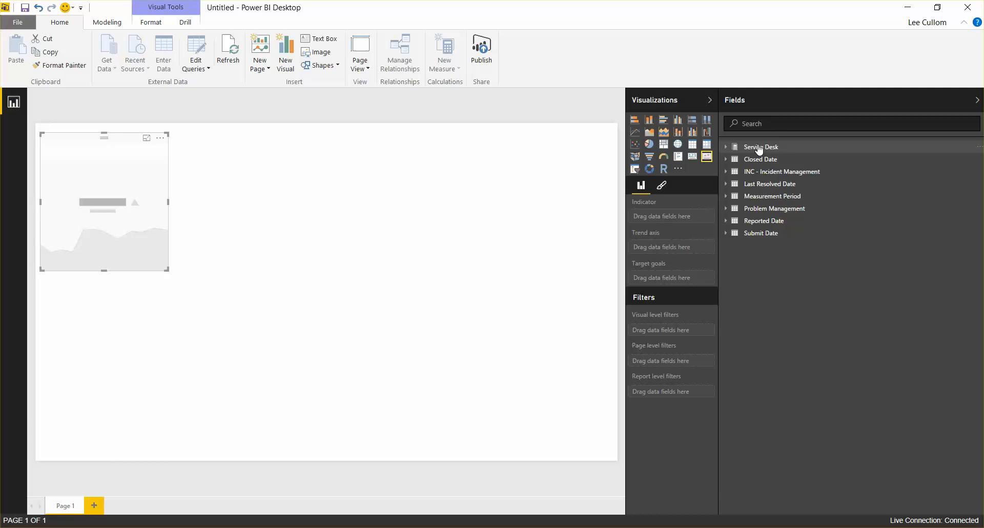
click(726, 146)
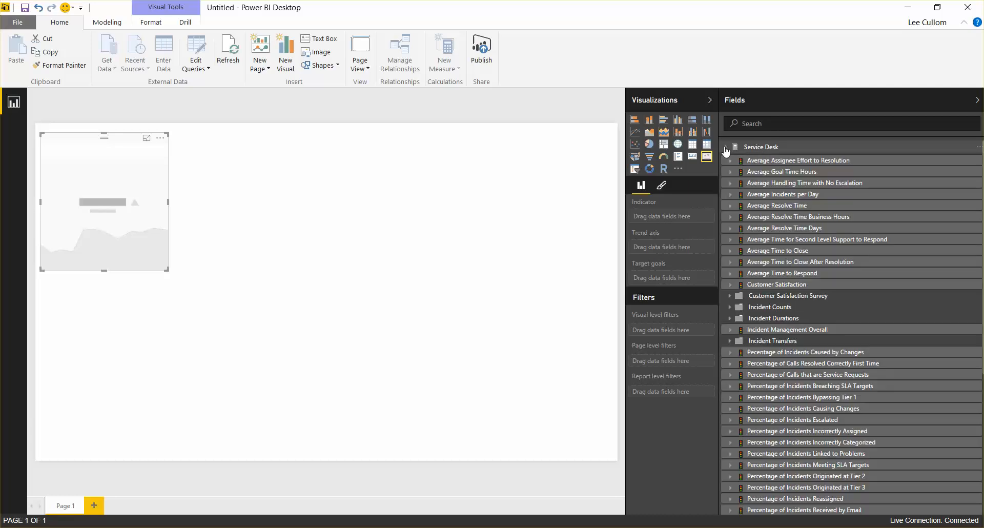
mouse_move(377, 210)
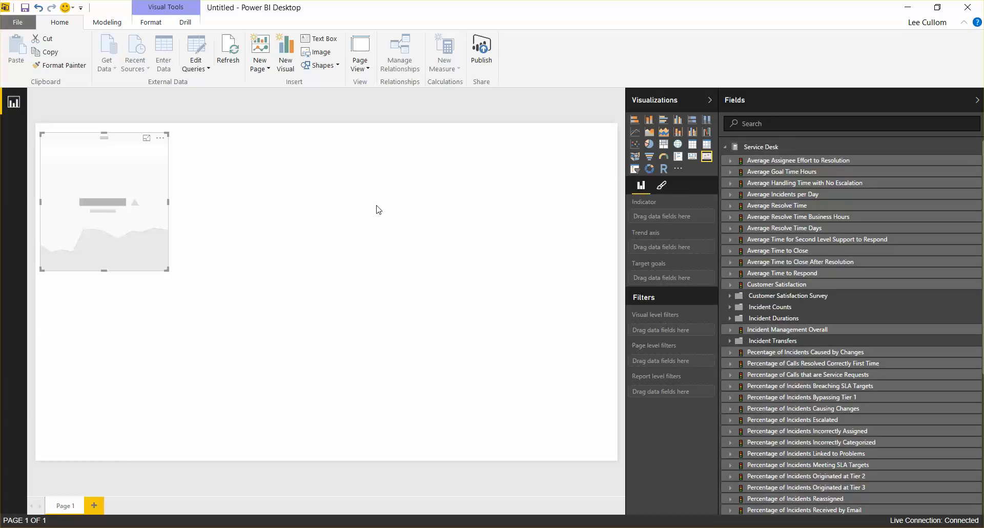
mouse_move(423, 226)
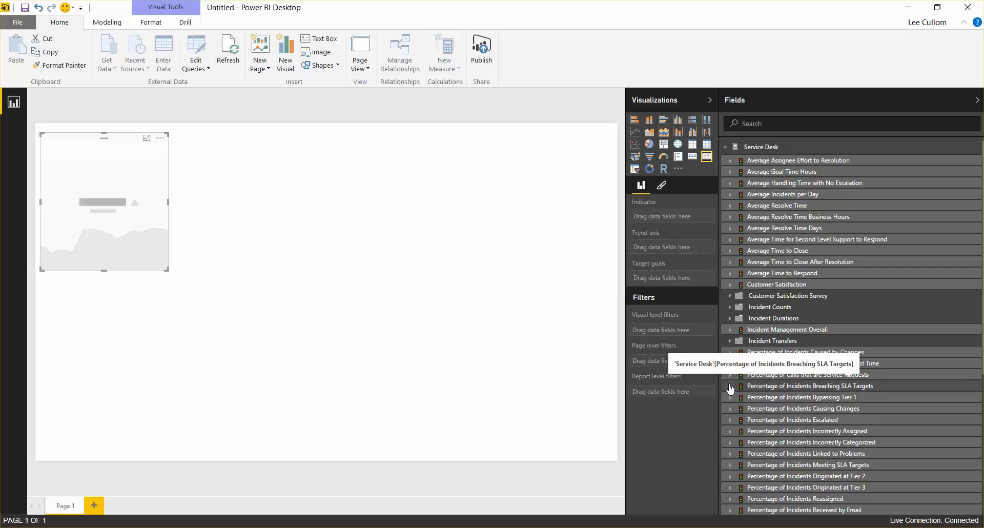
click(731, 386)
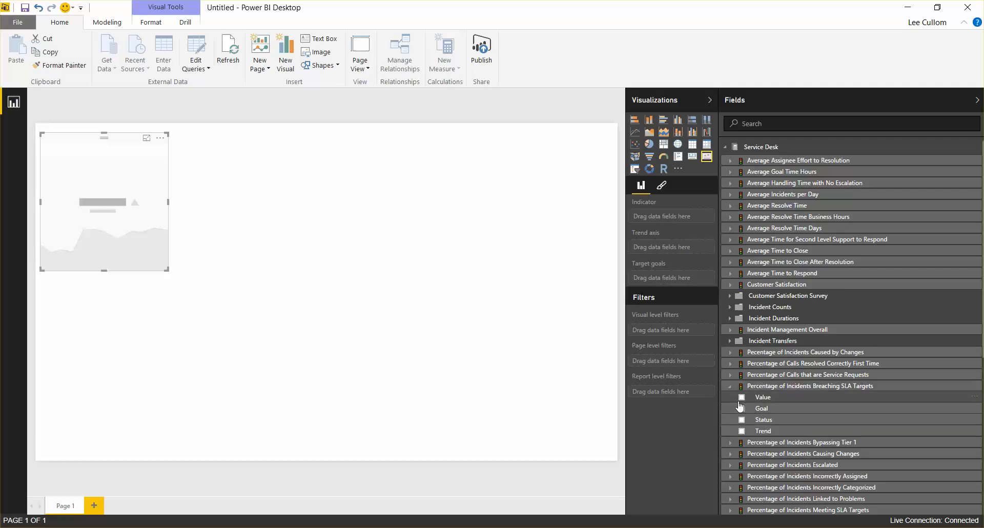
click(742, 397)
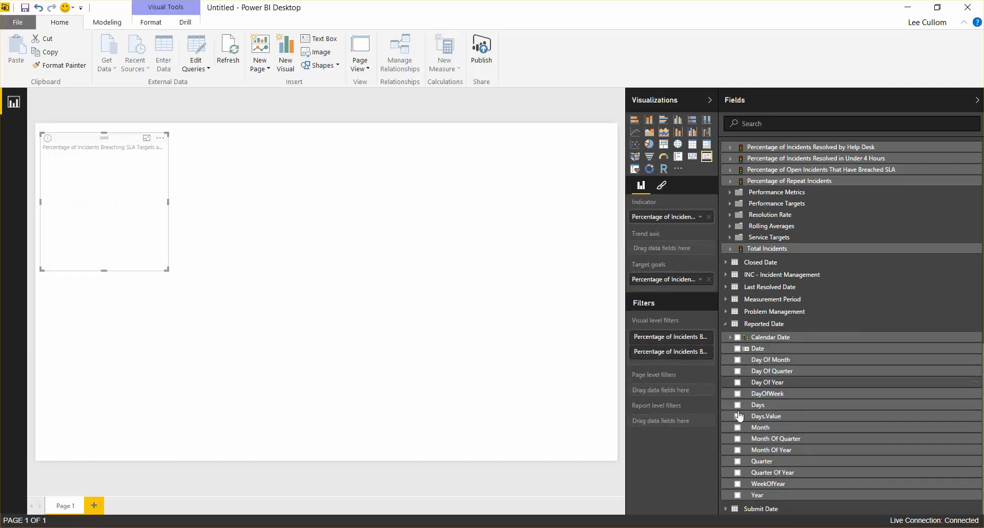
mouse_move(740, 405)
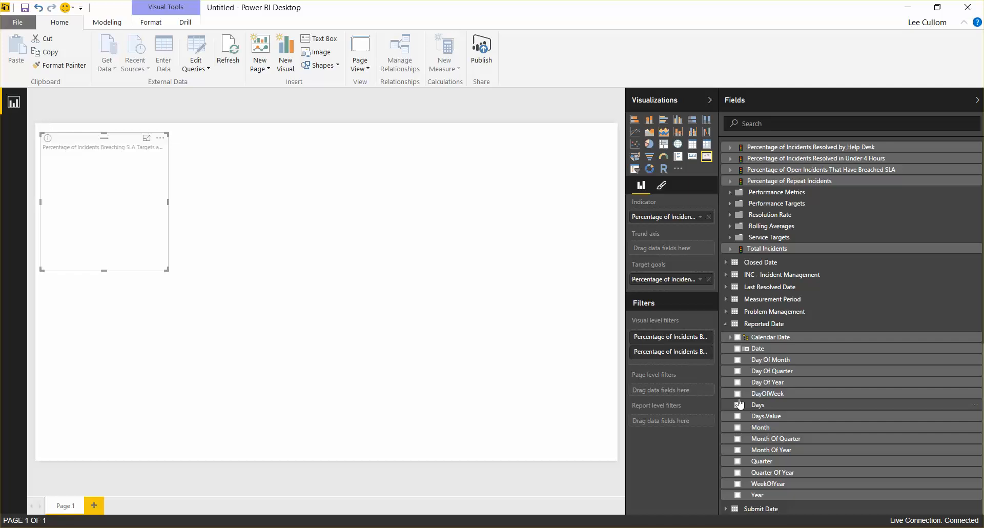
scroll(up, 3)
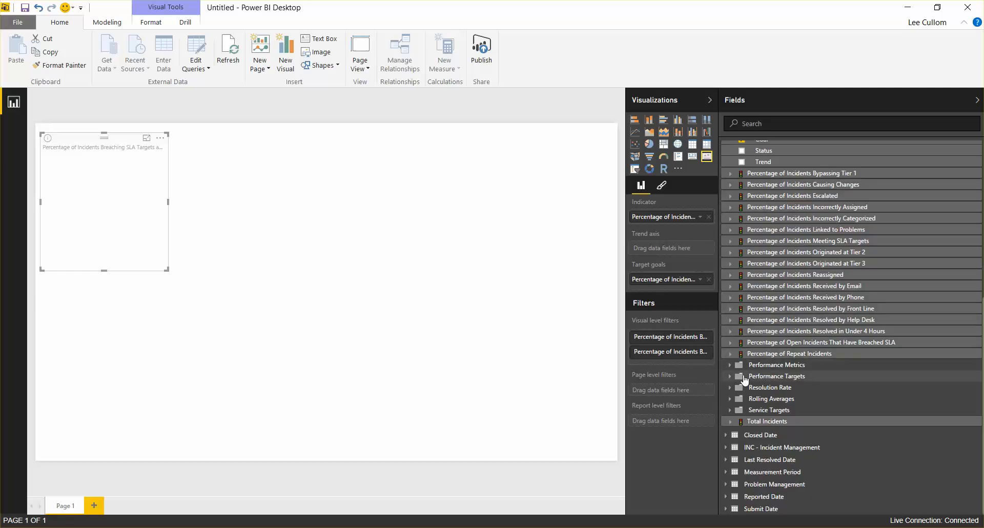
mouse_move(734, 509)
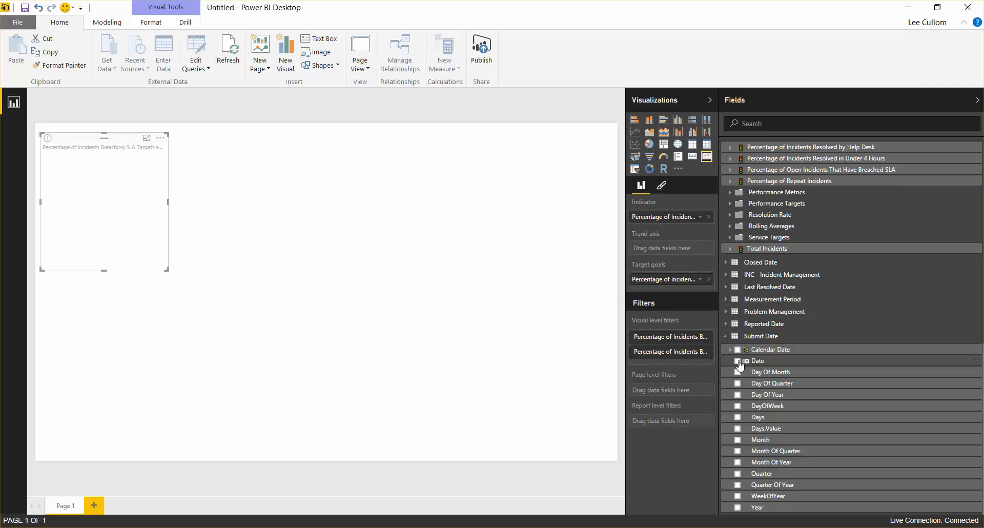
click(737, 360)
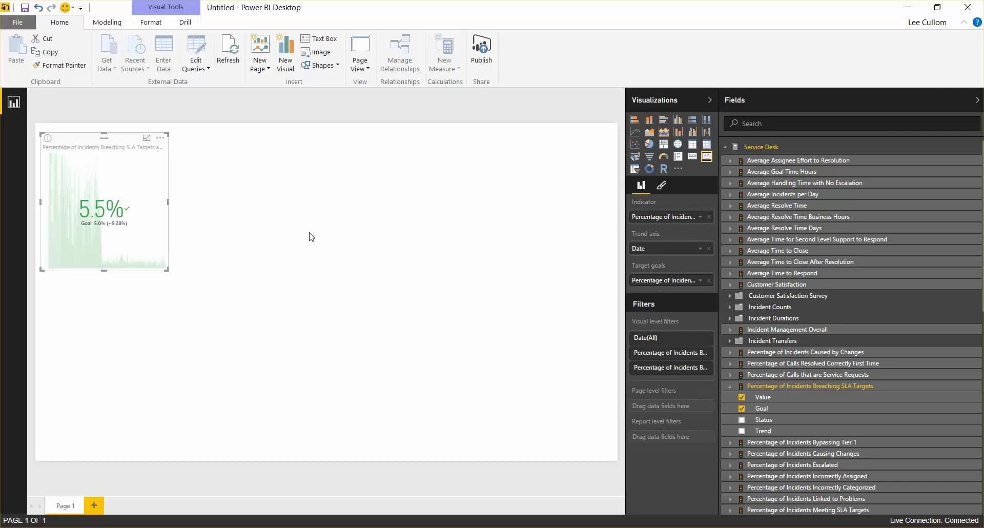
mouse_move(86, 247)
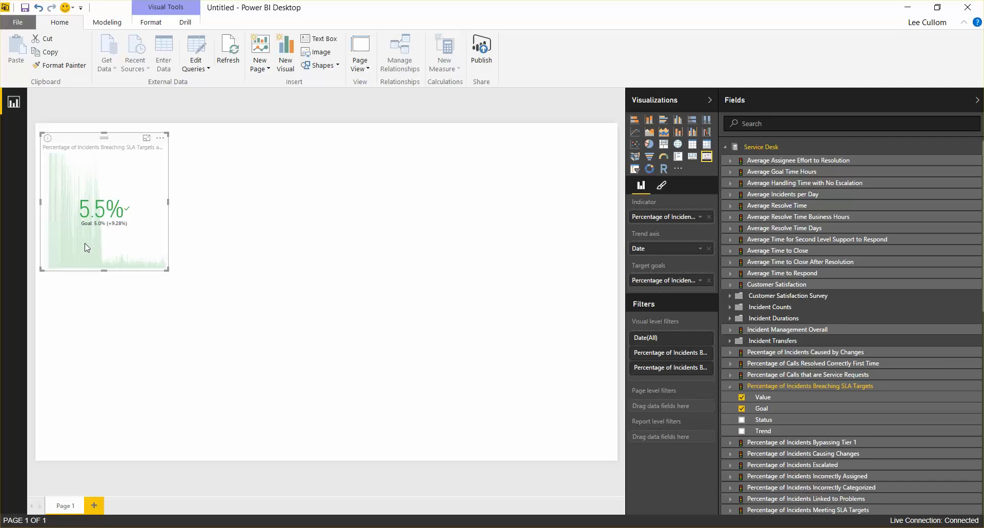
mouse_move(35, 215)
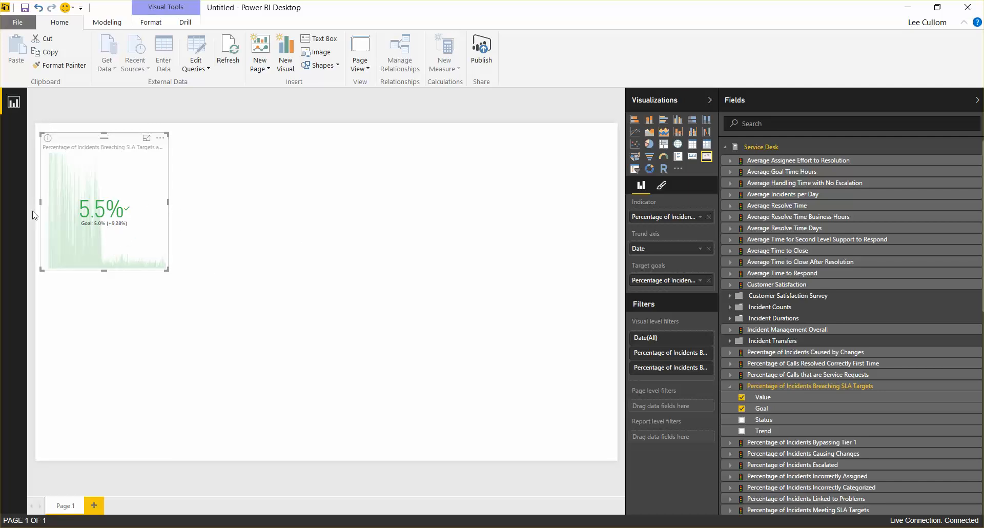
mouse_move(179, 262)
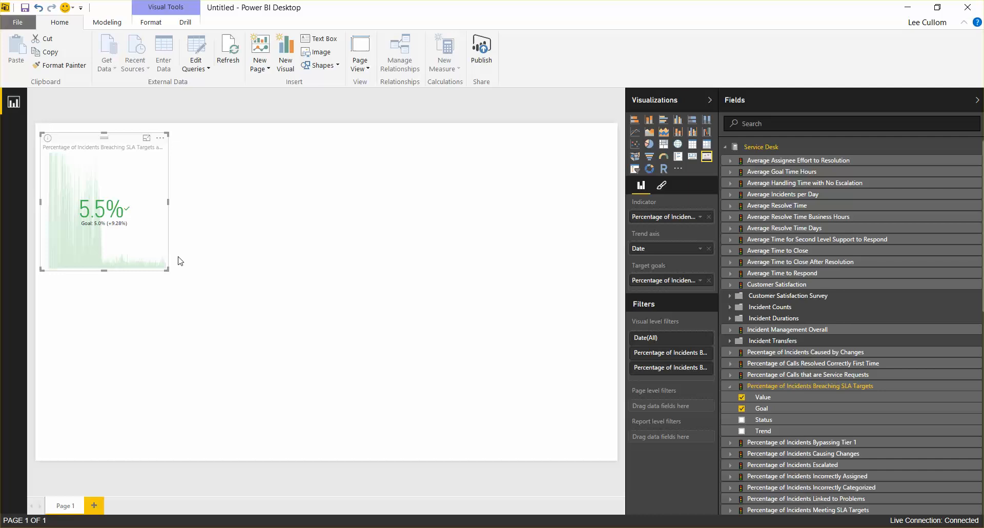
mouse_move(394, 291)
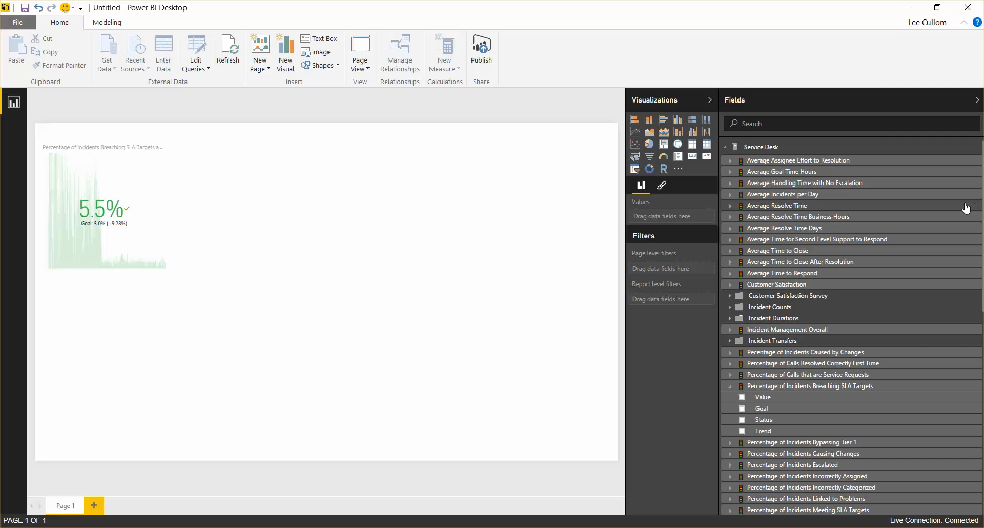
mouse_move(615, 203)
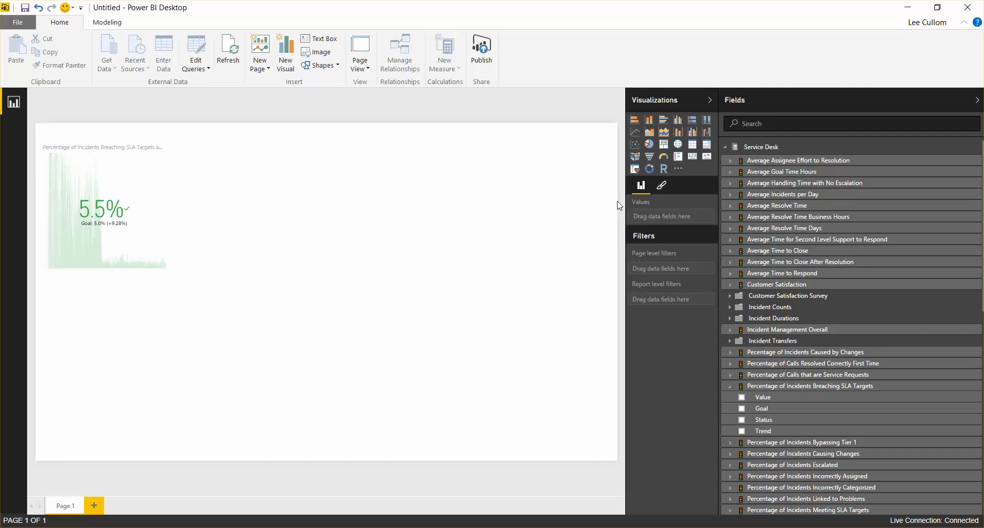
mouse_move(732, 209)
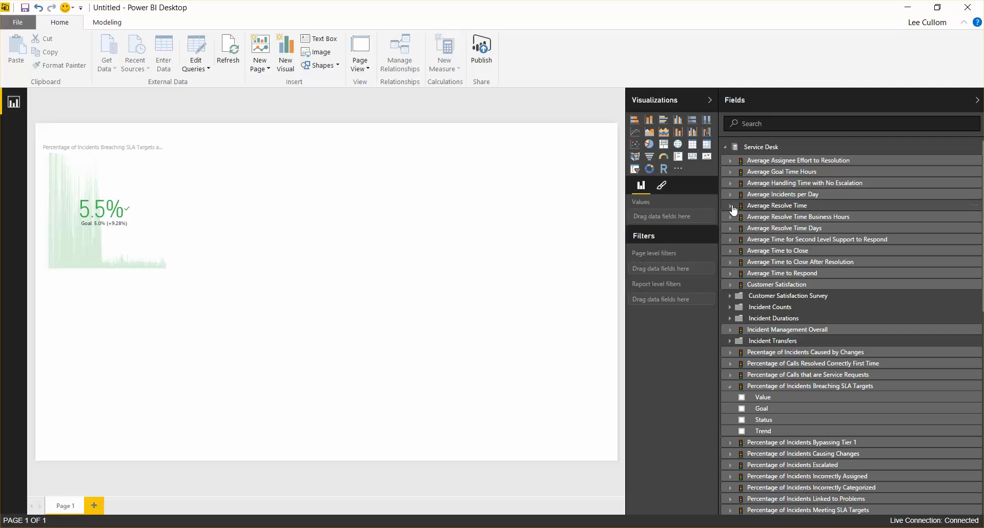
Step: Place a second KPI card beside the first showing Average Resolve Time value and goal by Submit Date
click(730, 206)
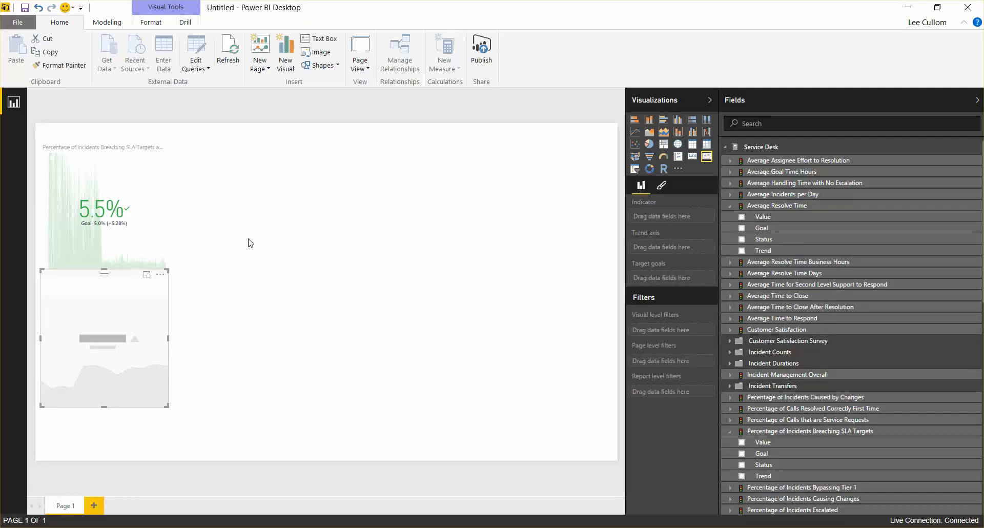
drag(104, 339, 248, 207)
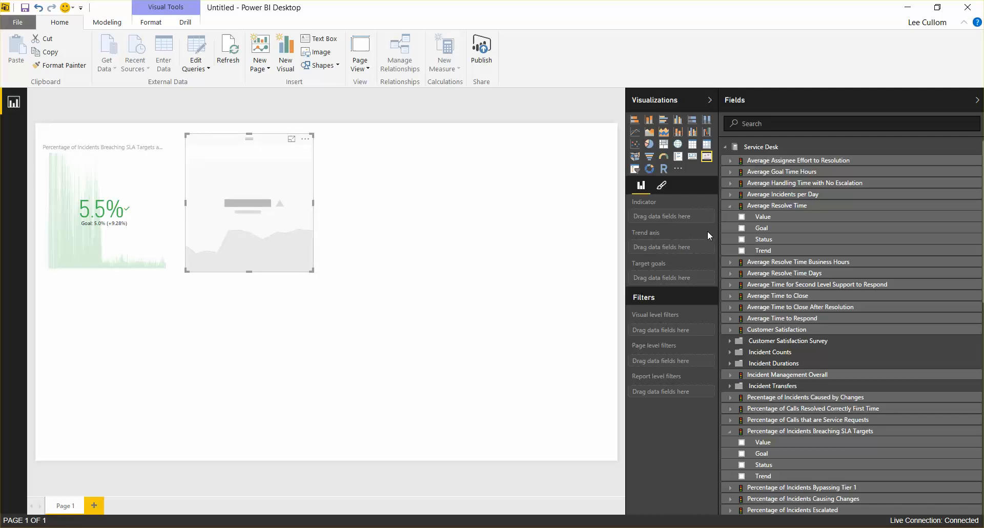
click(742, 216)
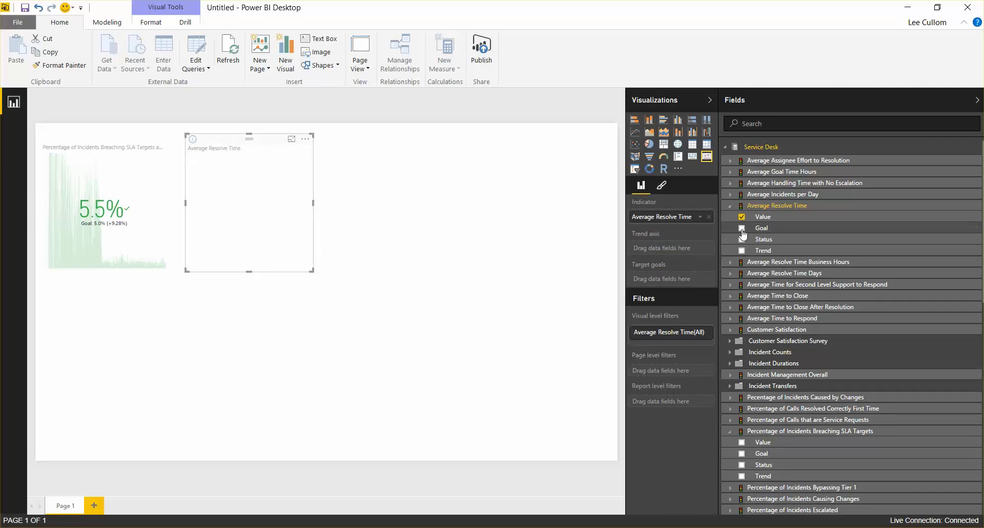
click(743, 228)
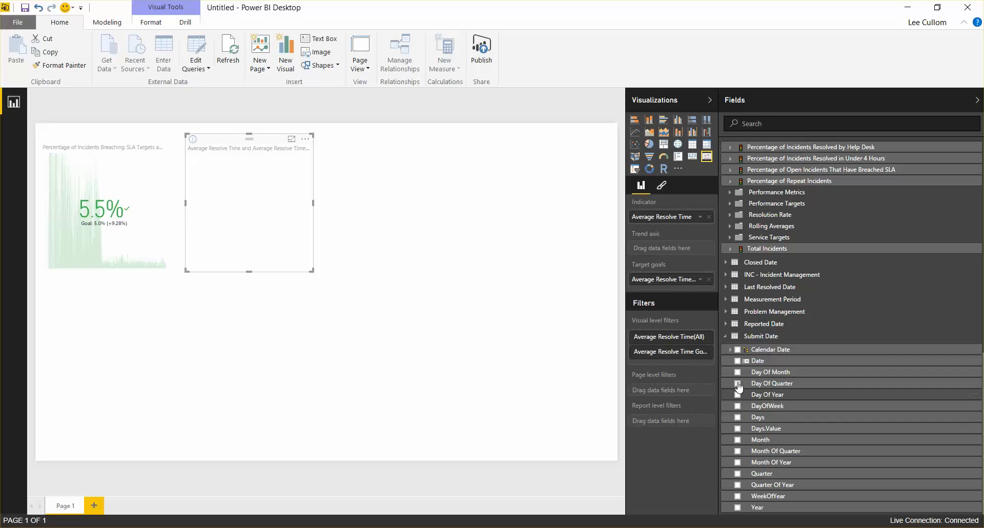
click(737, 361)
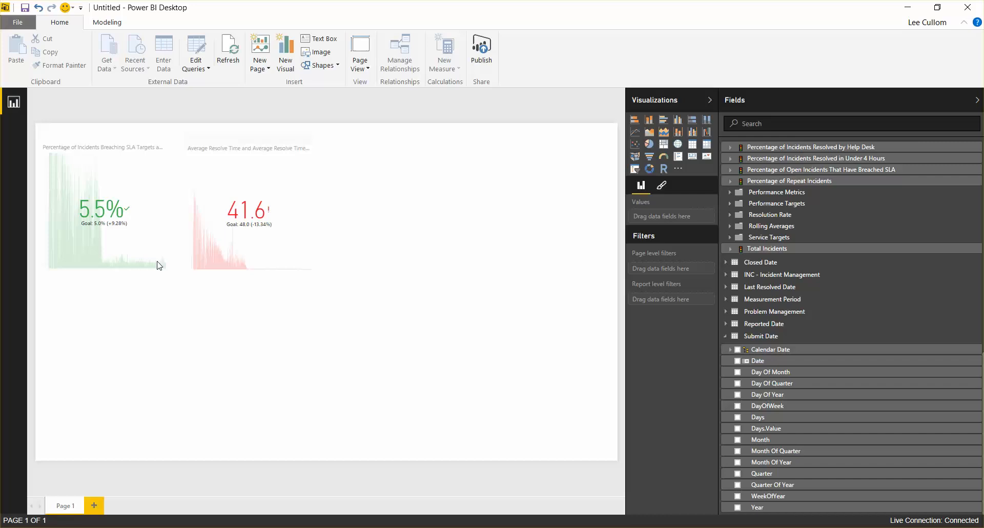
mouse_move(39, 245)
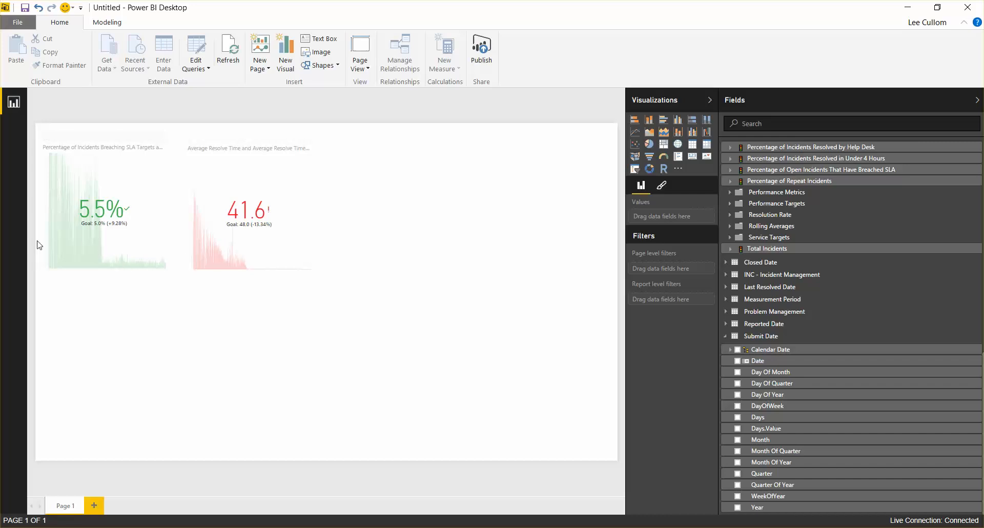
mouse_move(194, 284)
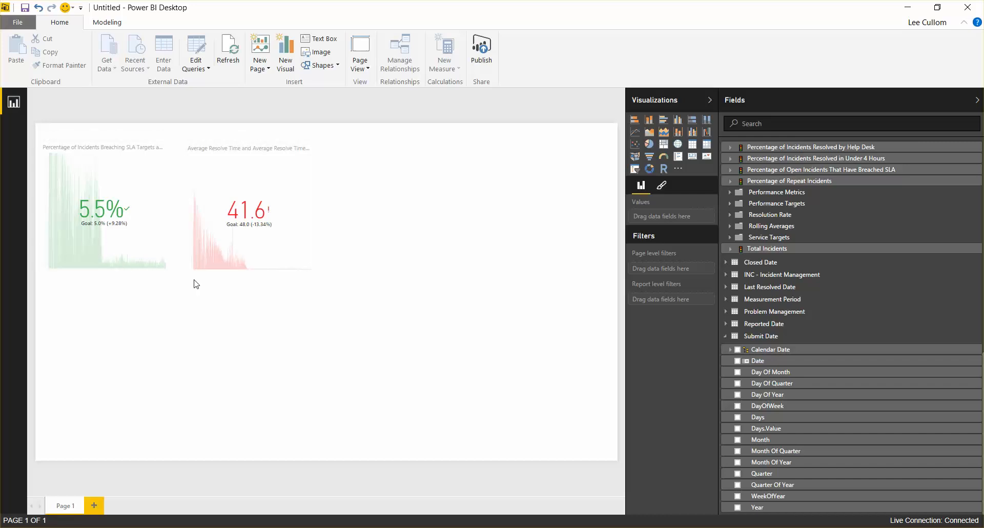
mouse_move(360, 258)
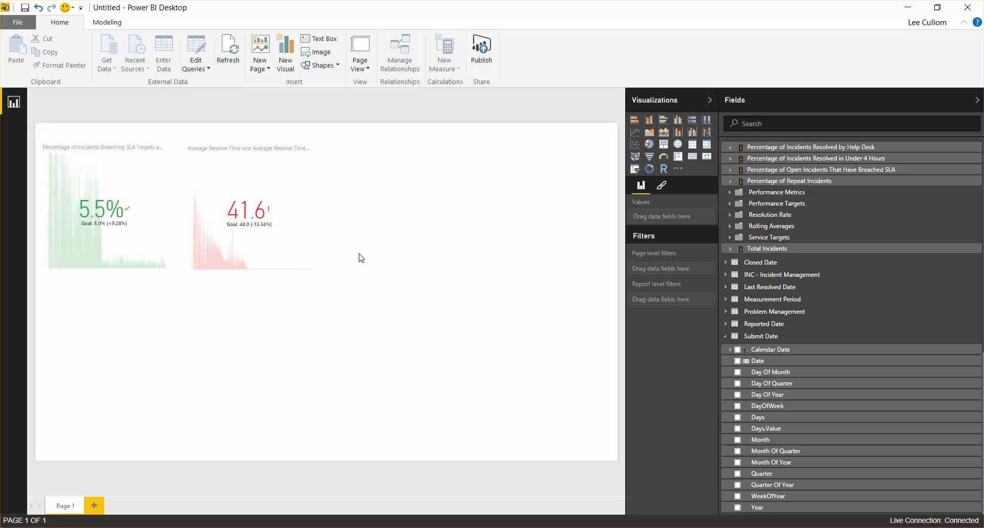
mouse_move(449, 182)
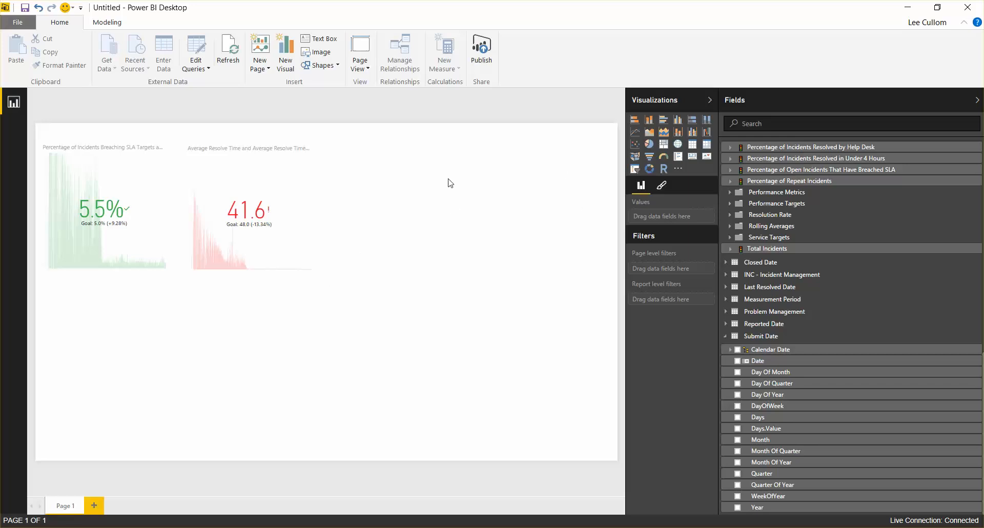
mouse_move(654, 156)
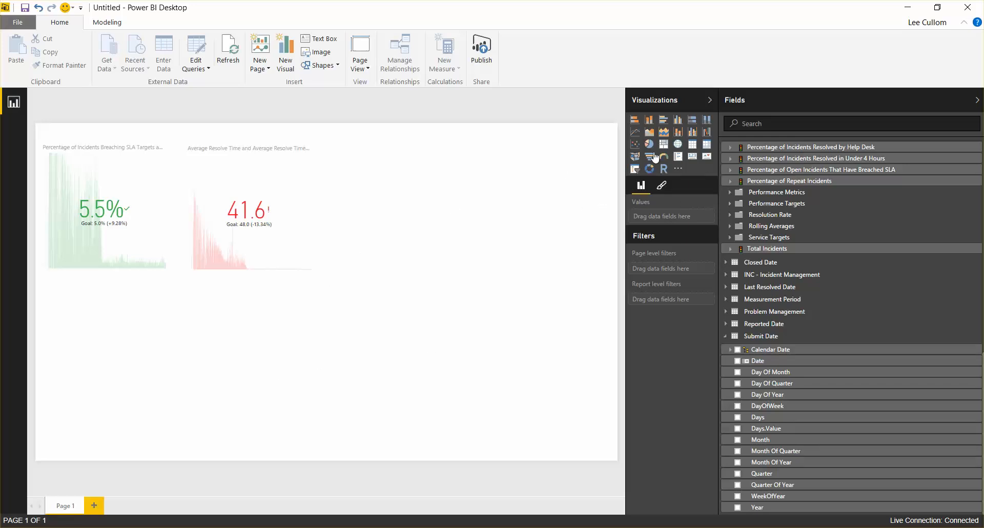
mouse_move(679, 135)
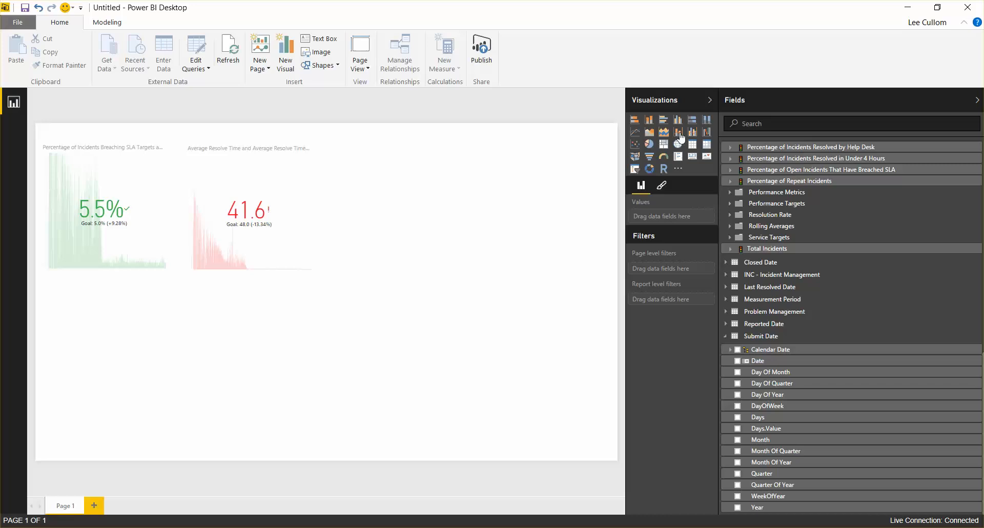
mouse_move(678, 132)
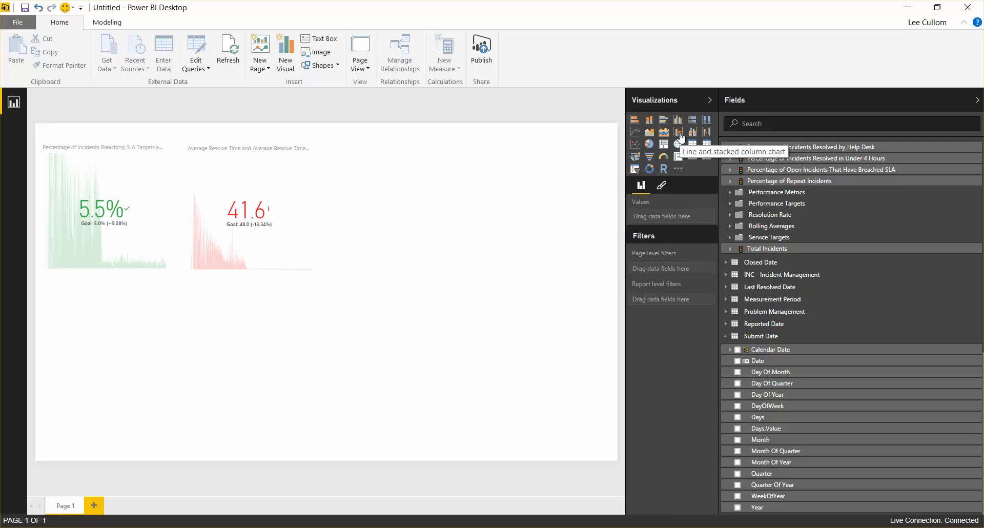
Step: Add a wide line and clustered column chart of Total Incidents by Submit Date month
click(677, 132)
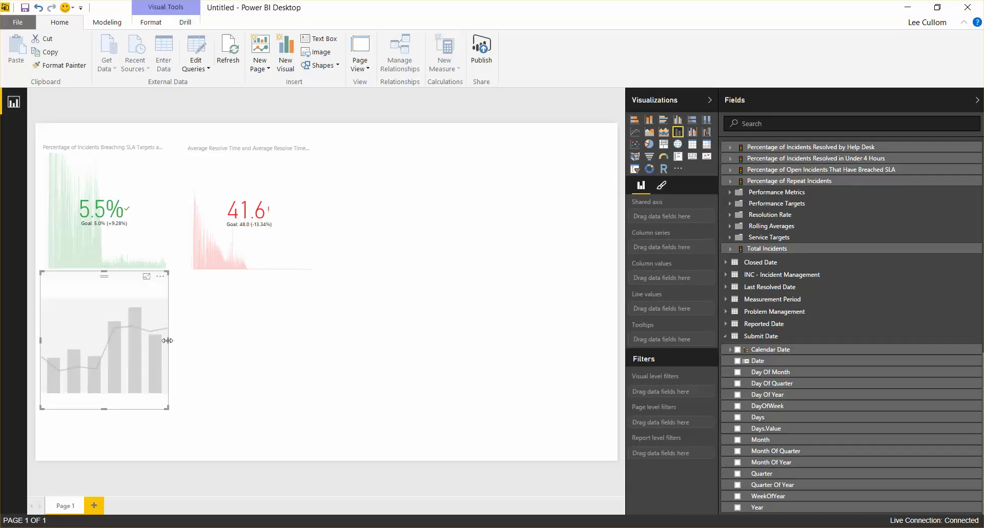
drag(167, 339, 555, 344)
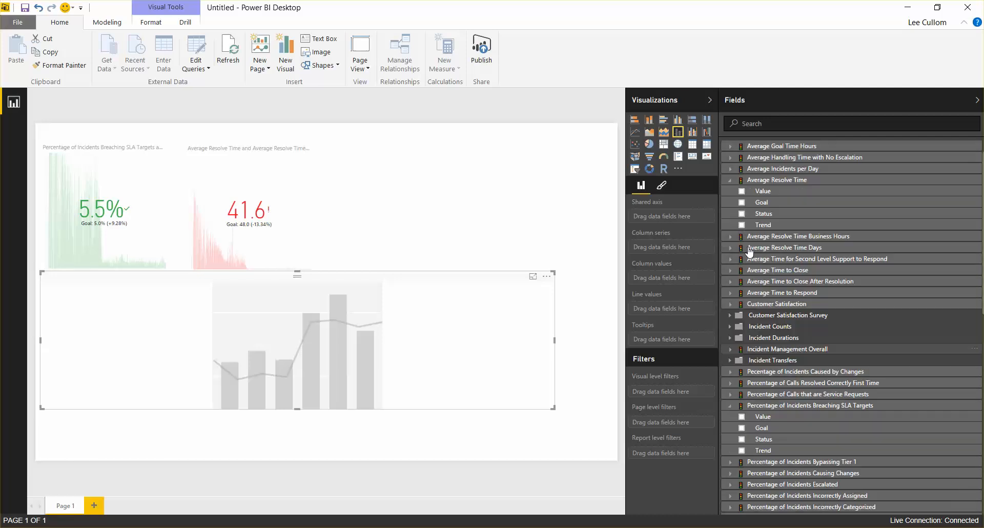
scroll(up, 3)
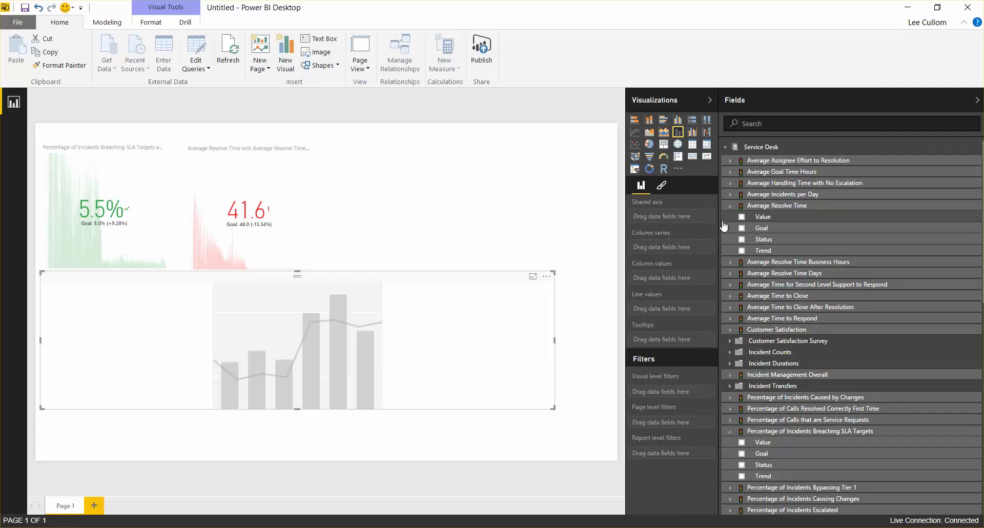
mouse_move(776, 316)
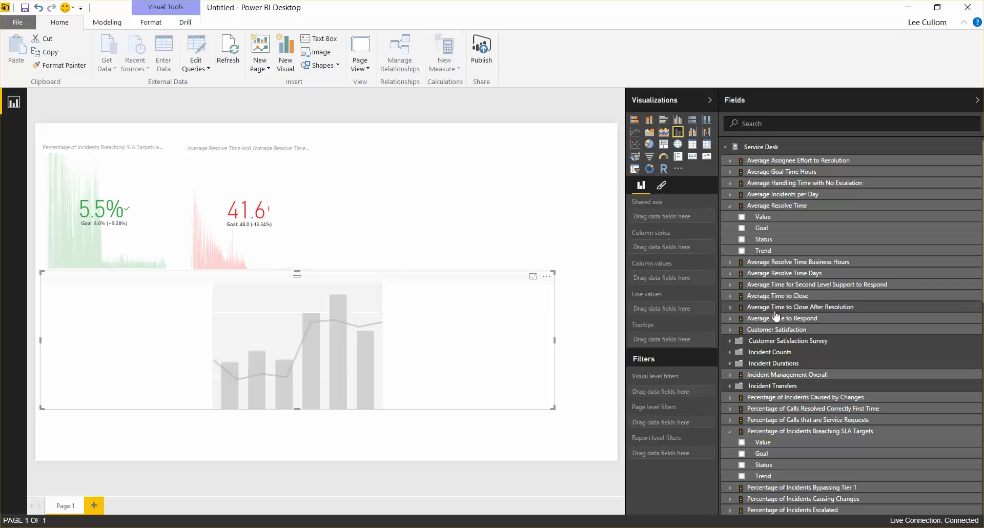
scroll(down, 3)
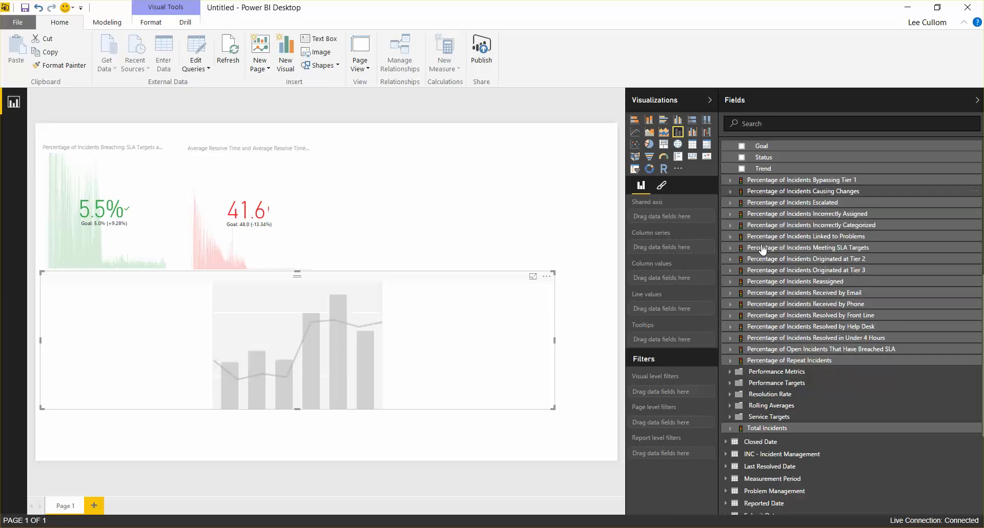
scroll(down, 3)
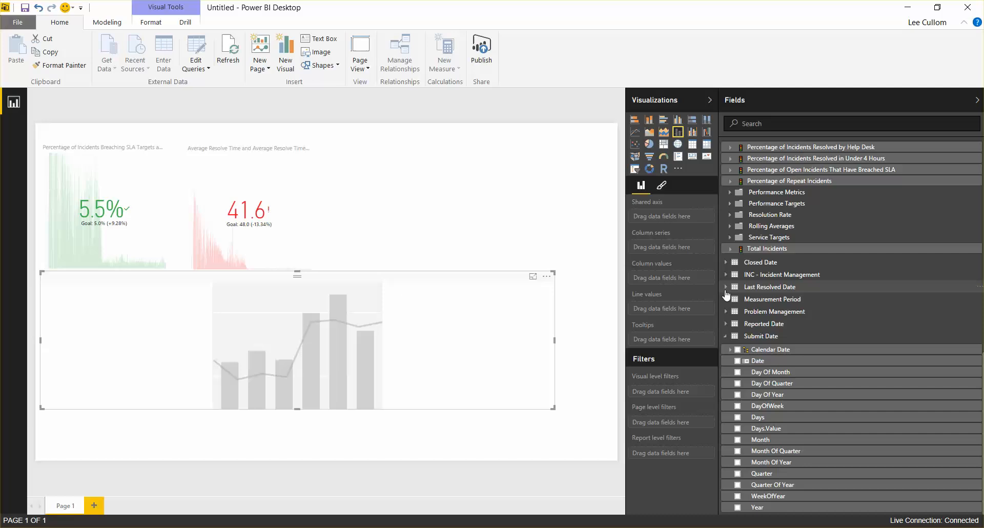
mouse_move(727, 280)
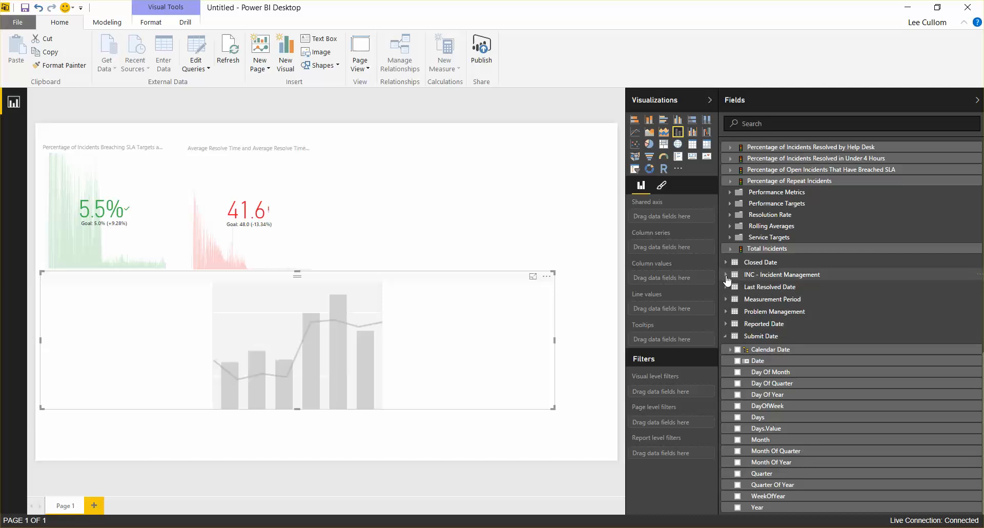
scroll(up, 3)
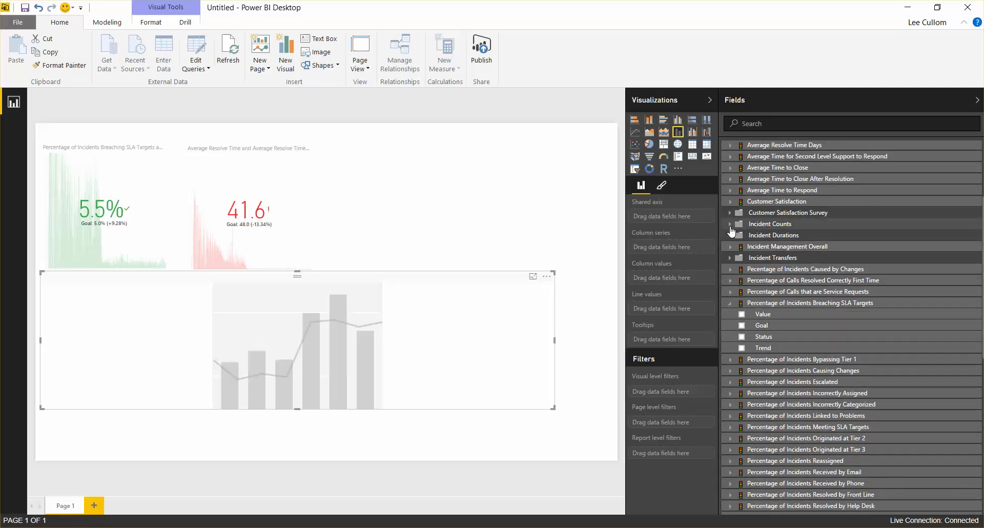
click(730, 223)
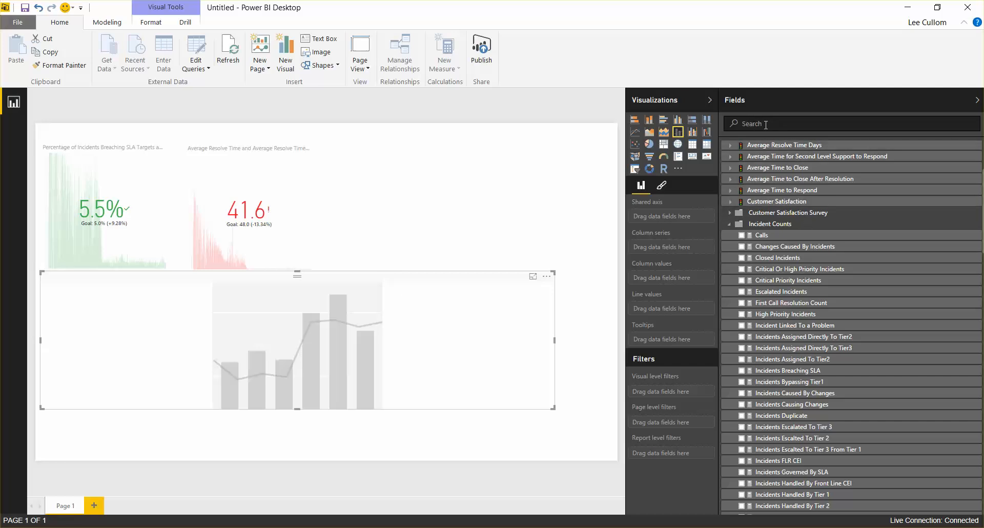
scroll(down, 3)
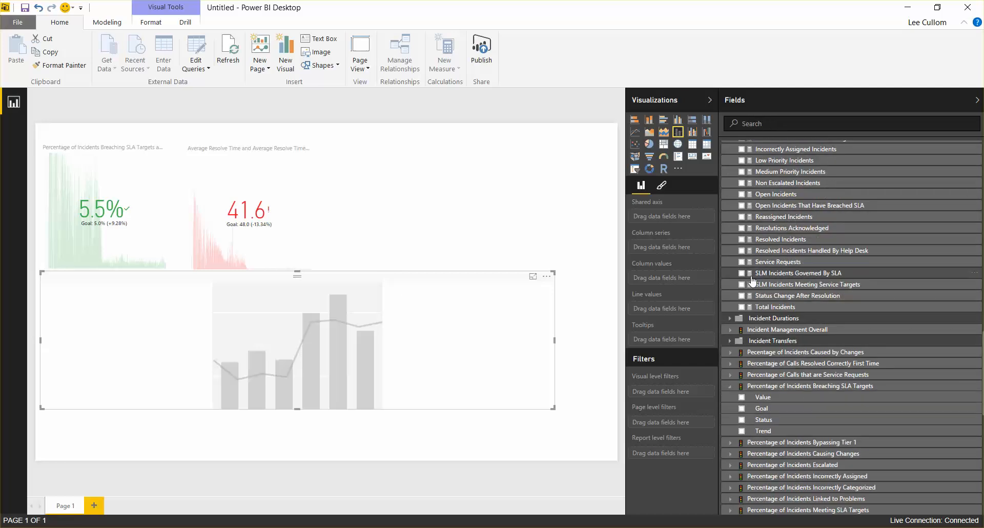
click(739, 306)
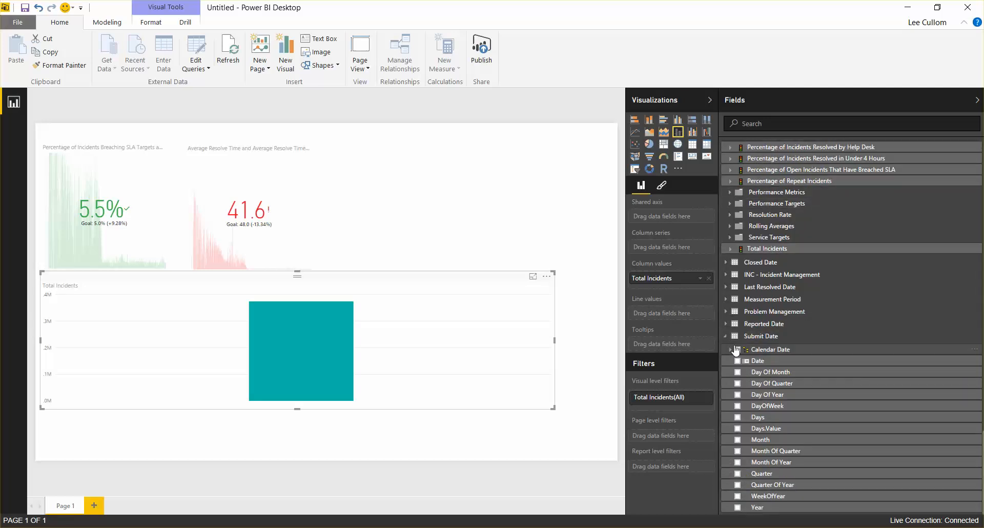
click(738, 440)
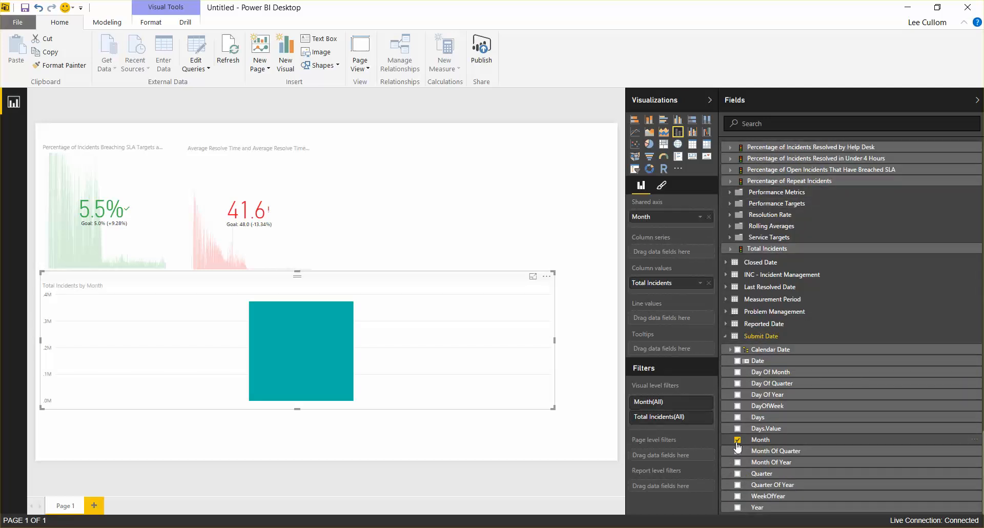
click(738, 439)
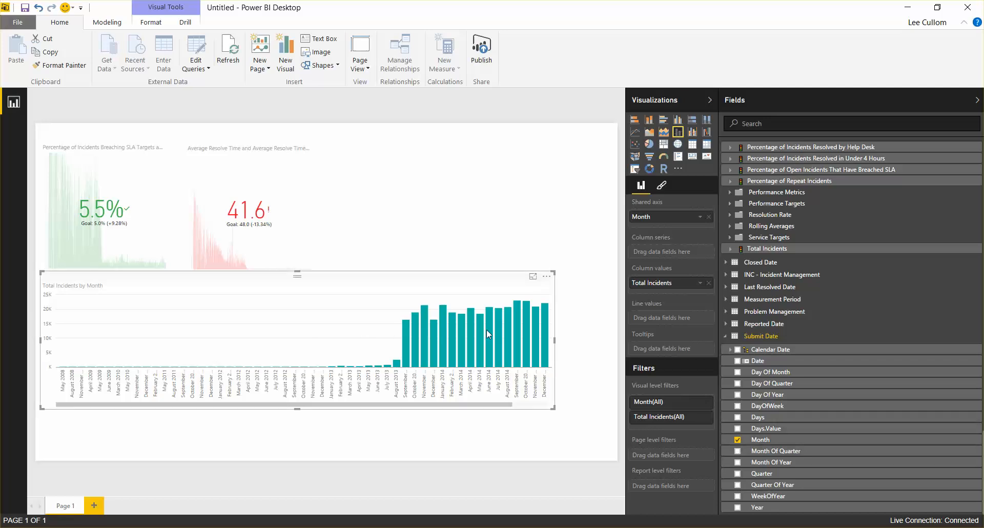
mouse_move(527, 352)
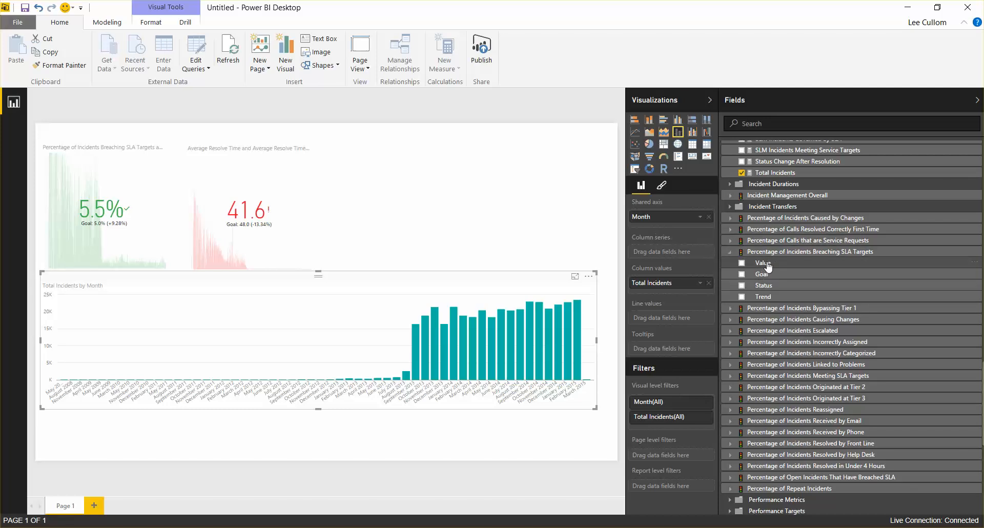
mouse_move(773, 301)
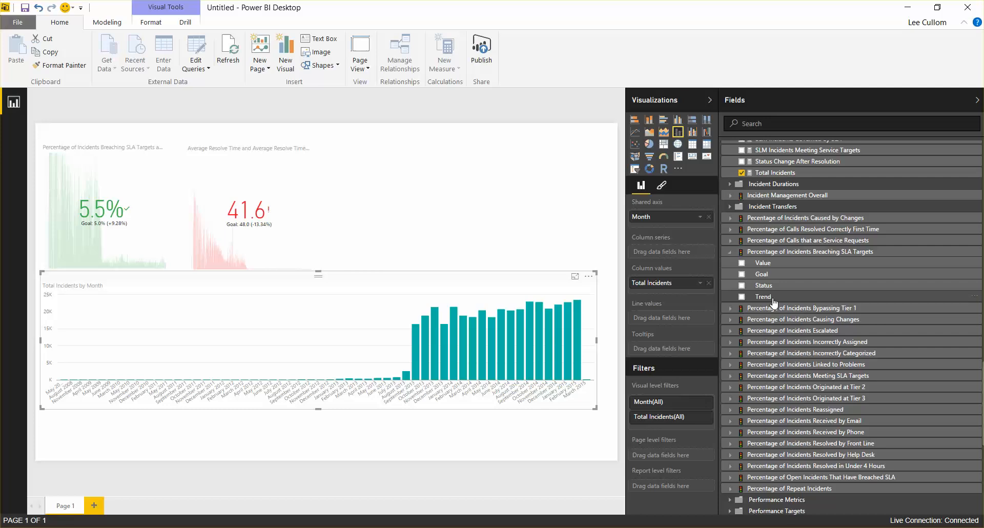
Step: Add Percentage of Incidents Meeting SLA Targets value as the chart's line
click(730, 375)
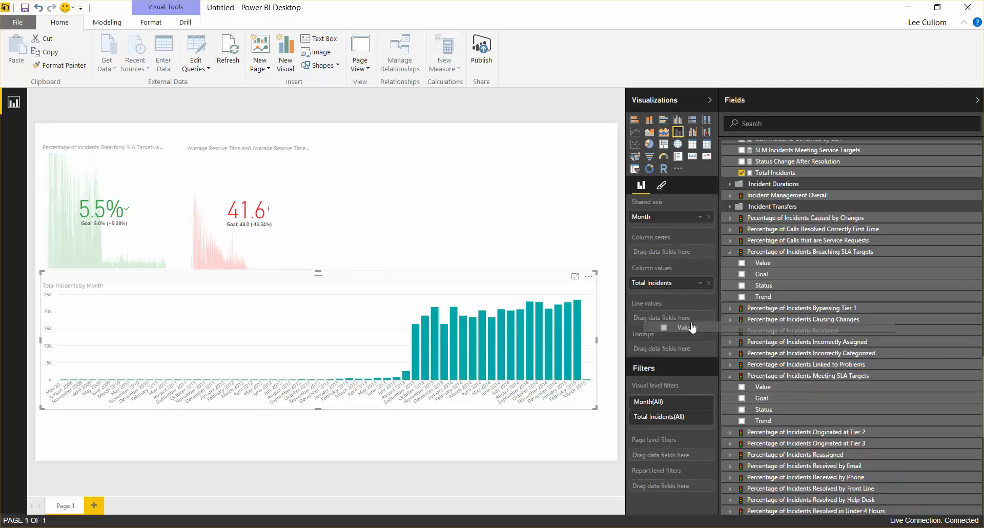
click(741, 386)
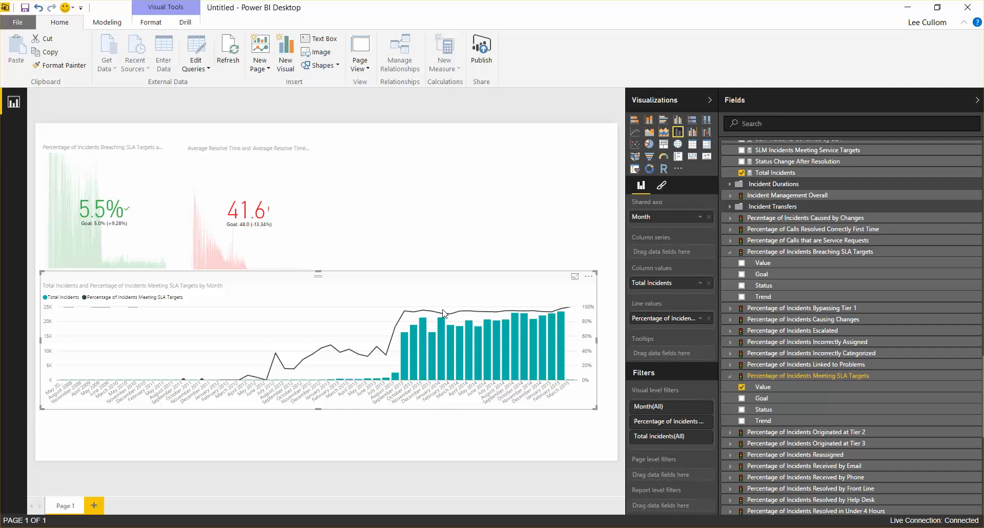
mouse_move(282, 257)
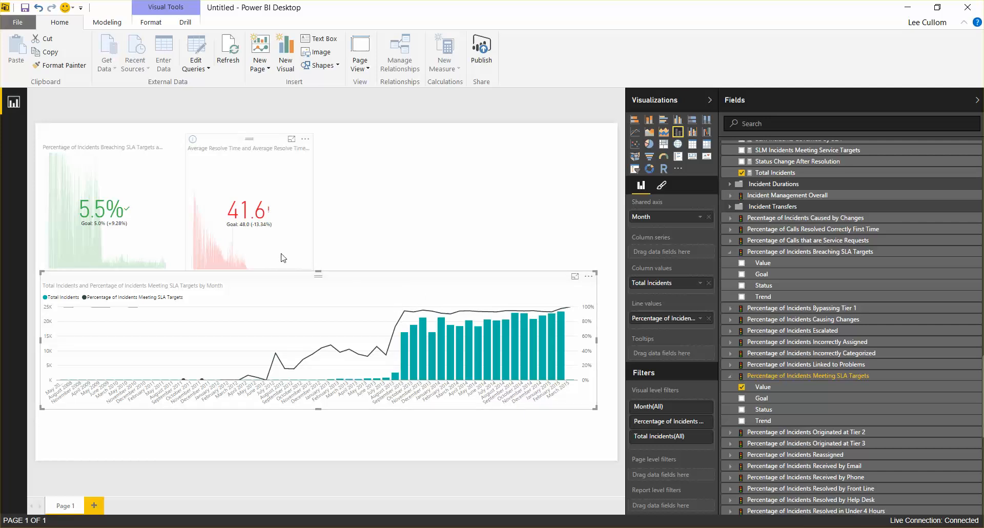
mouse_move(248, 144)
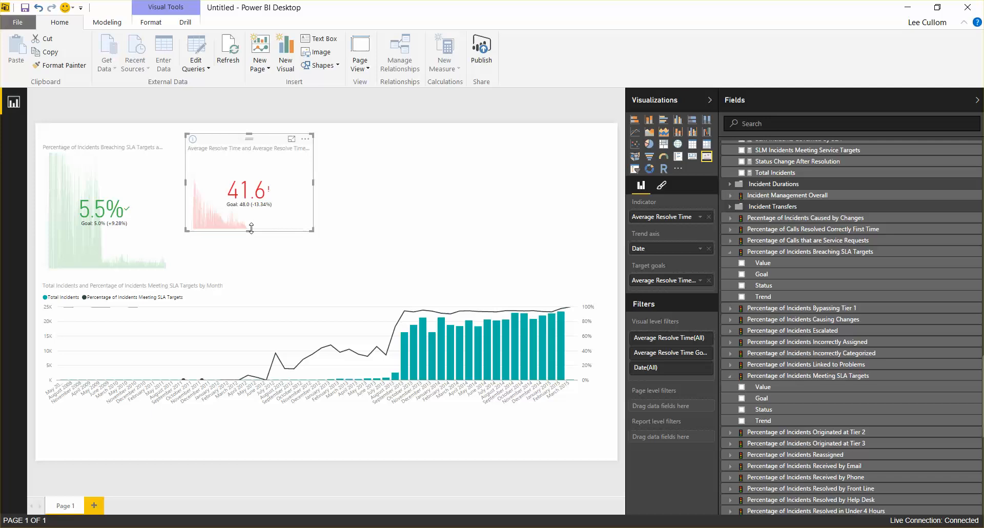
Step: Move the combo chart up beneath the KPI cards and deselect it
click(103, 201)
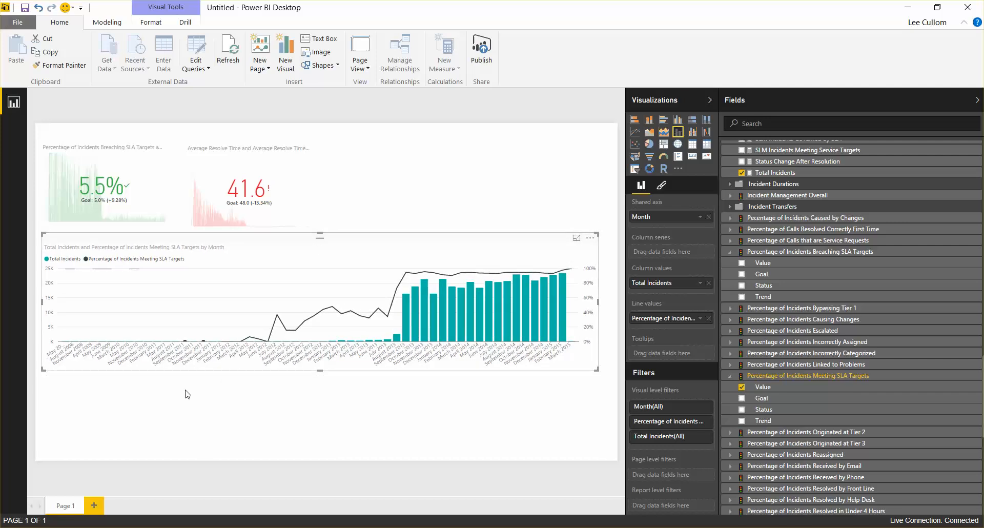
click(189, 414)
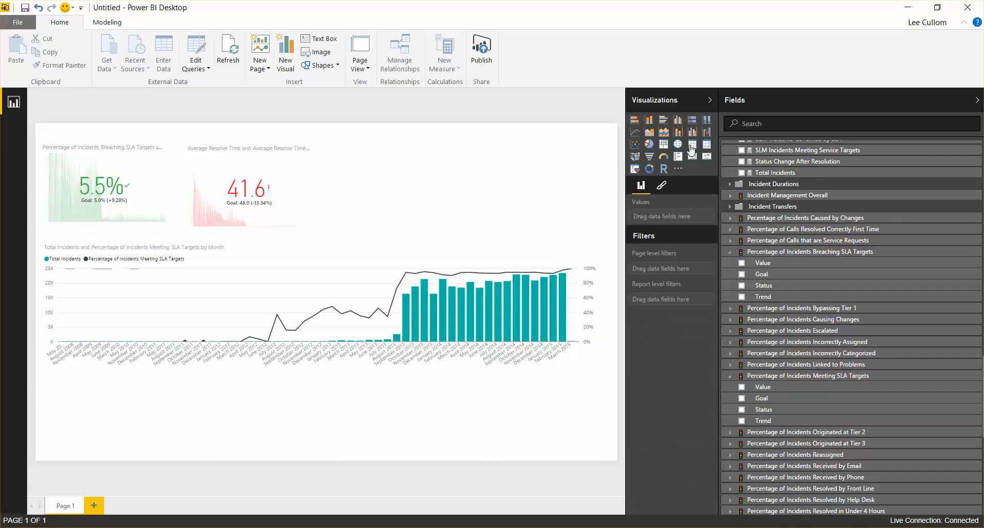
mouse_move(692, 145)
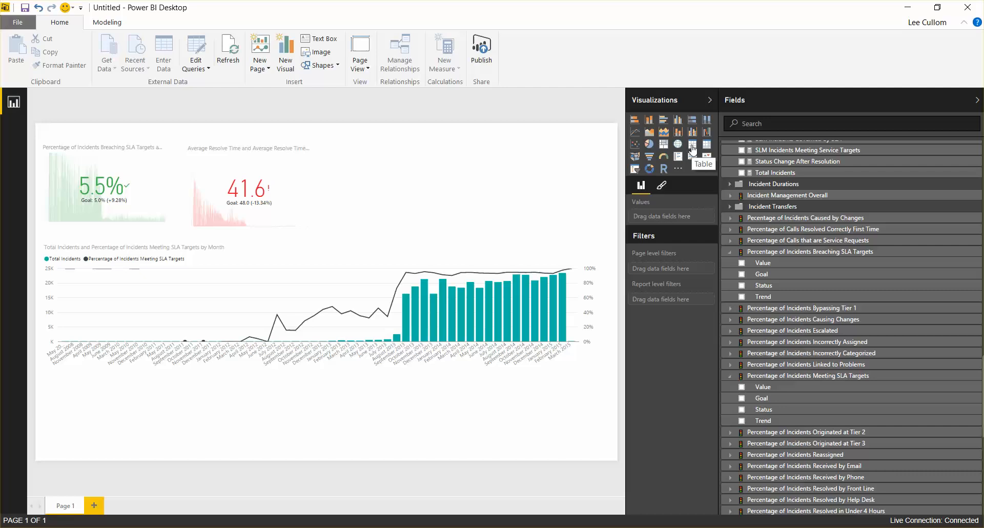
Step: Add a table below the chart with the Hierarchy - Assignee levels as columns
click(691, 144)
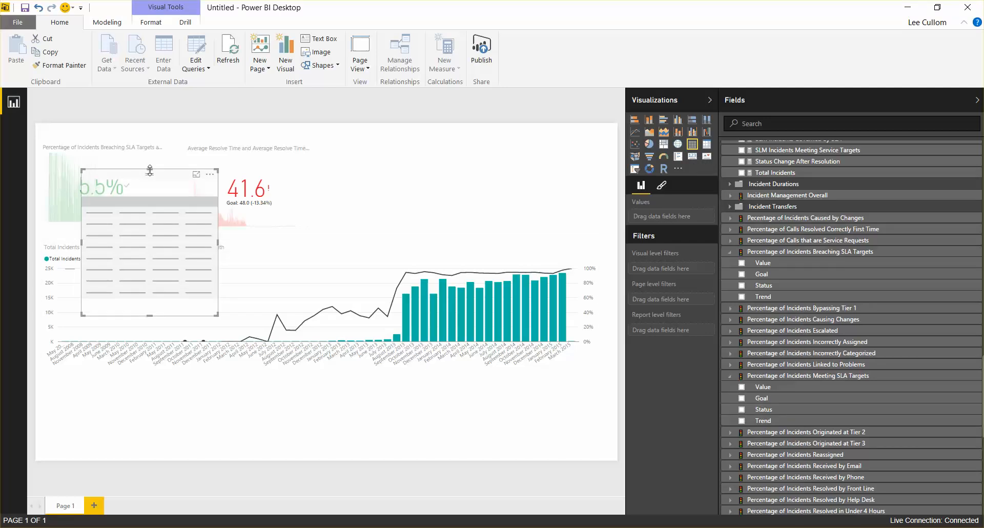
drag(150, 242, 116, 396)
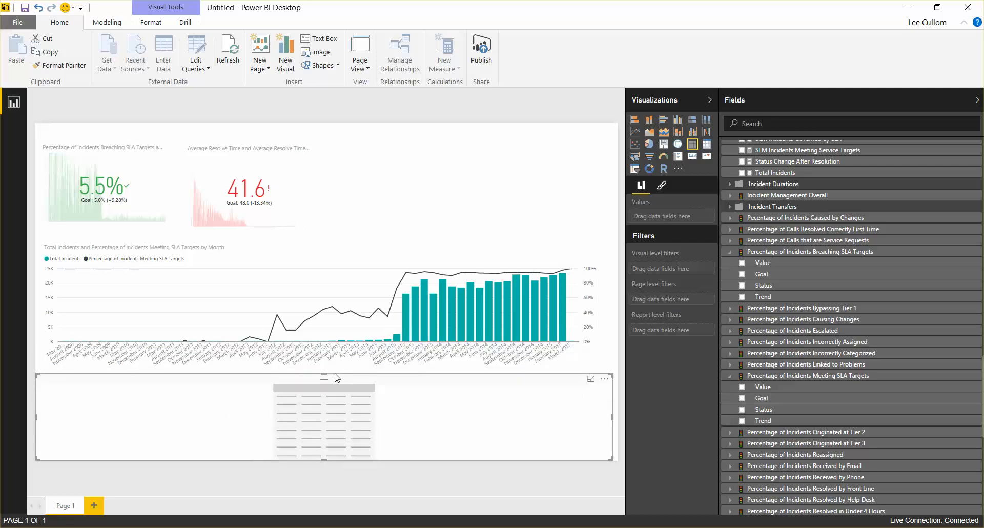
scroll(down, 3)
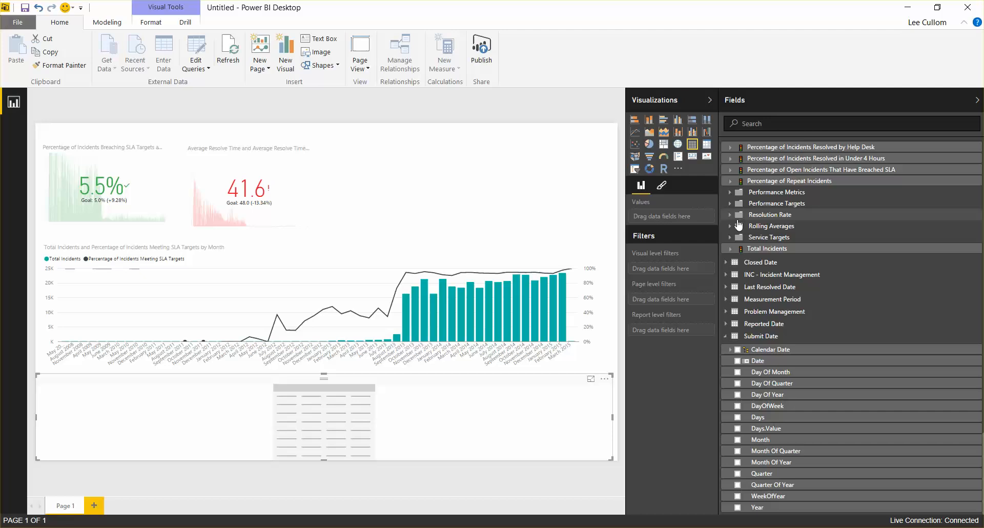
mouse_move(725, 279)
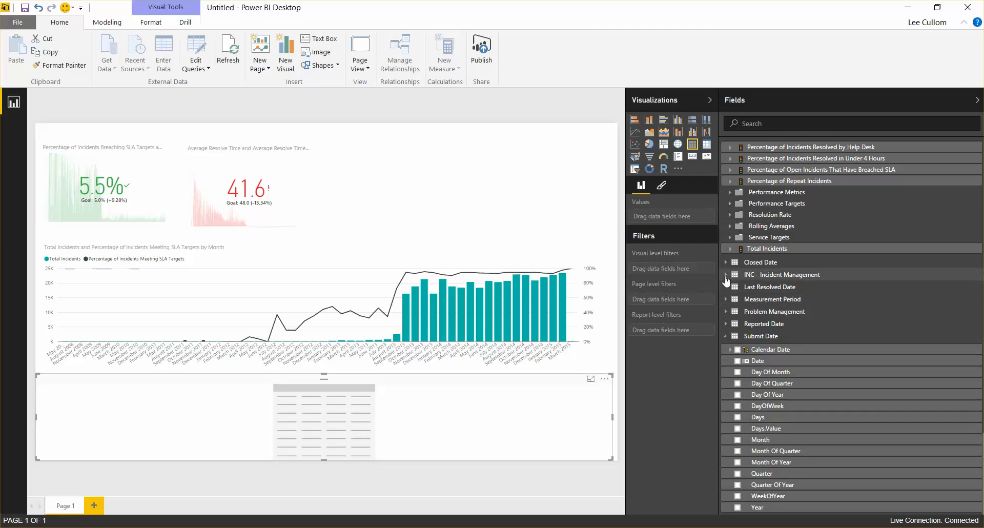
click(726, 275)
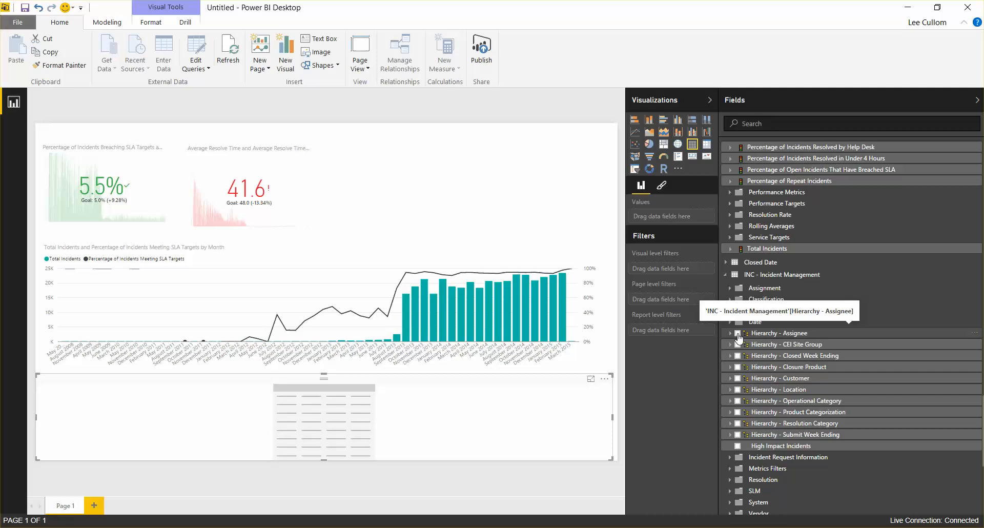
click(730, 333)
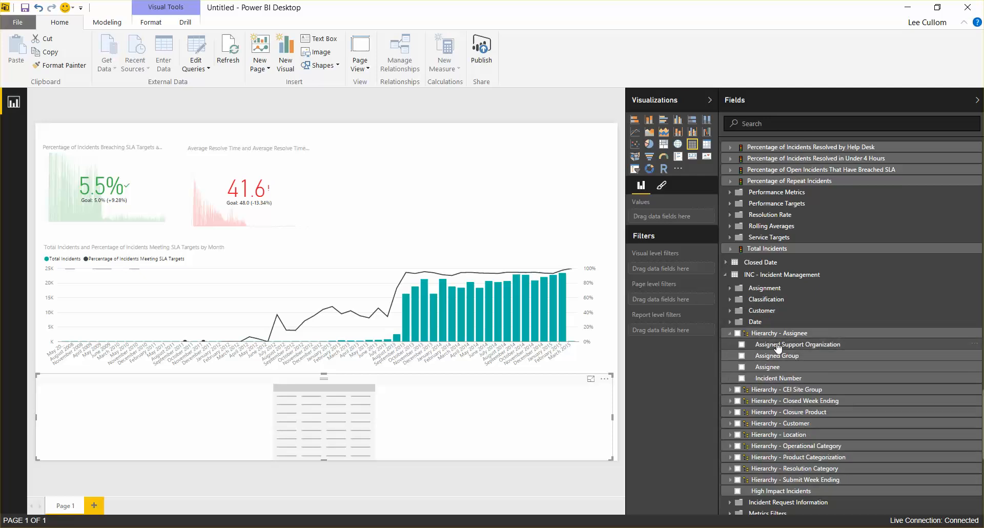
mouse_move(780, 373)
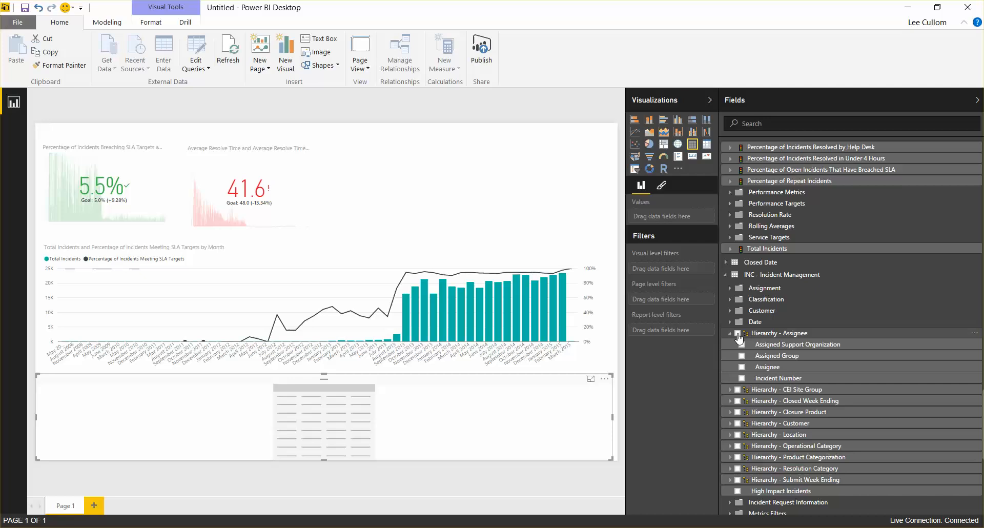
click(740, 333)
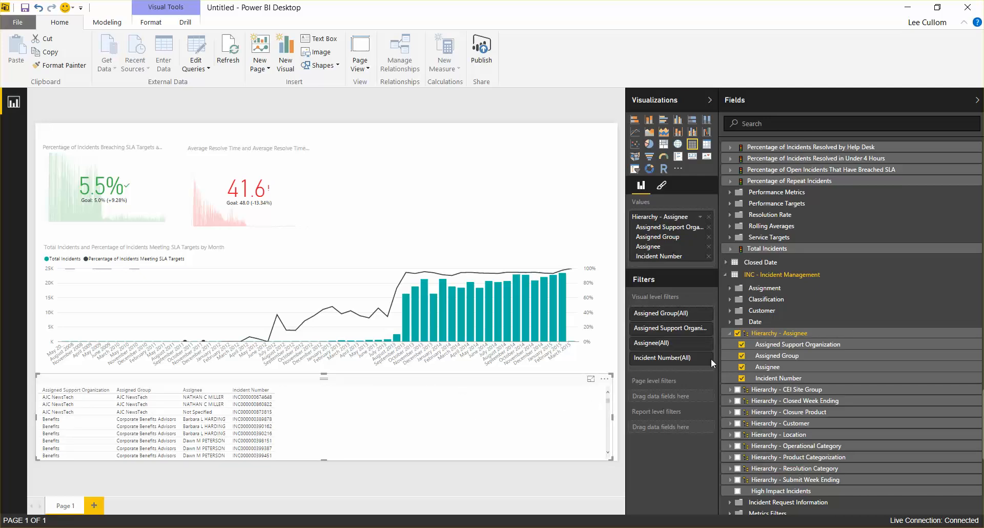
Step: Add Operational Categorization Tier 1 and Tier 2 from Classification to the table
scroll(down, 3)
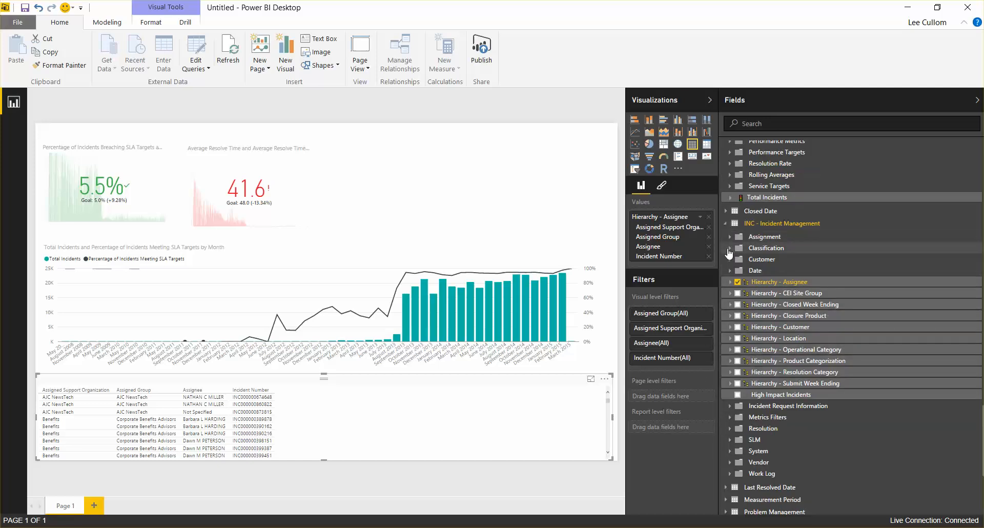
click(728, 247)
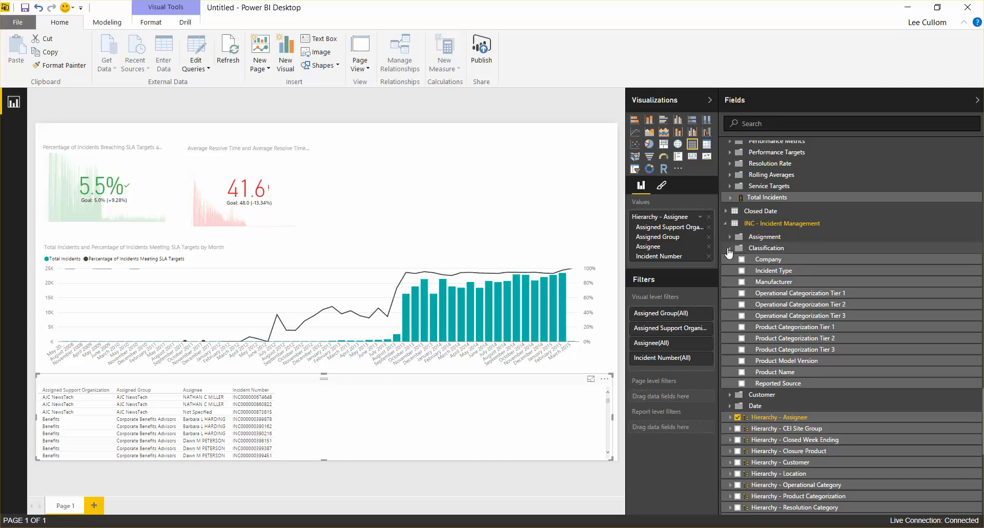
mouse_move(740, 292)
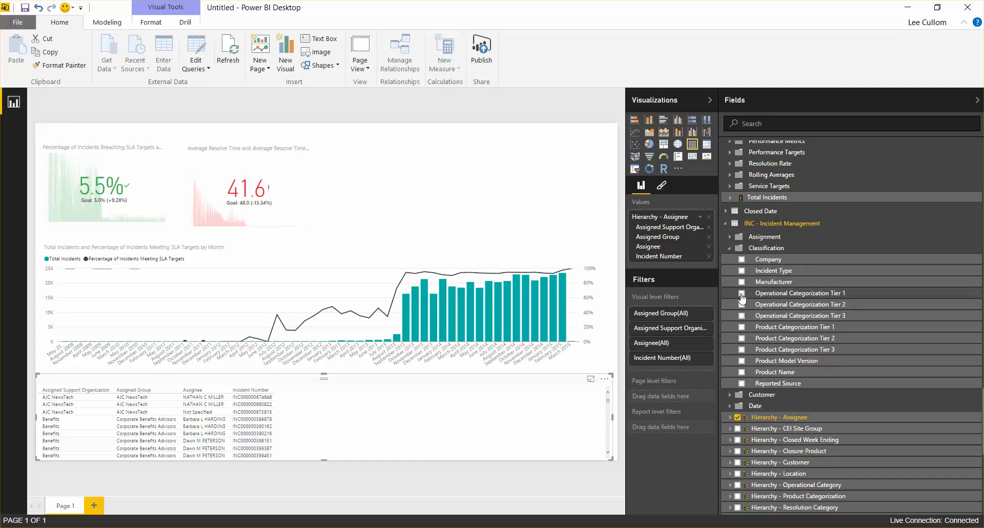
click(741, 292)
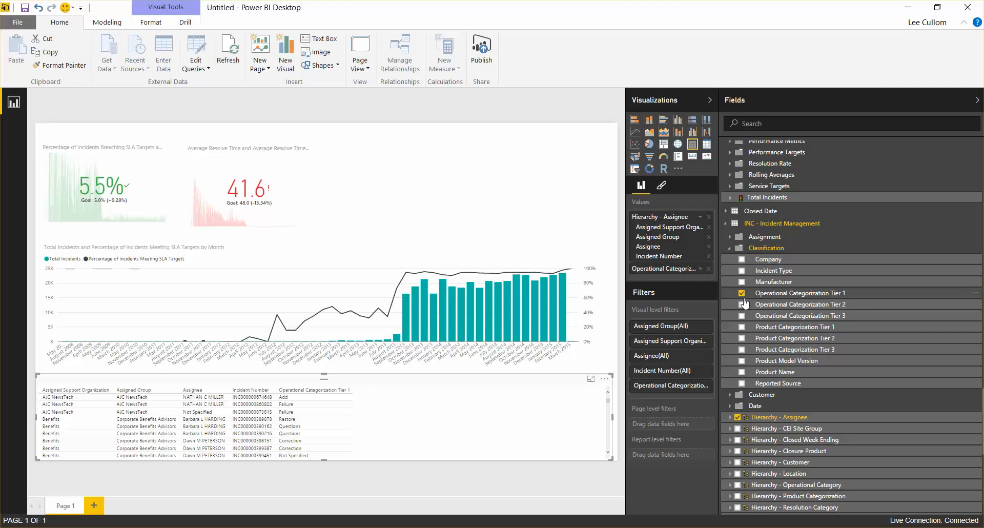
mouse_move(740, 307)
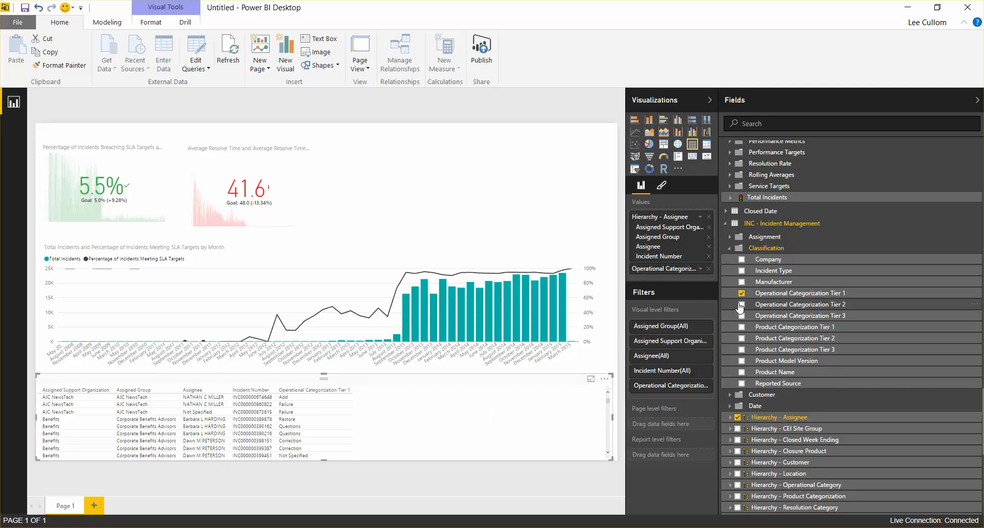
click(742, 304)
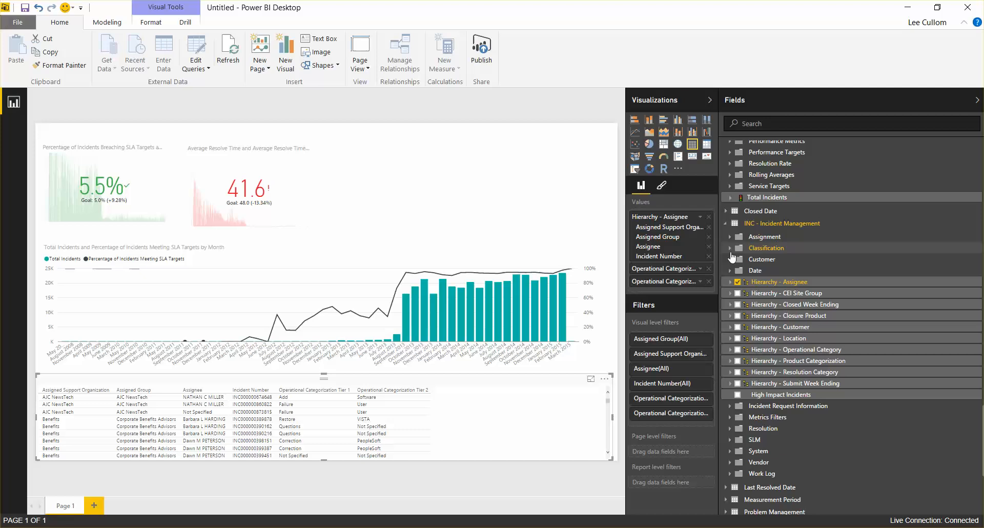
Step: Add Priority and Summary from Incident Request Information to the table
click(730, 406)
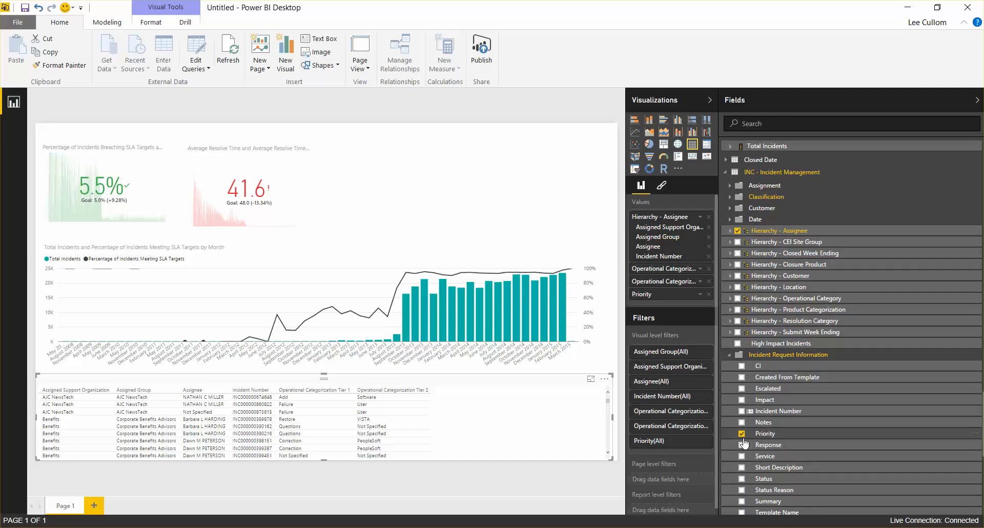
click(740, 434)
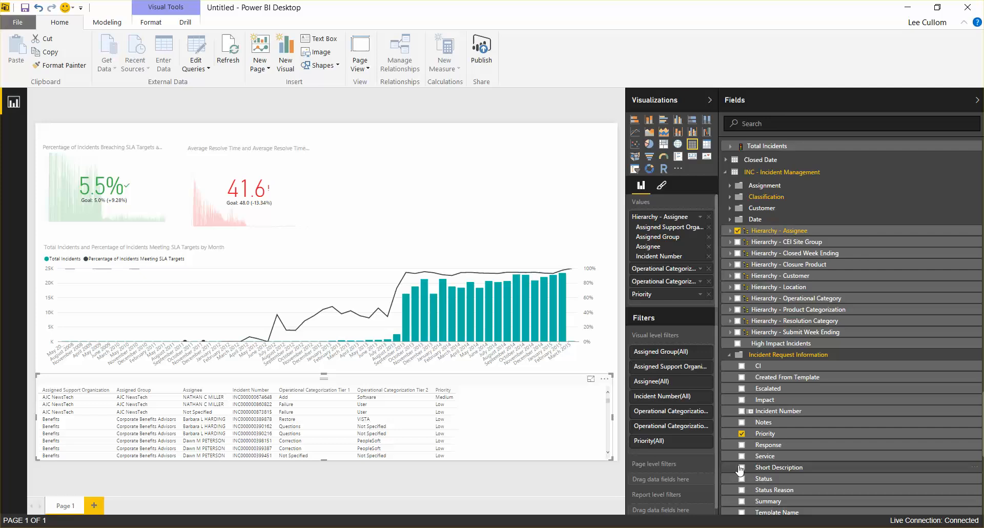
click(741, 467)
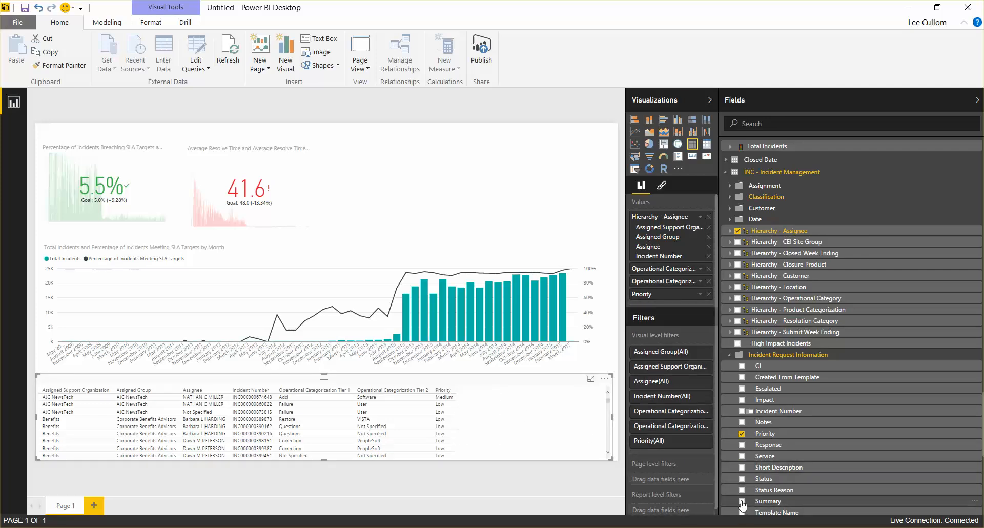
click(741, 501)
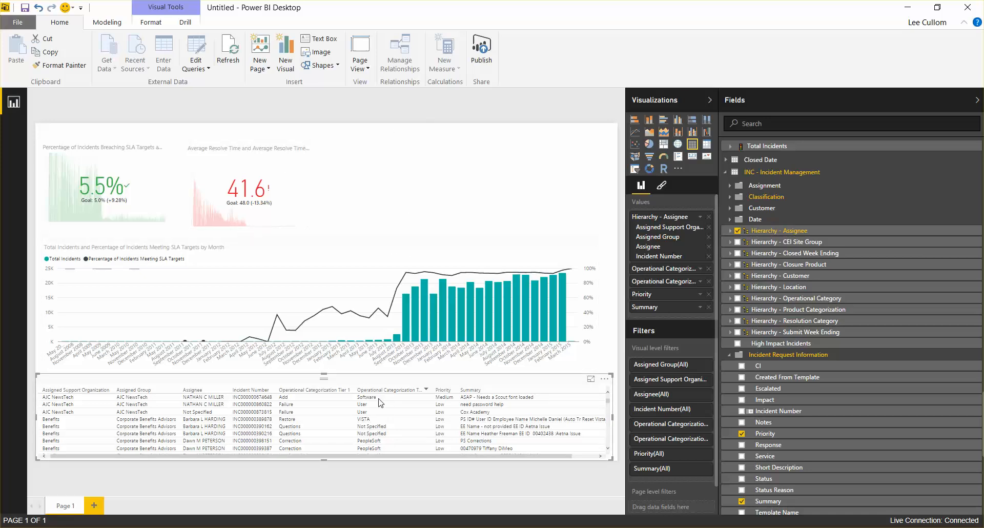
scroll(down, 3)
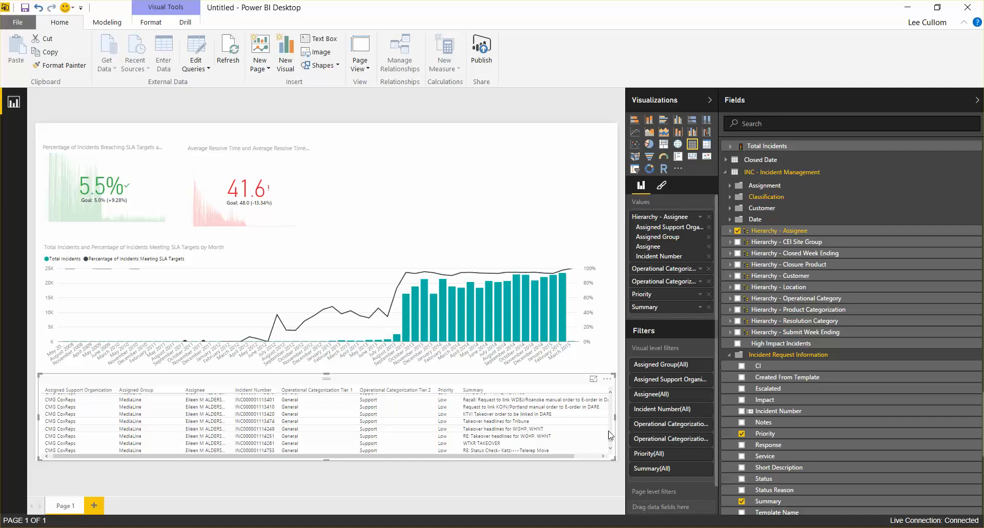
click(326, 230)
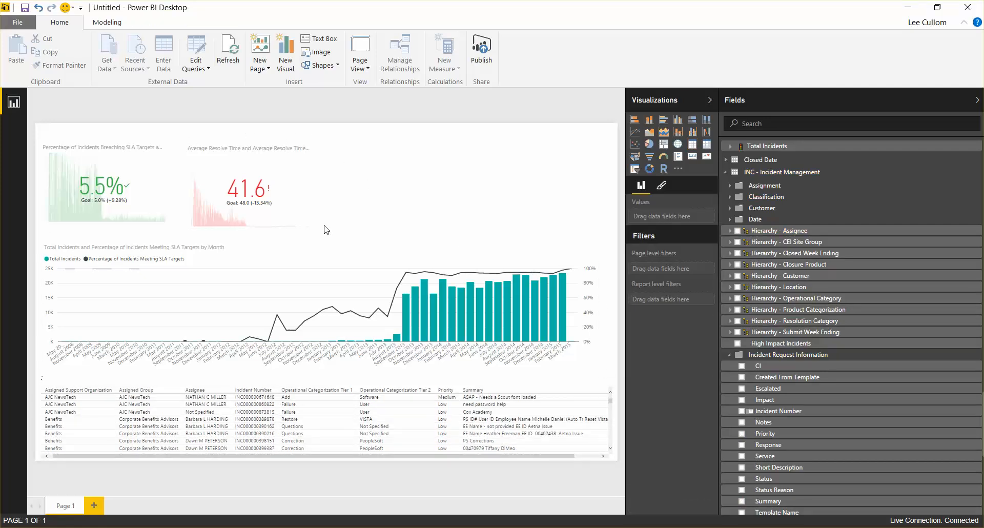
mouse_move(438, 199)
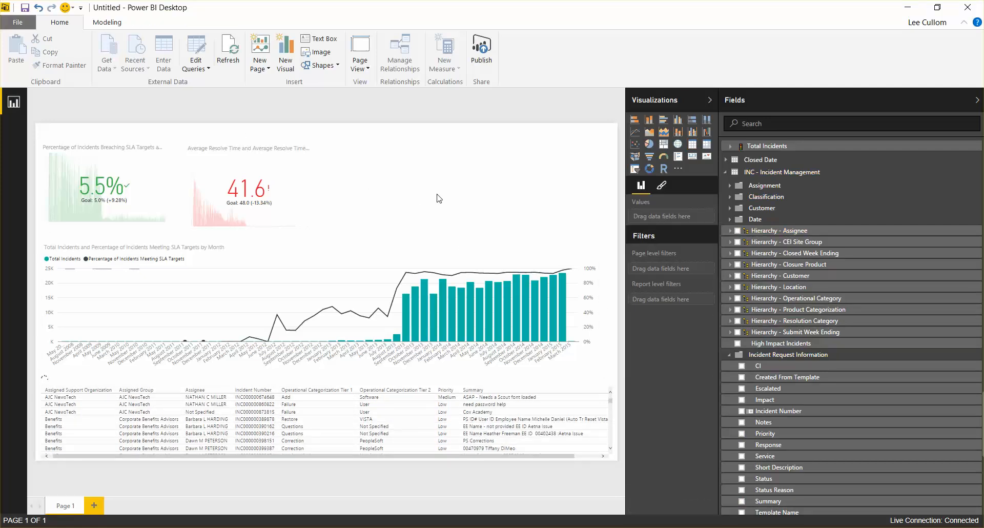
mouse_move(507, 152)
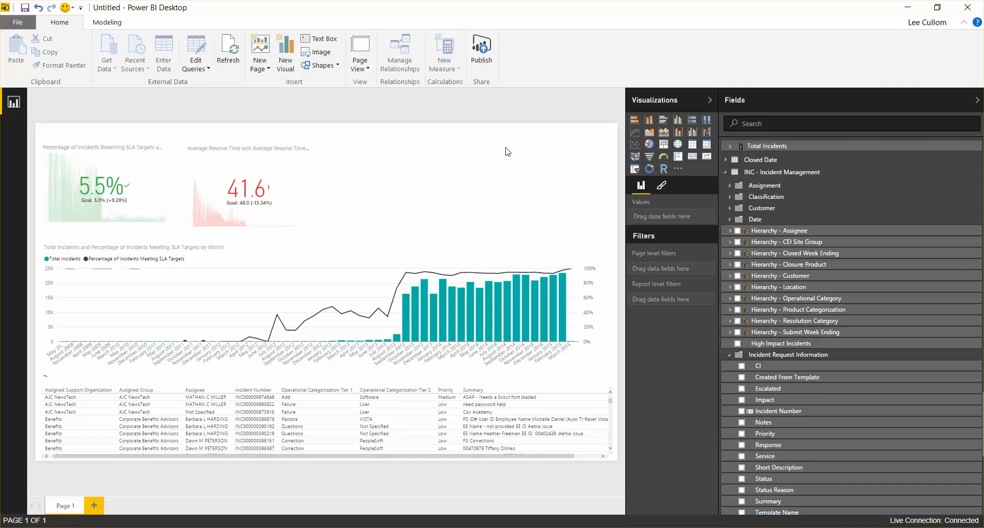
mouse_move(513, 147)
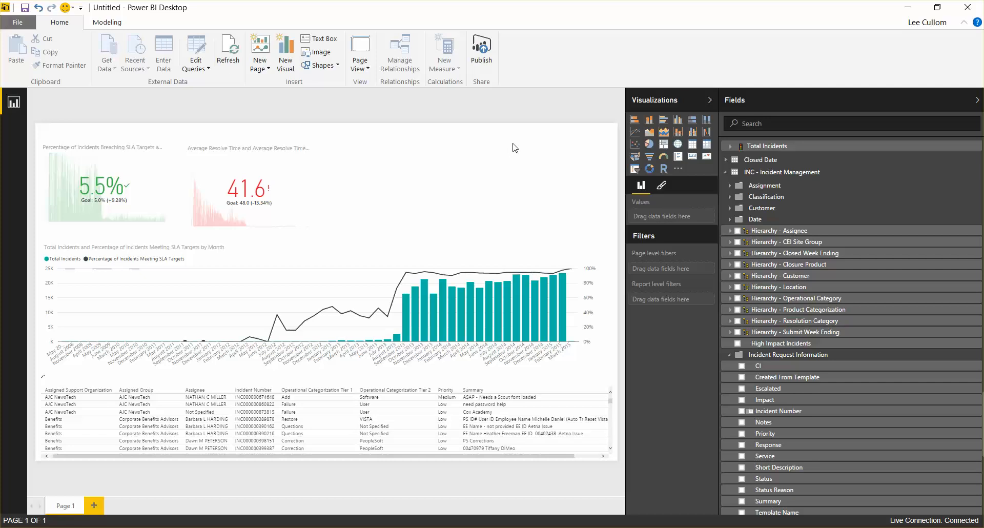
mouse_move(523, 145)
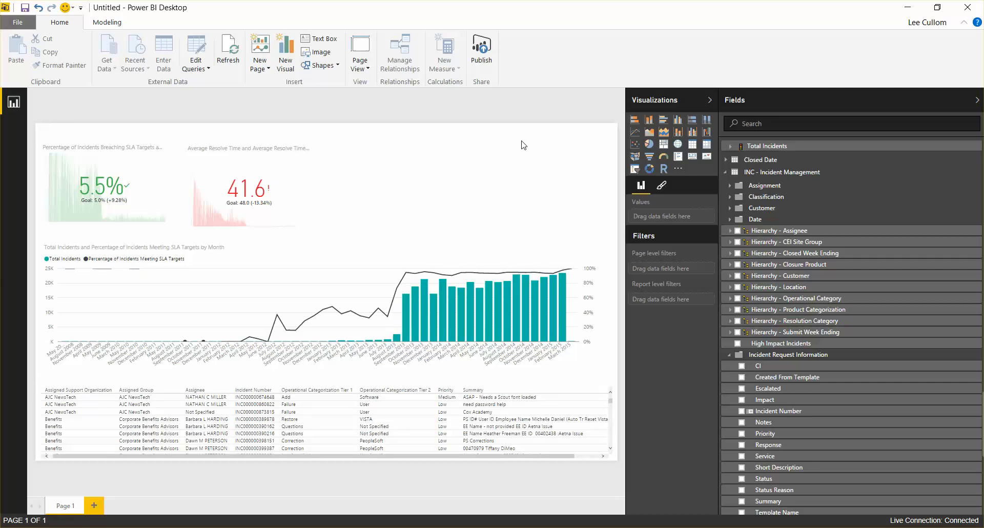
mouse_move(480, 147)
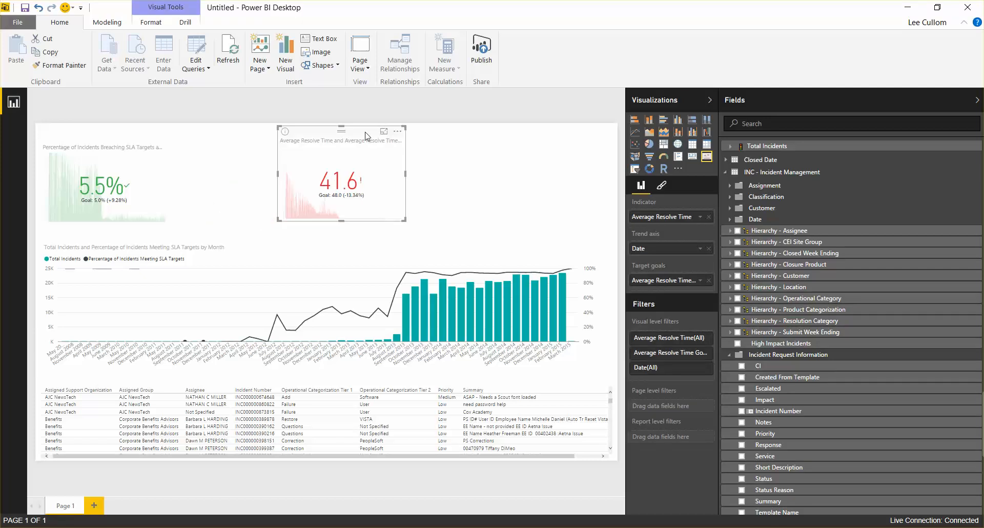
Step: Drag the Average Resolve Time KPI card to the page's top-right edge
drag(342, 174, 540, 187)
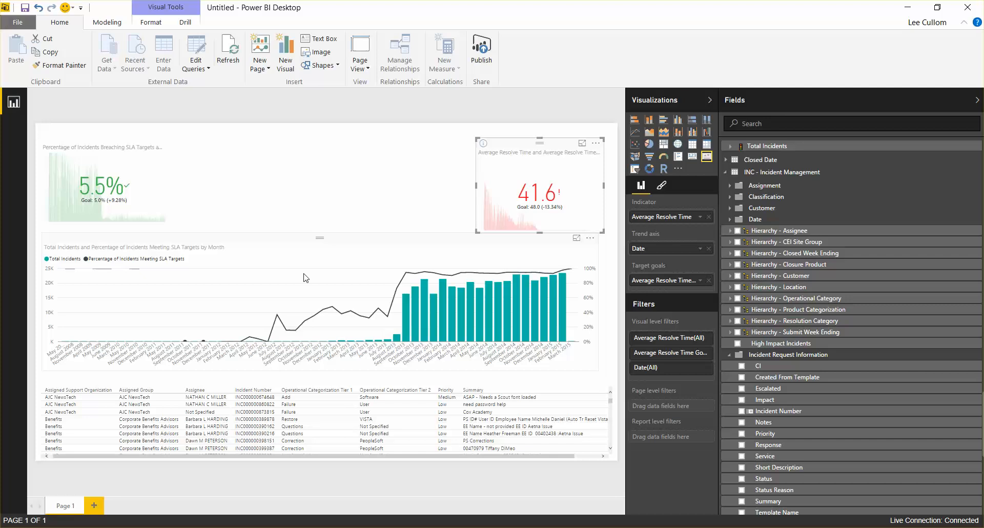
mouse_move(219, 372)
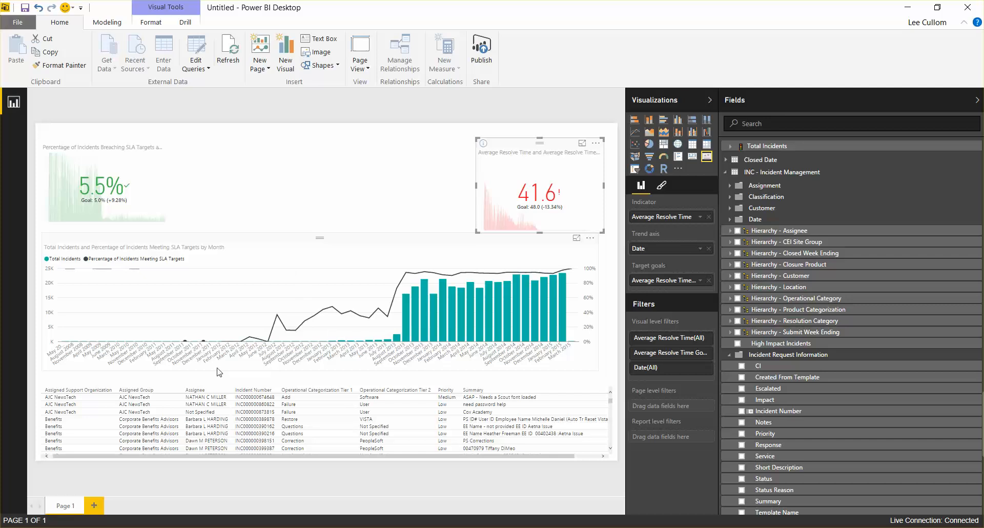
mouse_move(122, 331)
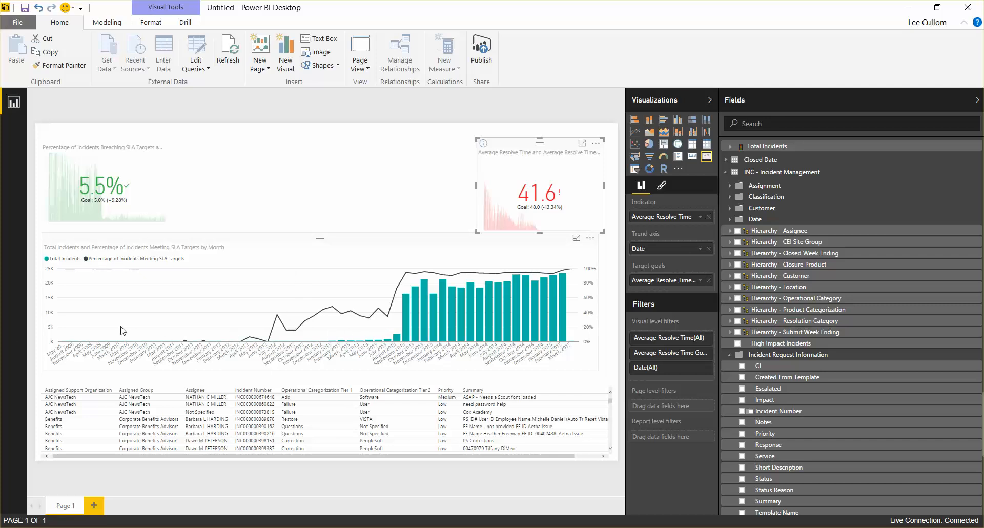
mouse_move(69, 343)
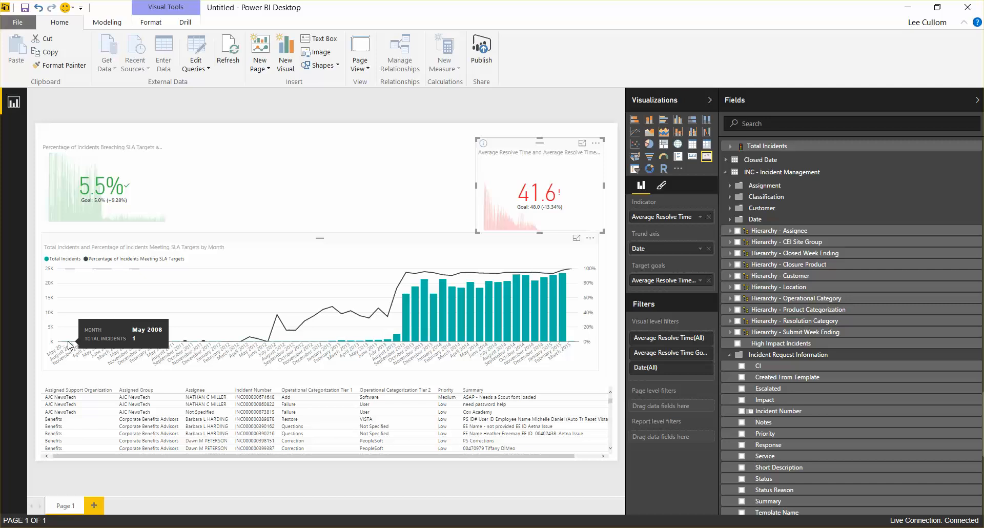
mouse_move(393, 405)
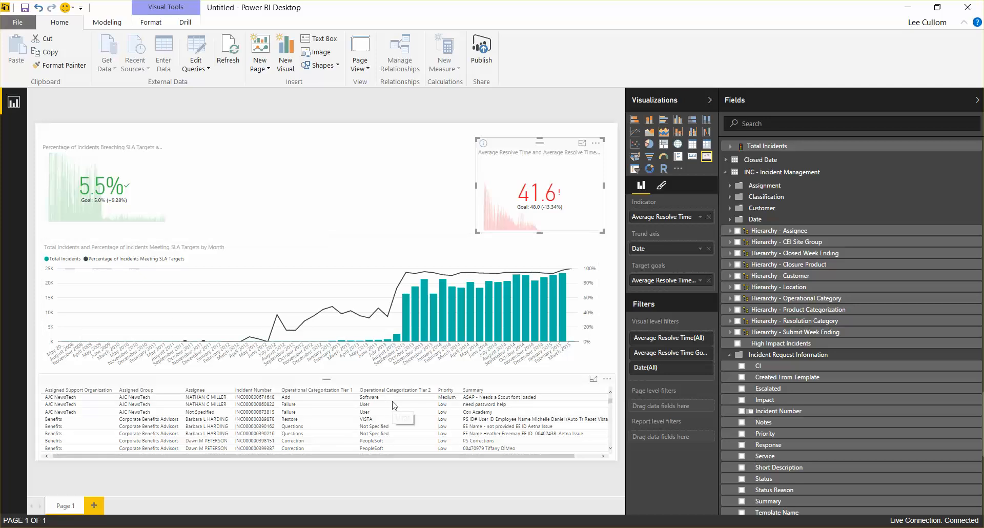
mouse_move(393, 402)
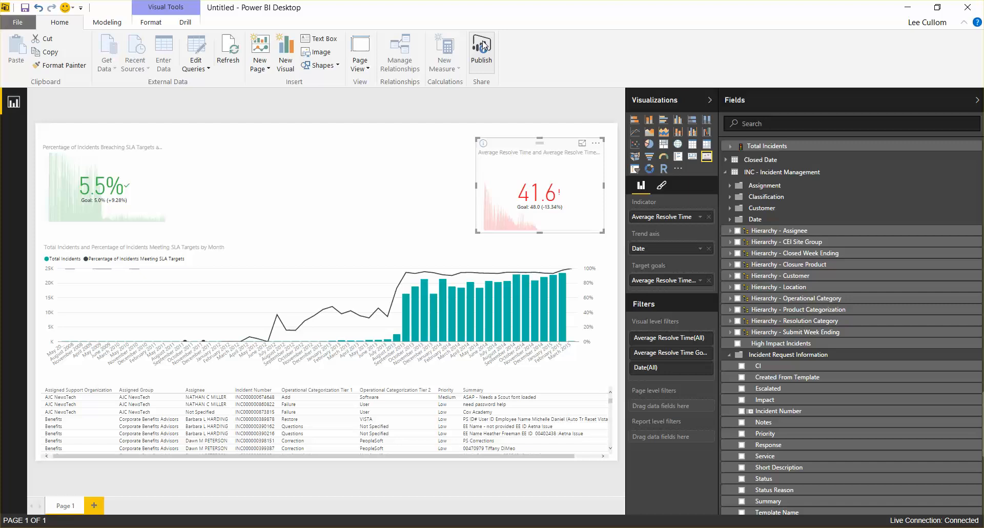
mouse_move(480, 51)
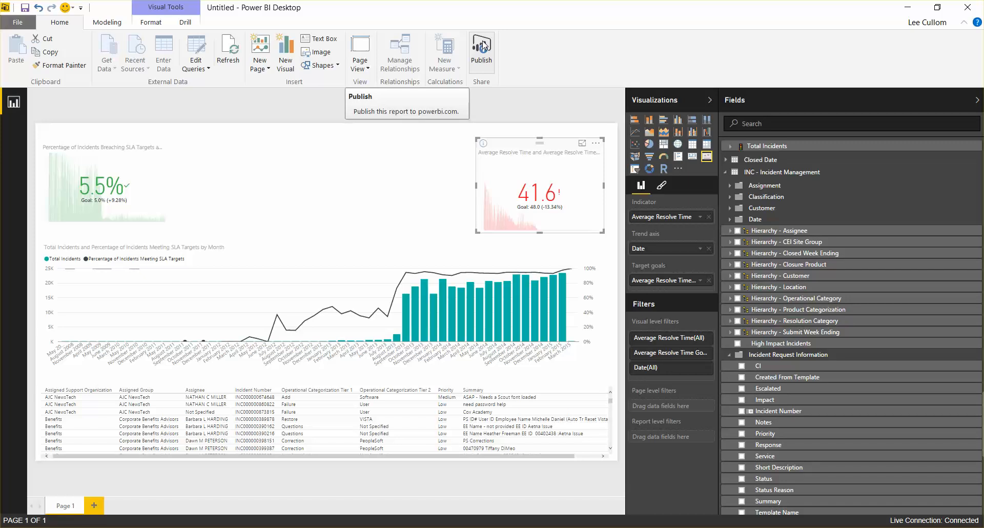